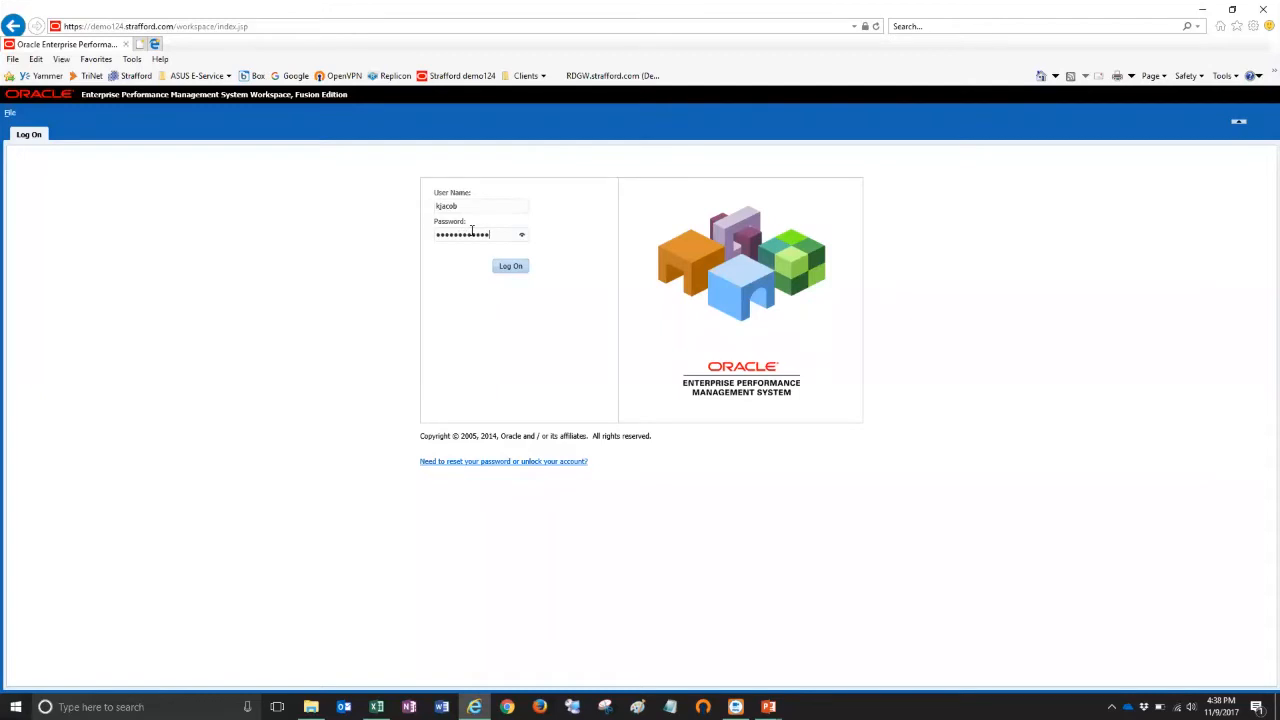
# - Sign in, reach Data Management via Navigate > Administer, and show its Setup task list
pyautogui.click(510, 266)
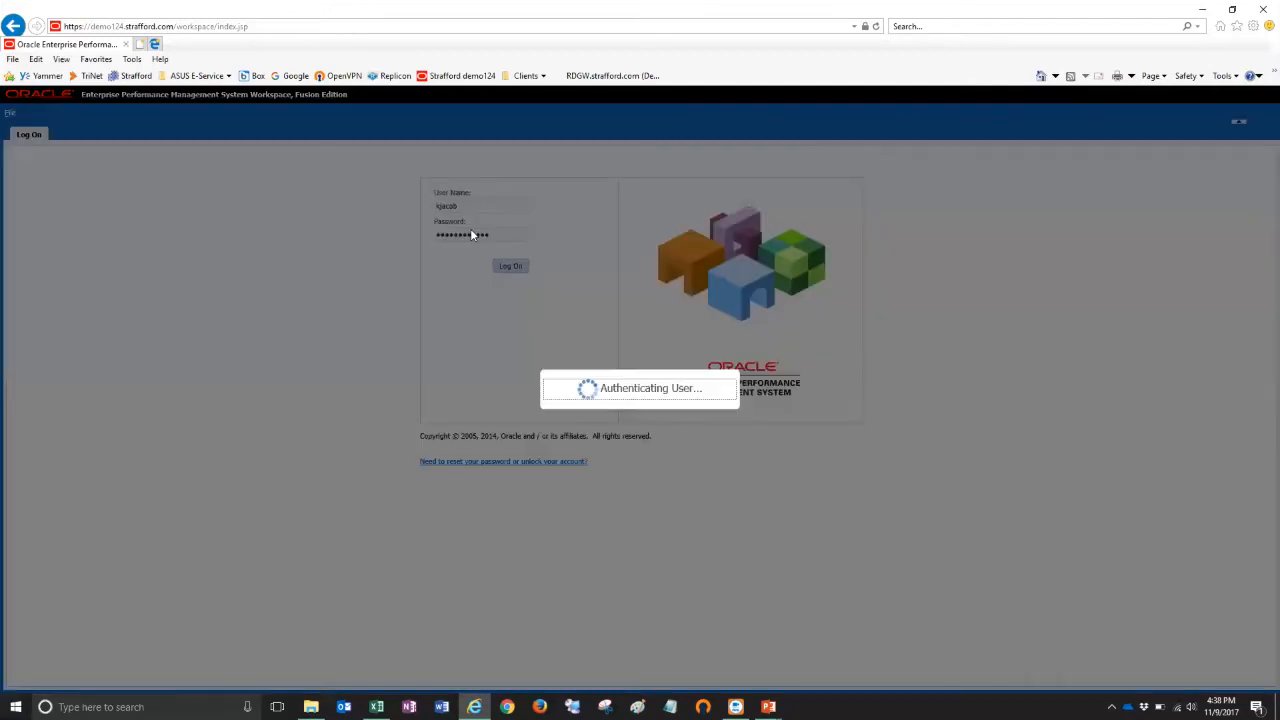
pyautogui.click(510, 264)
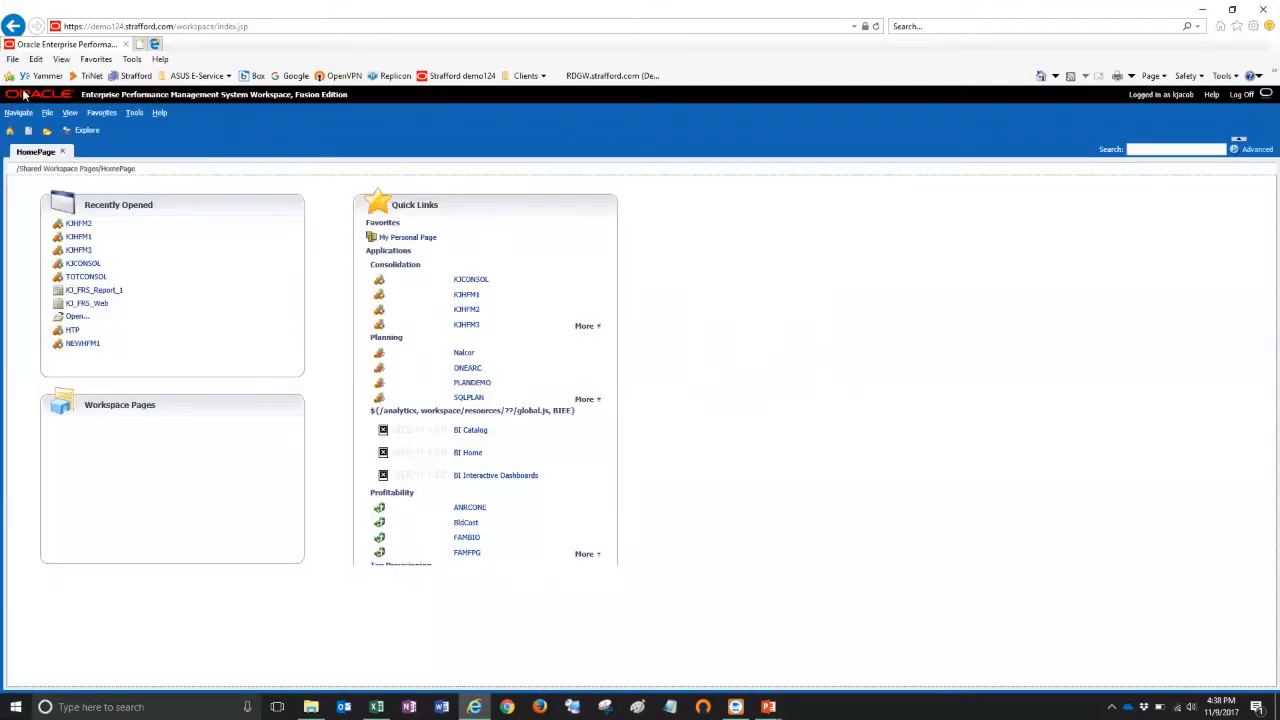
pyautogui.click(18, 112)
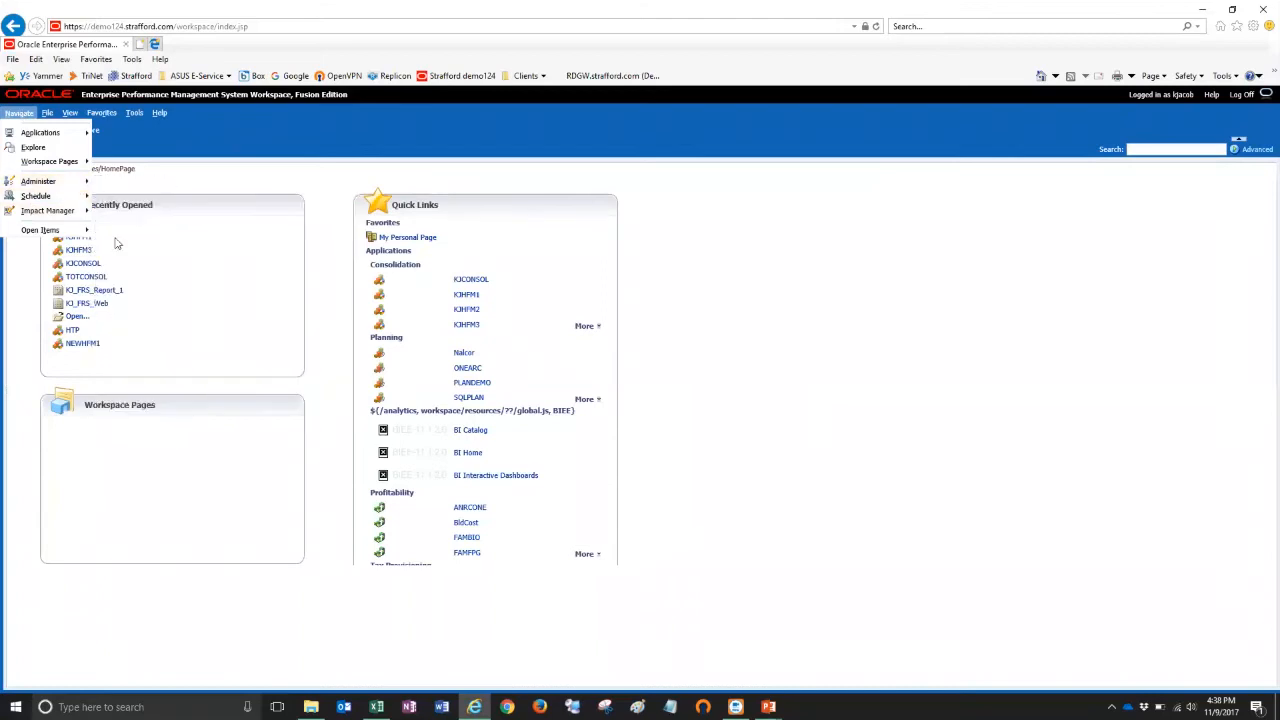
pyautogui.click(38, 180)
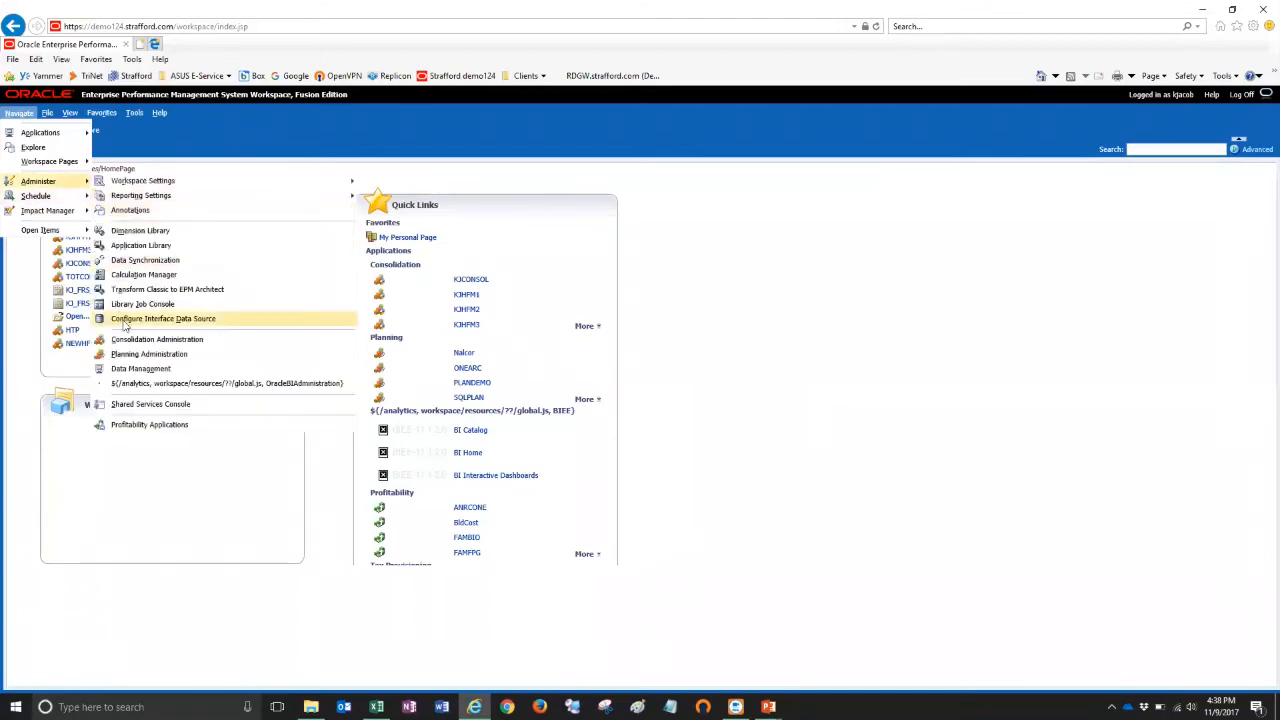
pyautogui.click(140, 368)
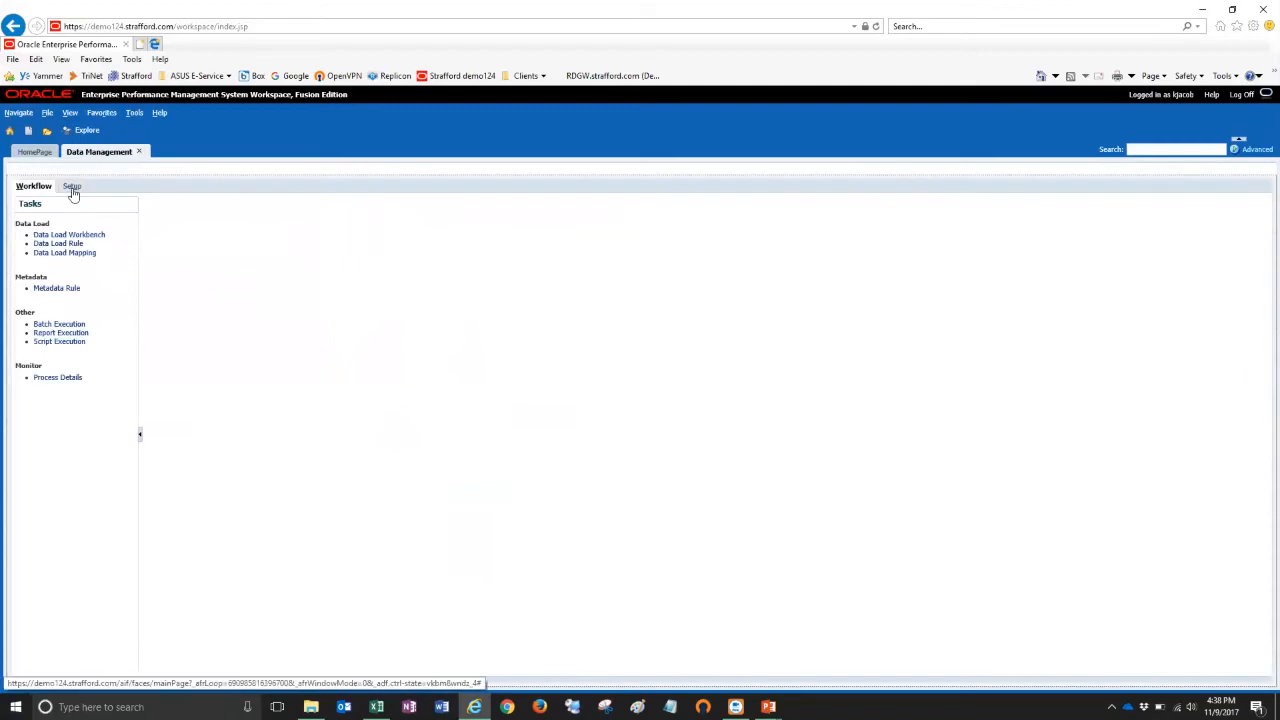
pyautogui.click(68, 186)
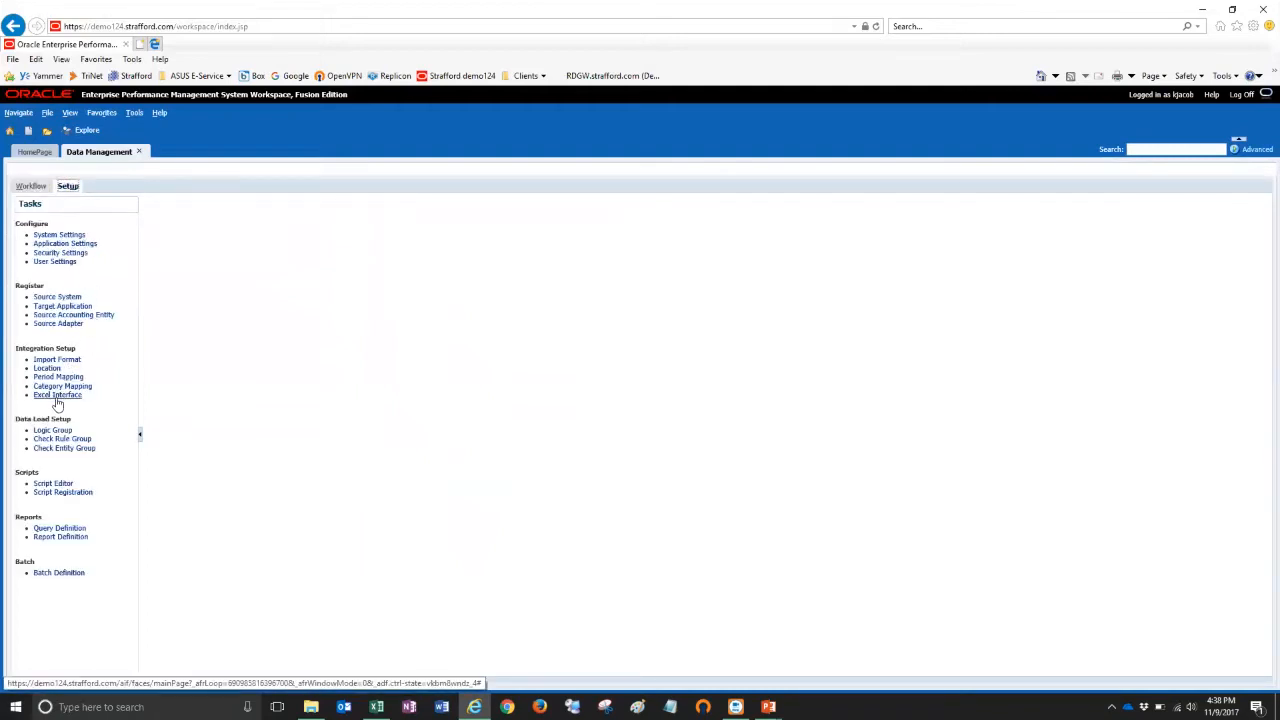
# - Open the Excel Interface page and bring up the entity type list
pyautogui.click(56, 396)
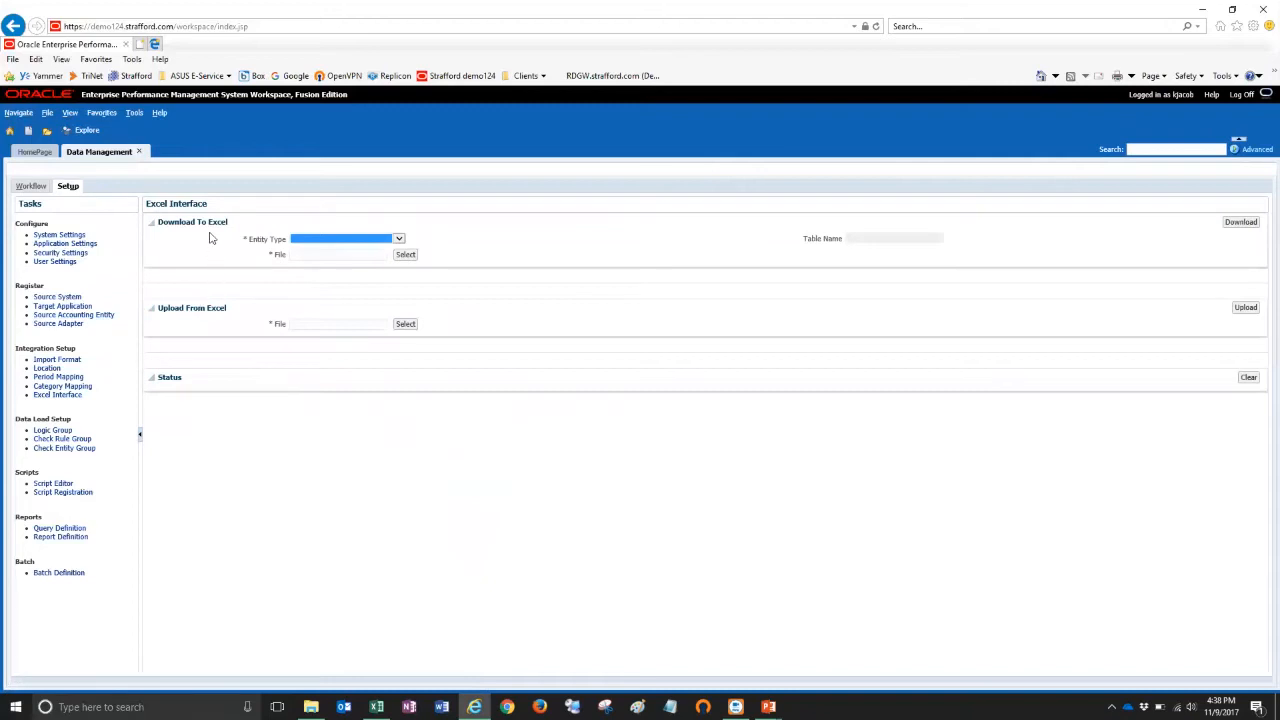
pyautogui.moveTo(172, 318)
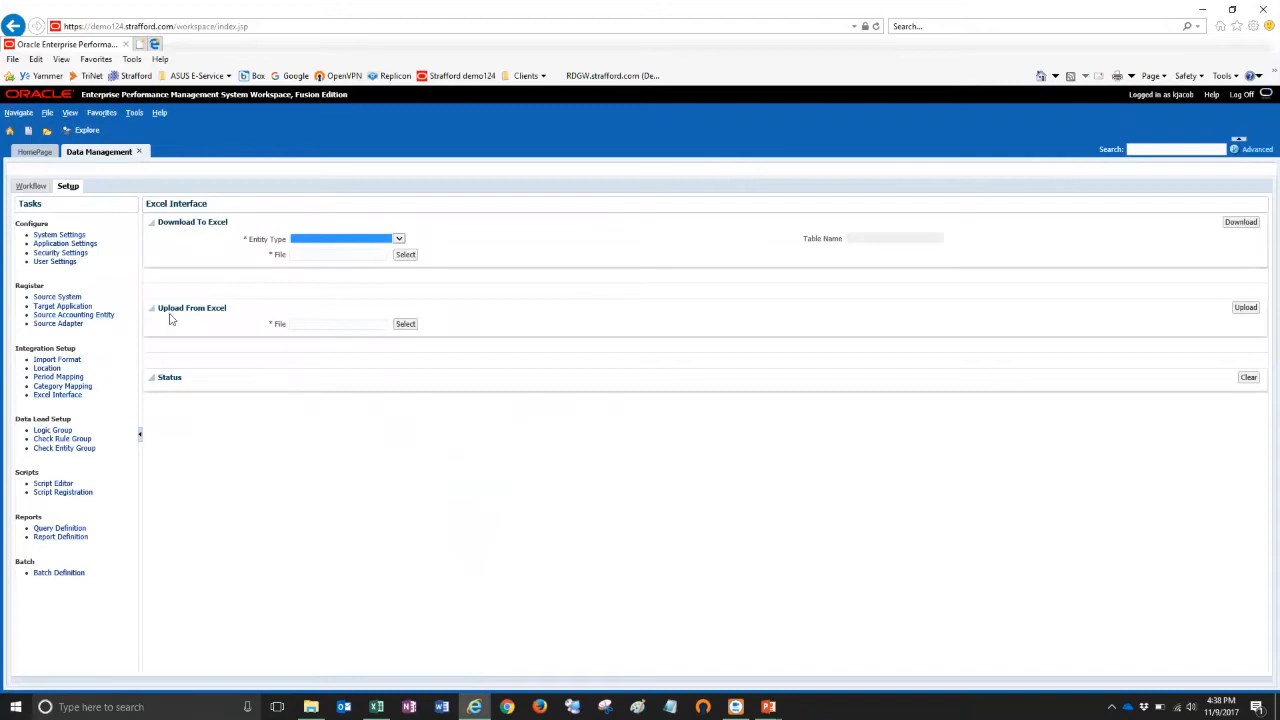
pyautogui.moveTo(296, 418)
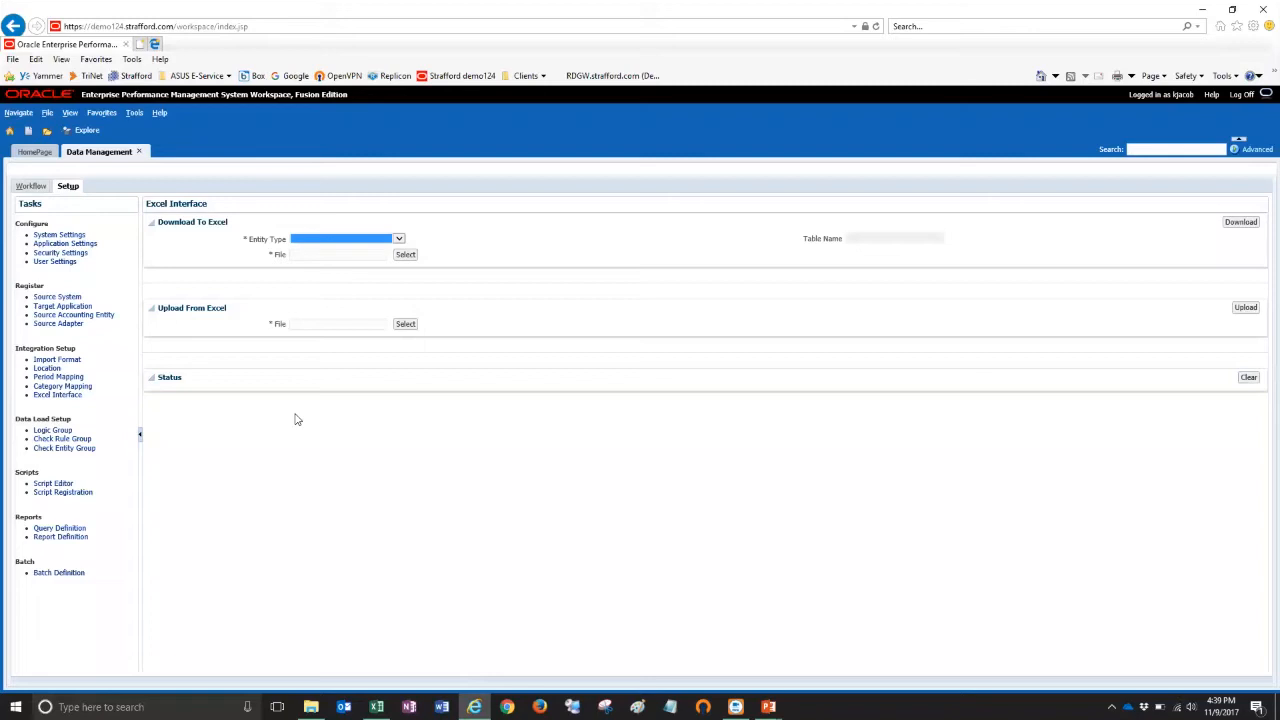
pyautogui.moveTo(364, 274)
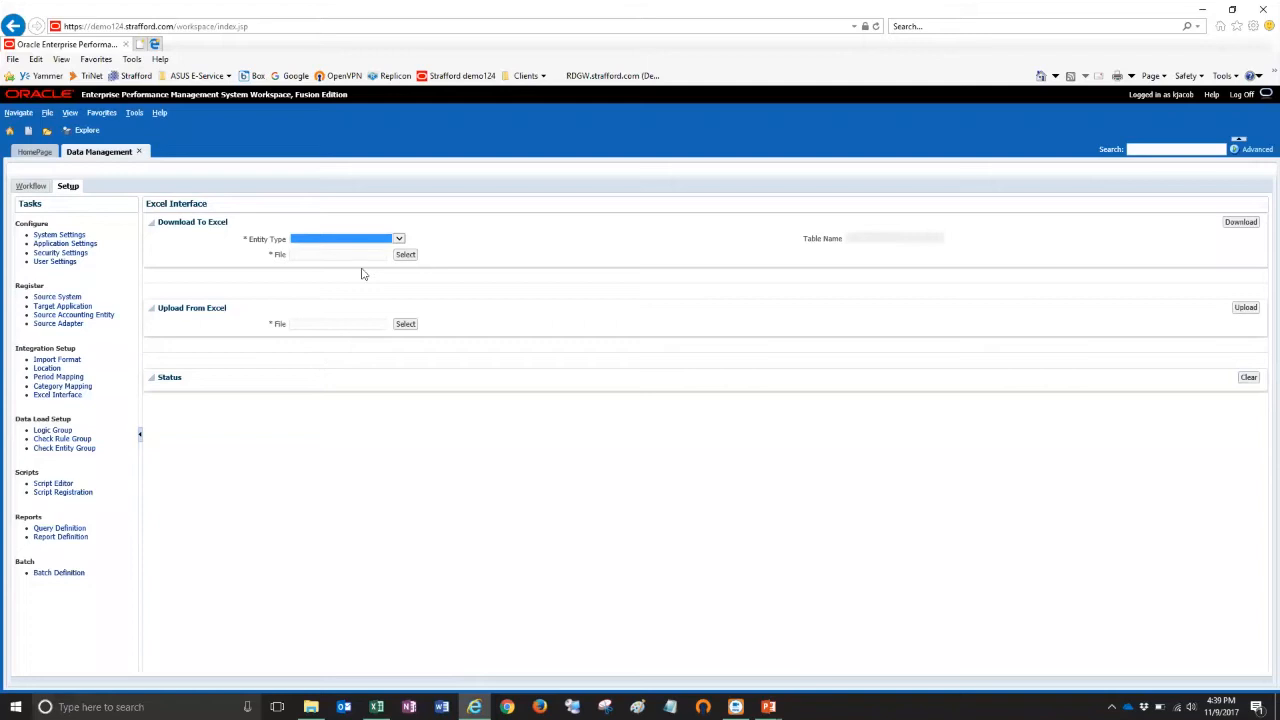
pyautogui.click(398, 238)
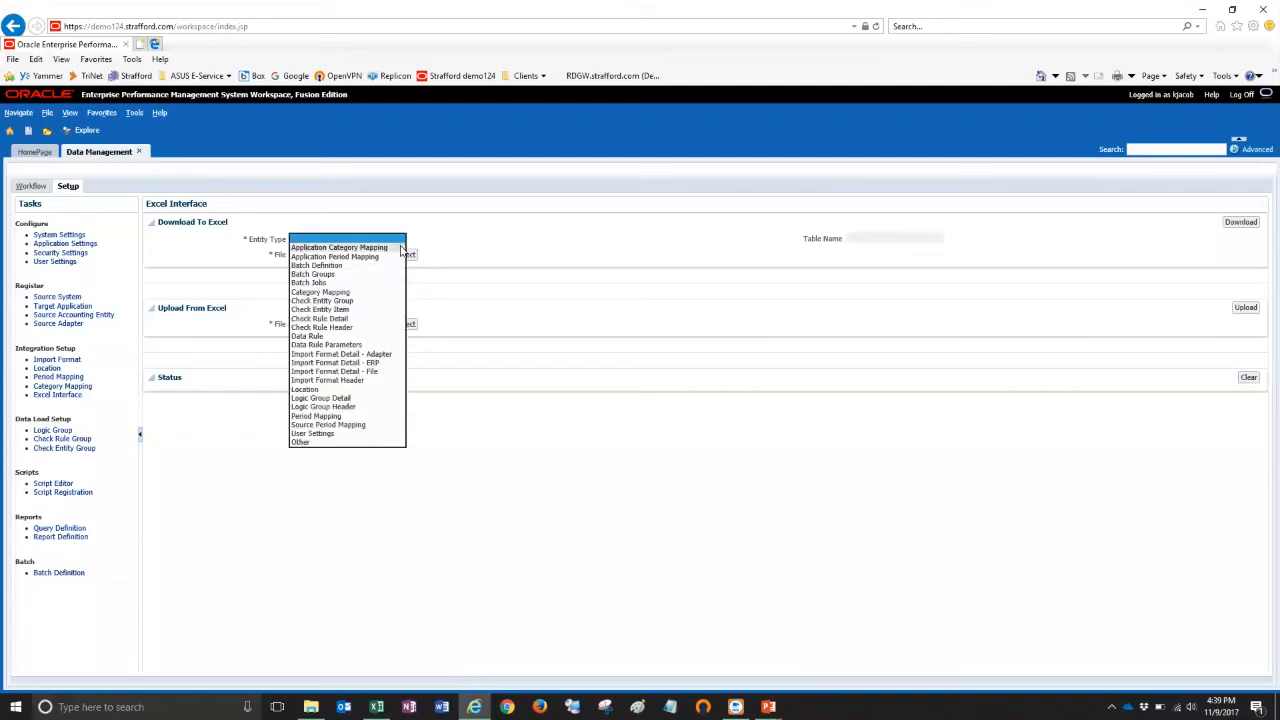
pyautogui.moveTo(340, 248)
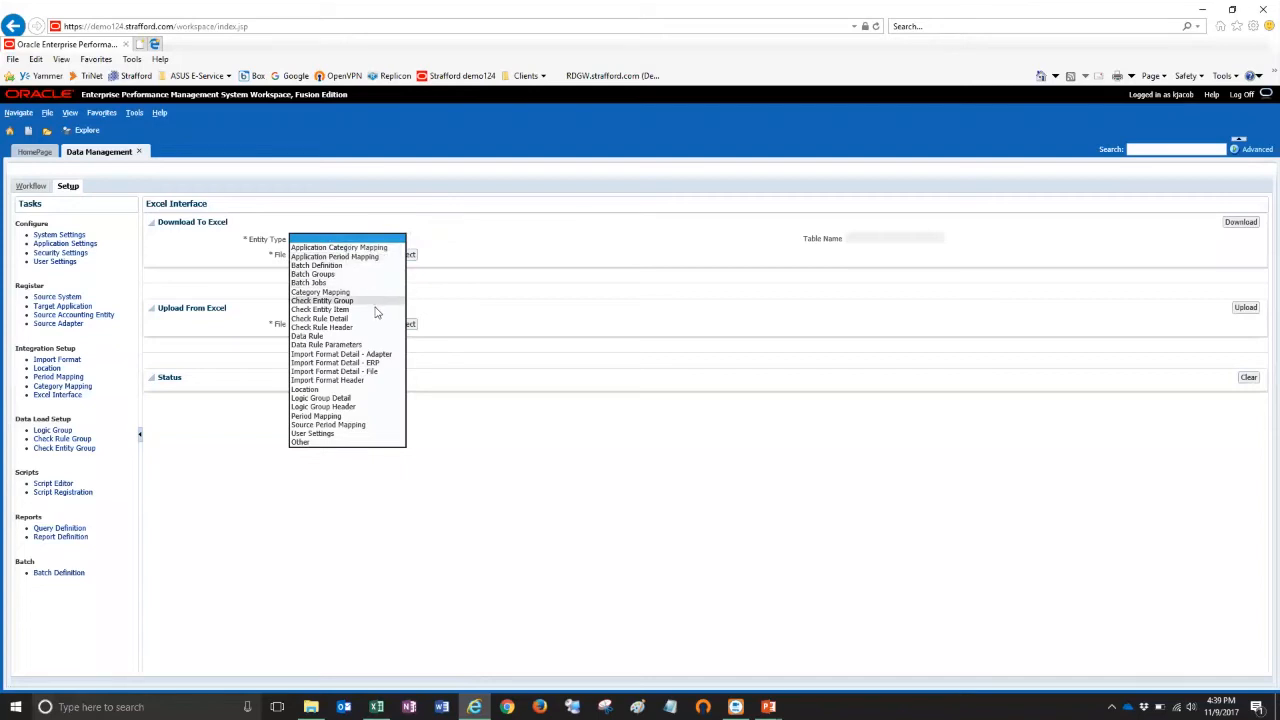
pyautogui.moveTo(368, 310)
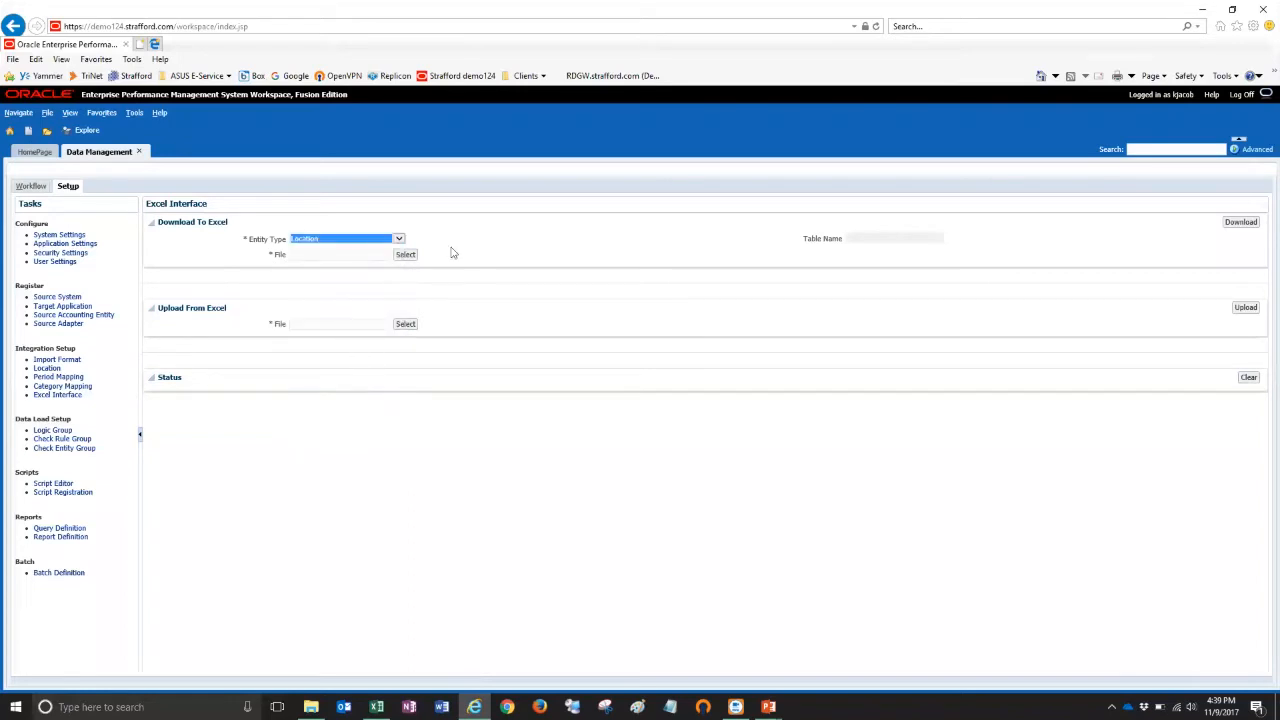
# - Download the Location entity to Locations_Export.xls and check the export-success status
pyautogui.click(336, 254)
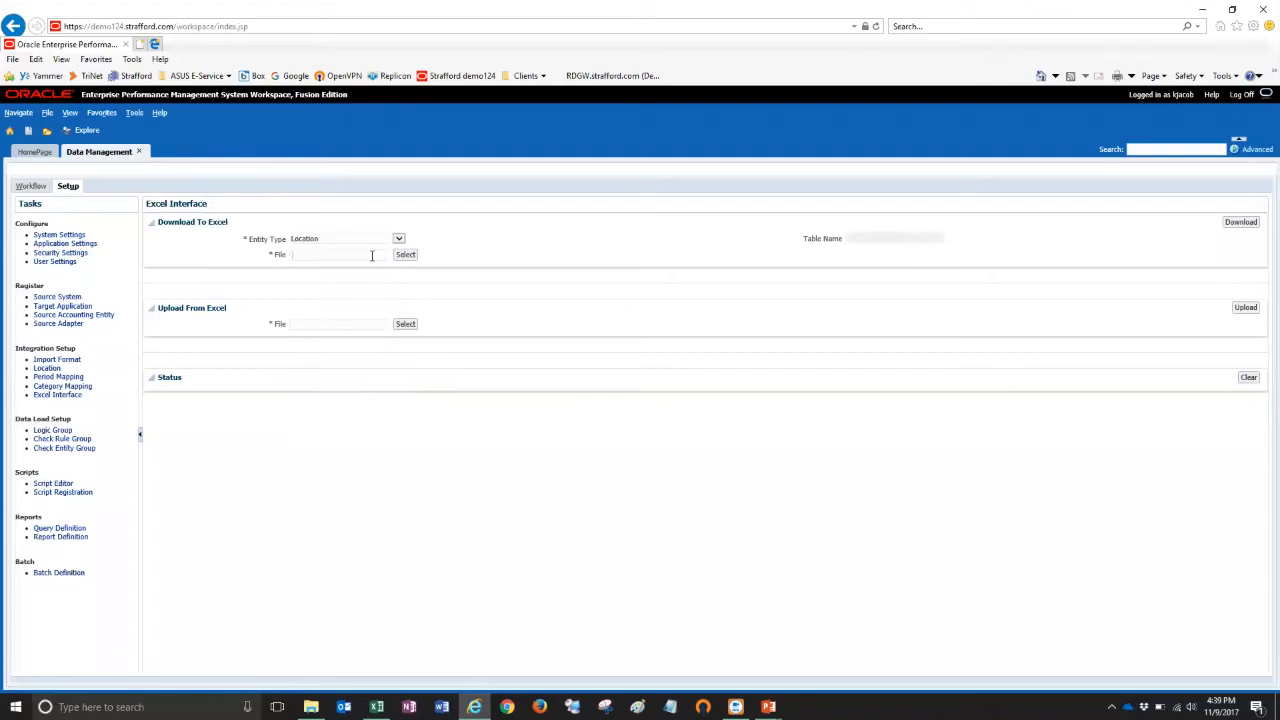
pyautogui.write('Local')
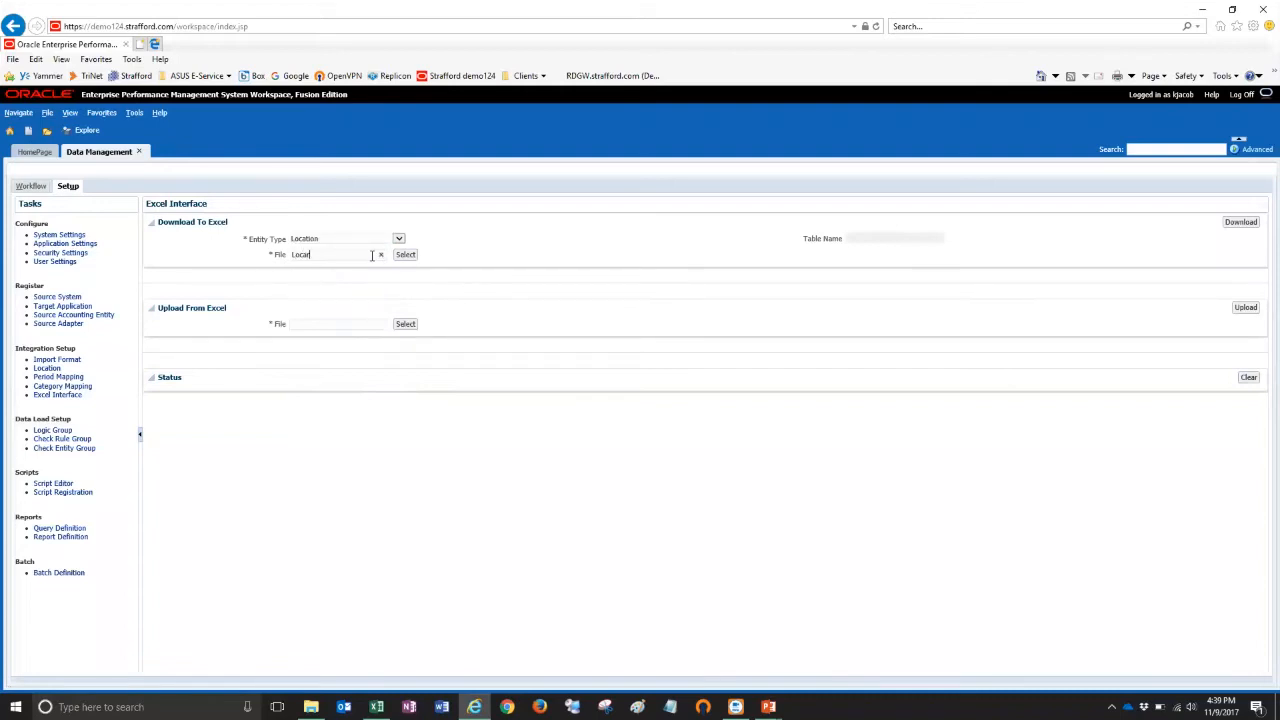
pyautogui.write('tions_Export')
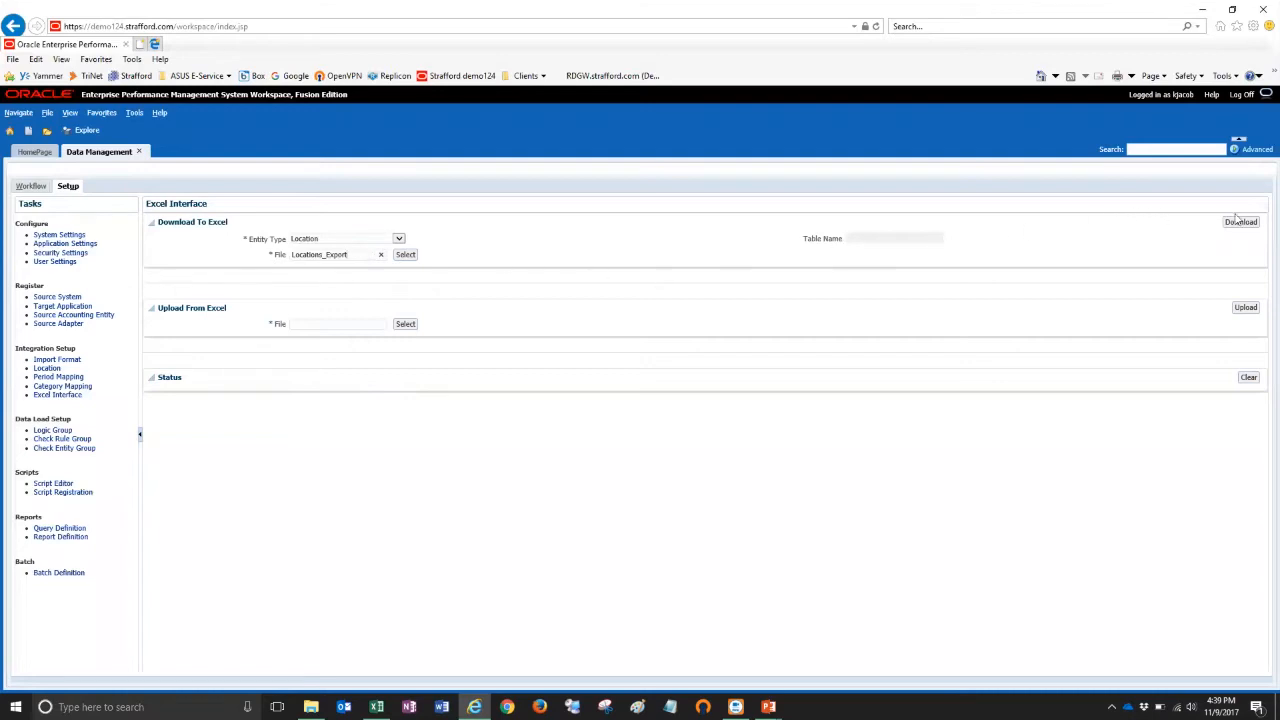
pyautogui.click(1240, 220)
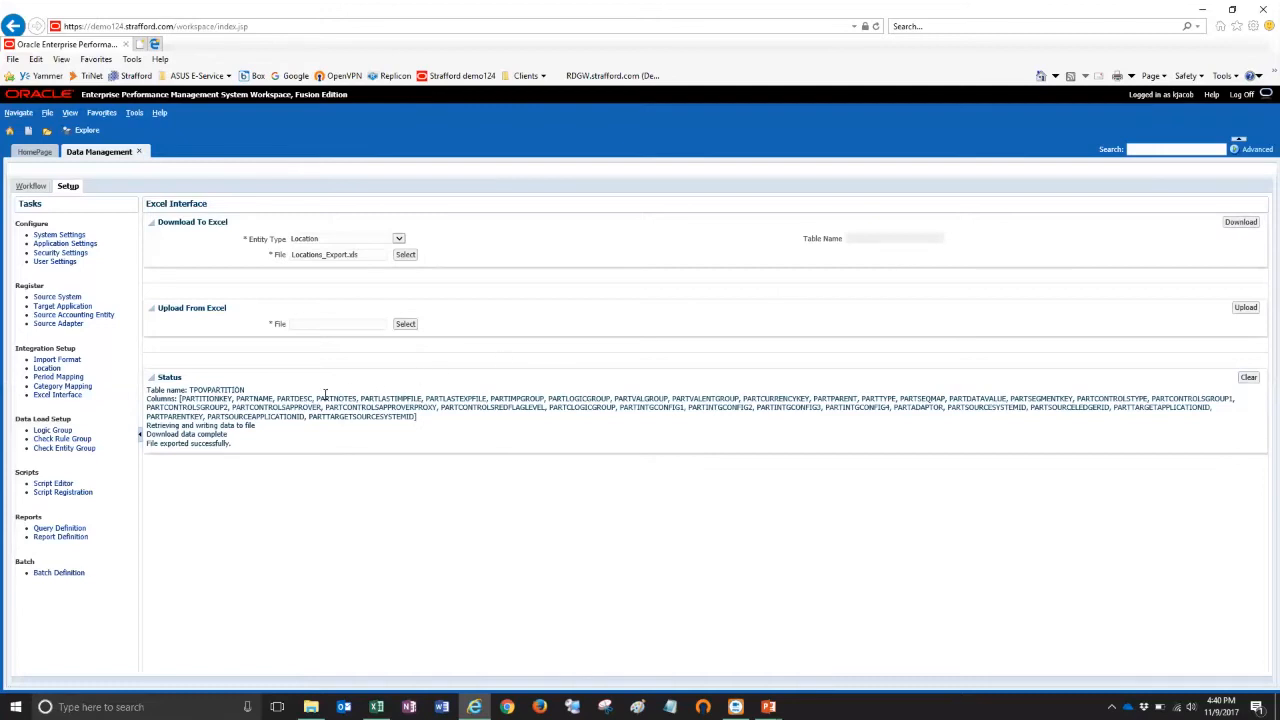
pyautogui.moveTo(230, 446)
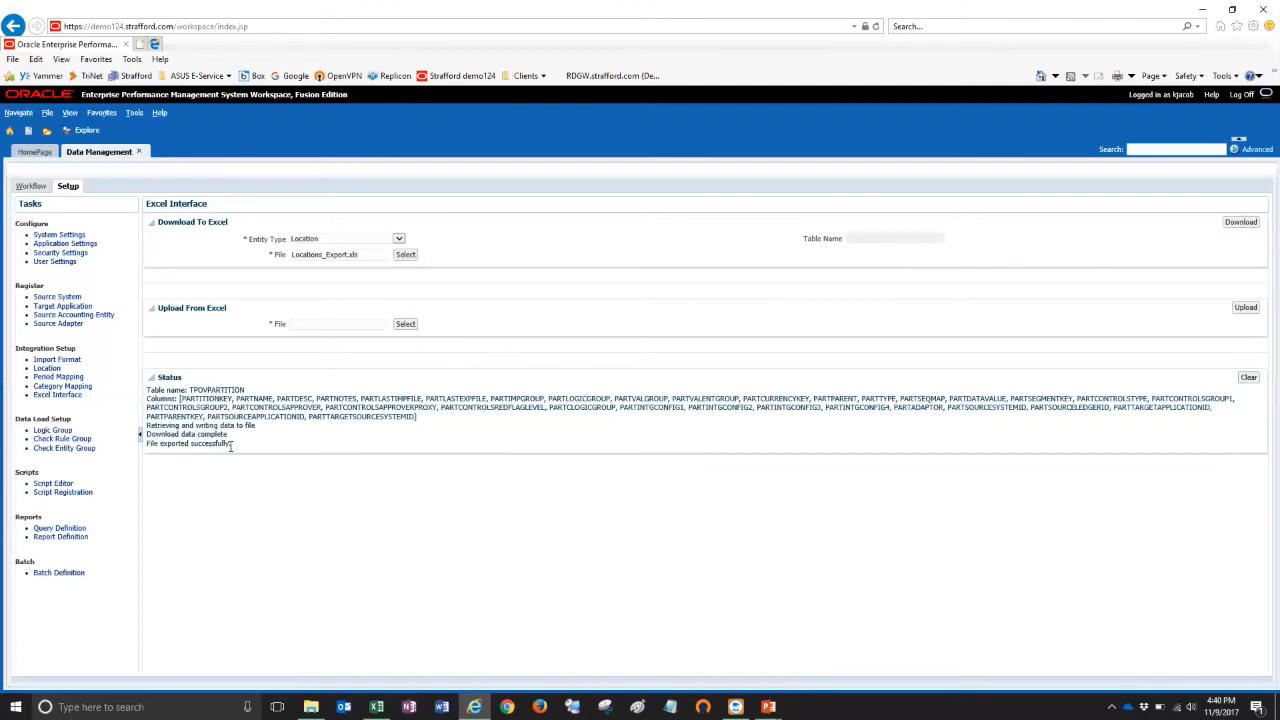
pyautogui.doubleClick(188, 444)
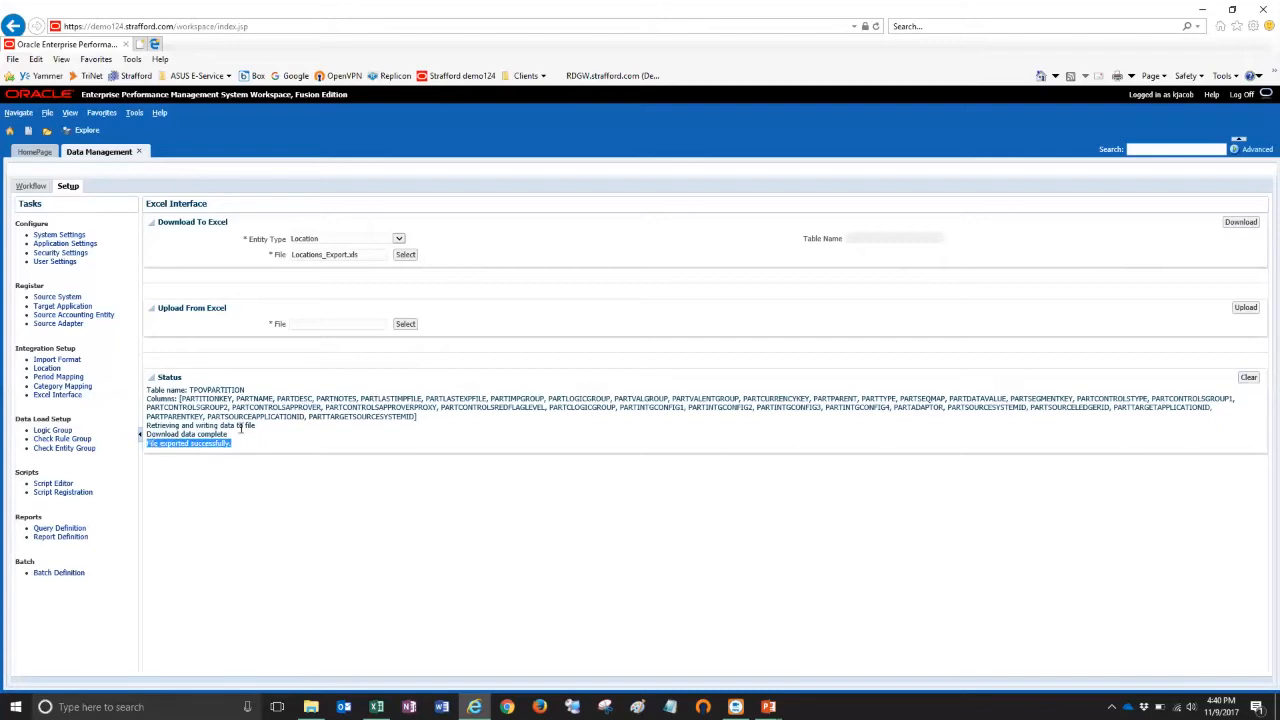
pyautogui.moveTo(380, 274)
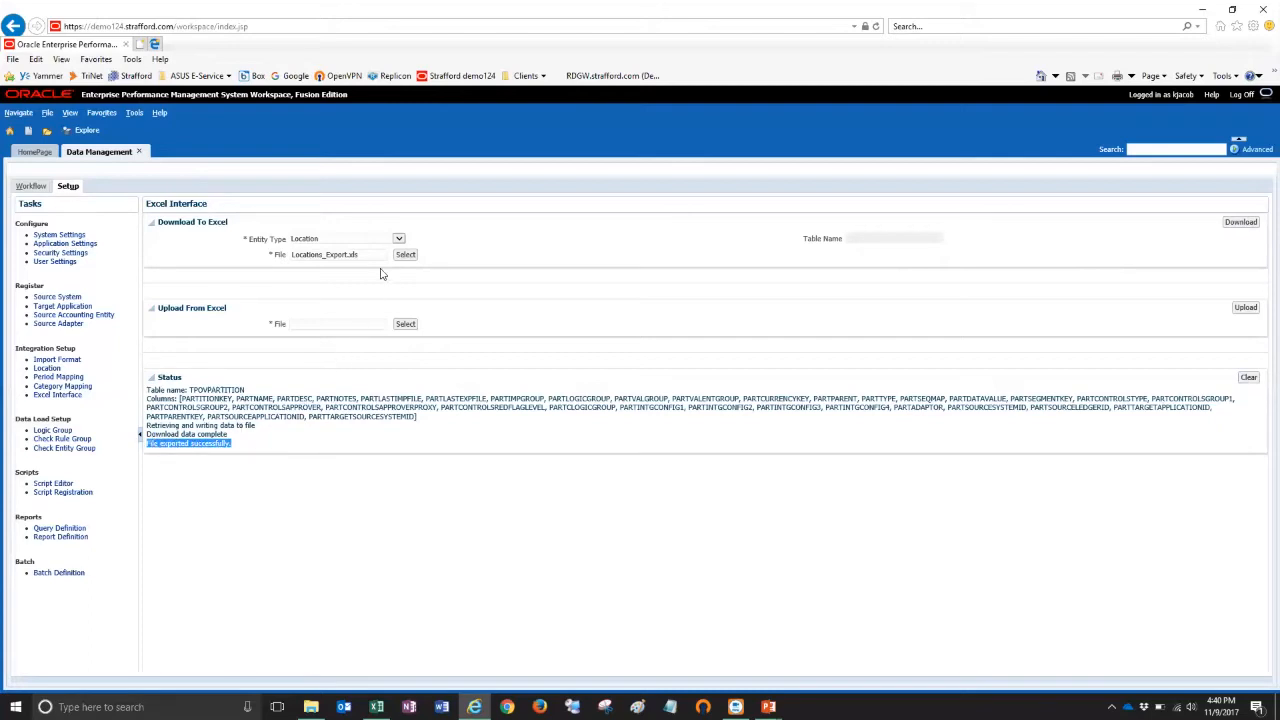
# - Start downloading Locations_Export.xls from the server file browser to the local computer
pyautogui.click(404, 254)
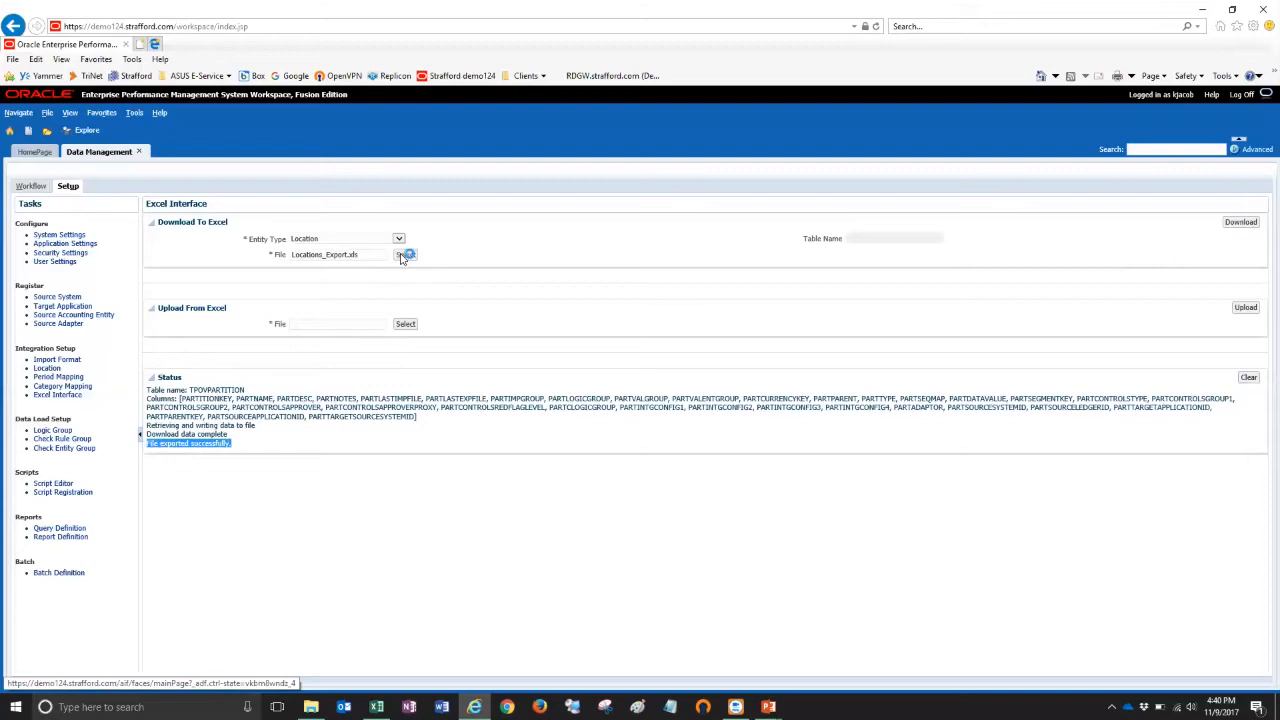
pyautogui.click(404, 254)
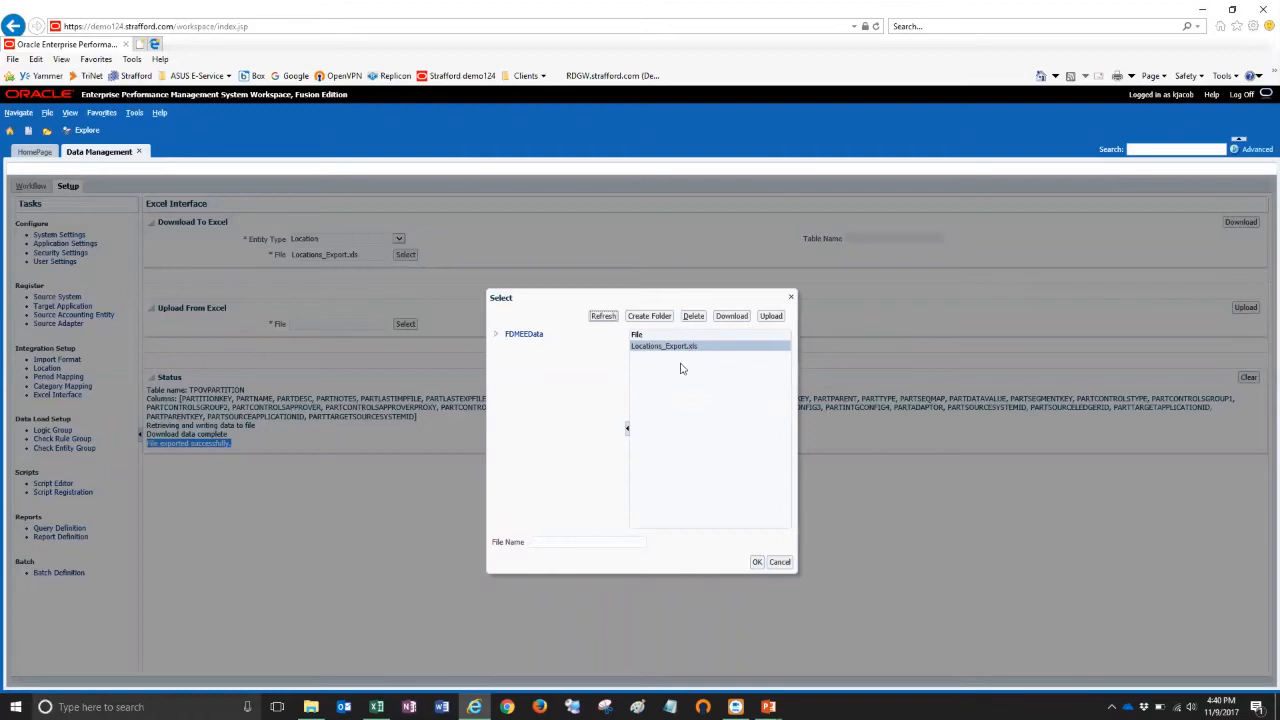
pyautogui.moveTo(772, 328)
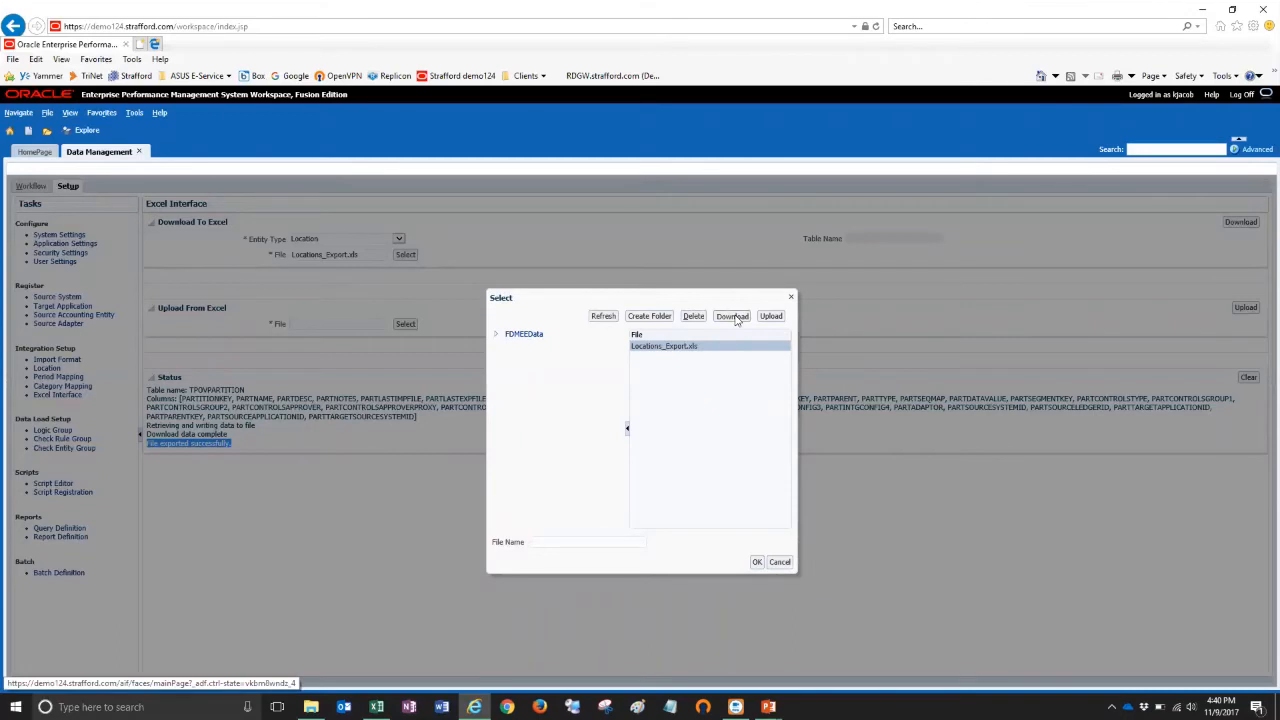
pyautogui.click(732, 316)
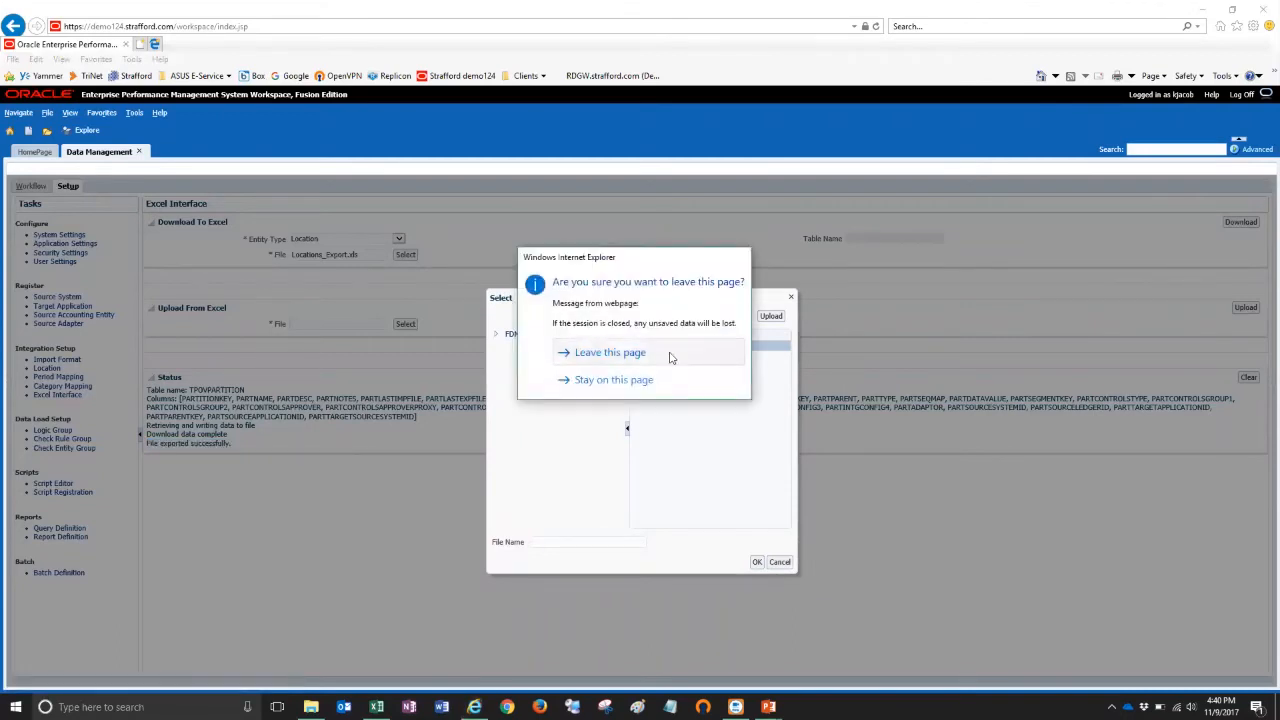
pyautogui.click(610, 352)
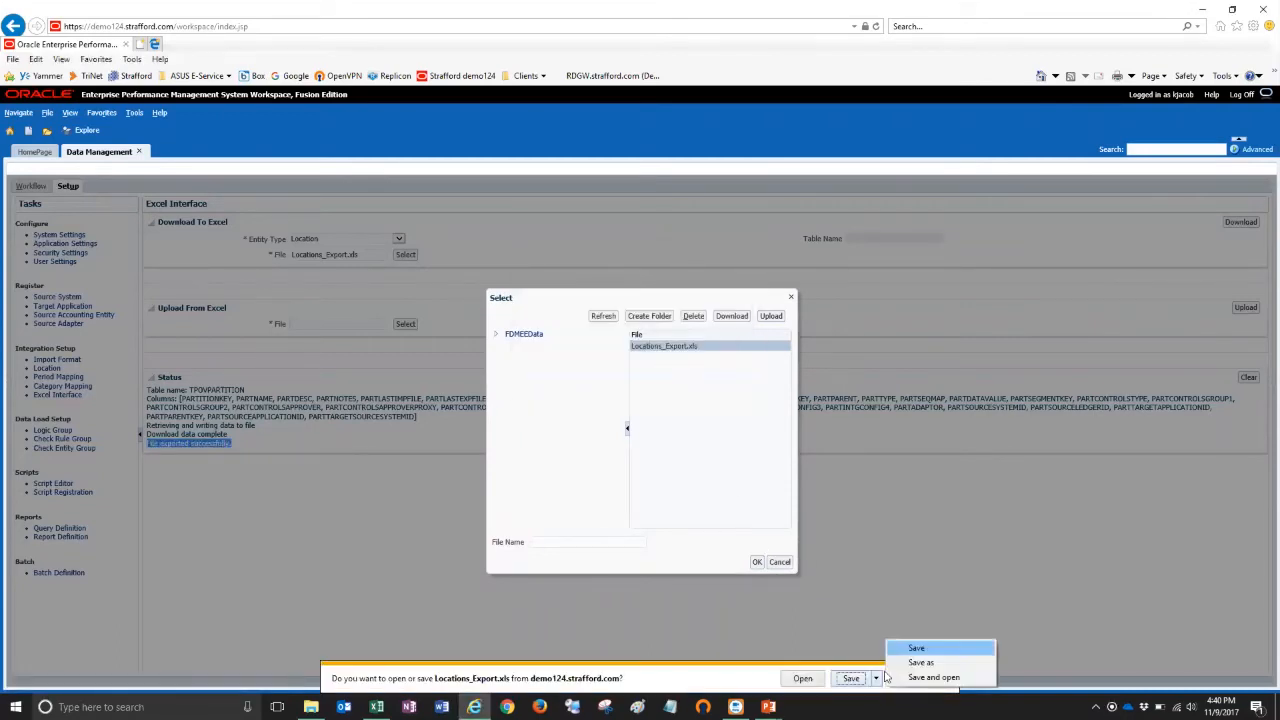
# - Save the file to the chosen folder and close the Select dialog
pyautogui.click(920, 662)
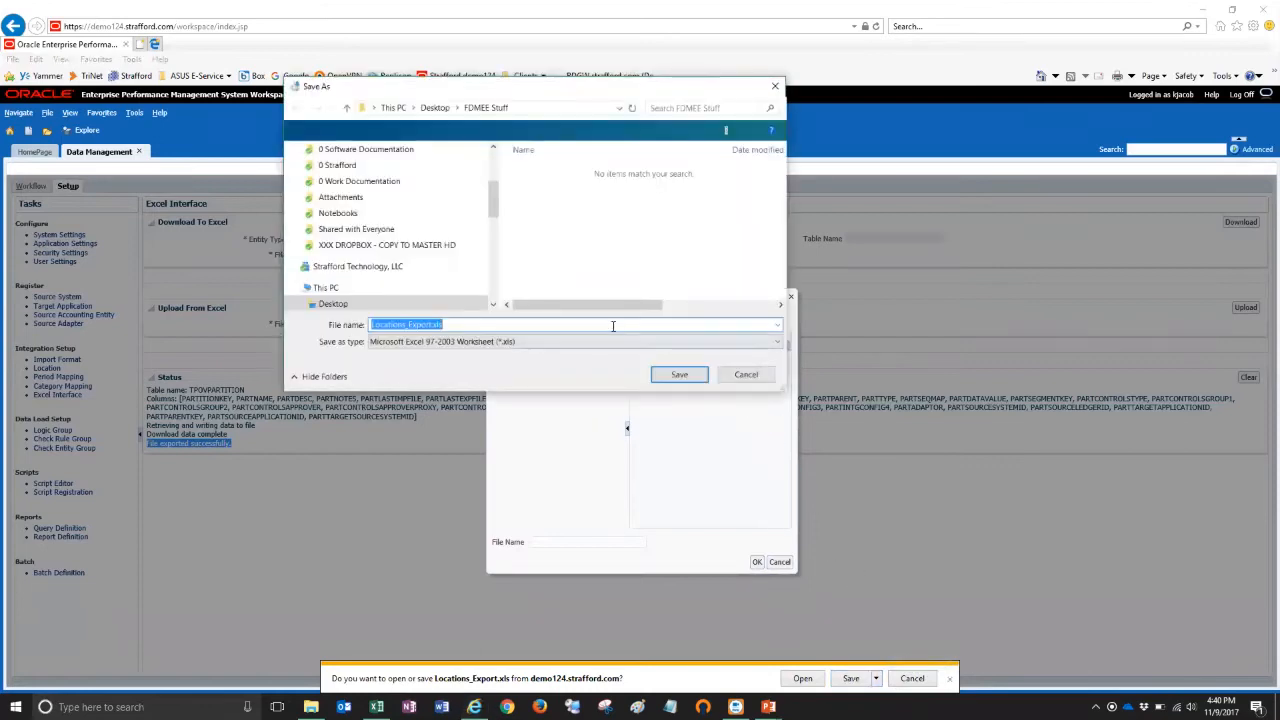
pyautogui.click(680, 374)
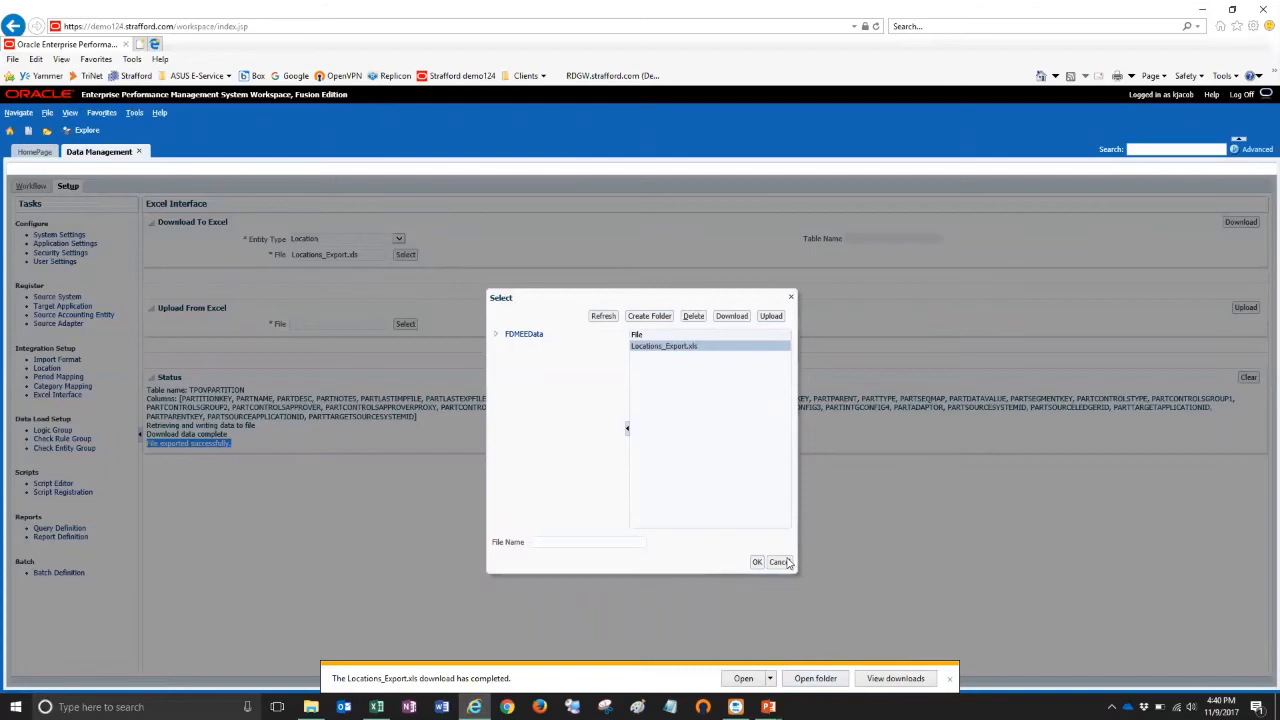
pyautogui.click(780, 560)
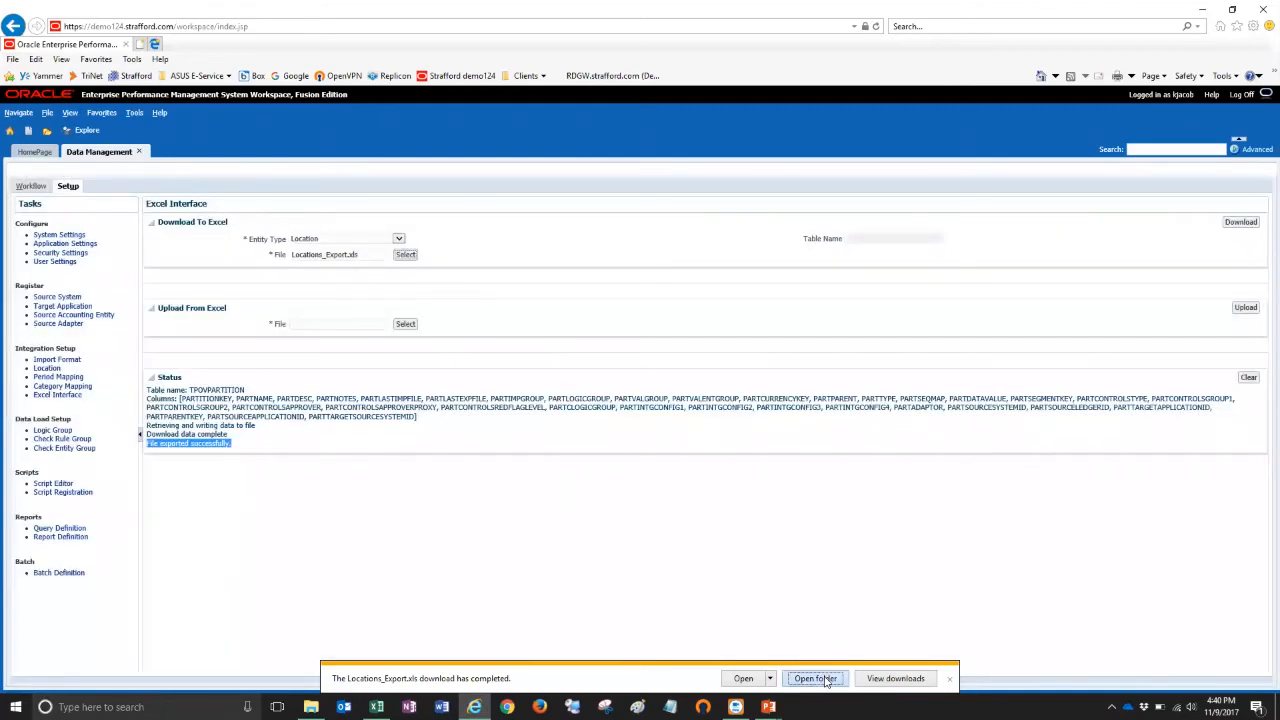
# - Show the downloaded Locations_Export.xls in the FDMEE Stuff folder
pyautogui.click(816, 678)
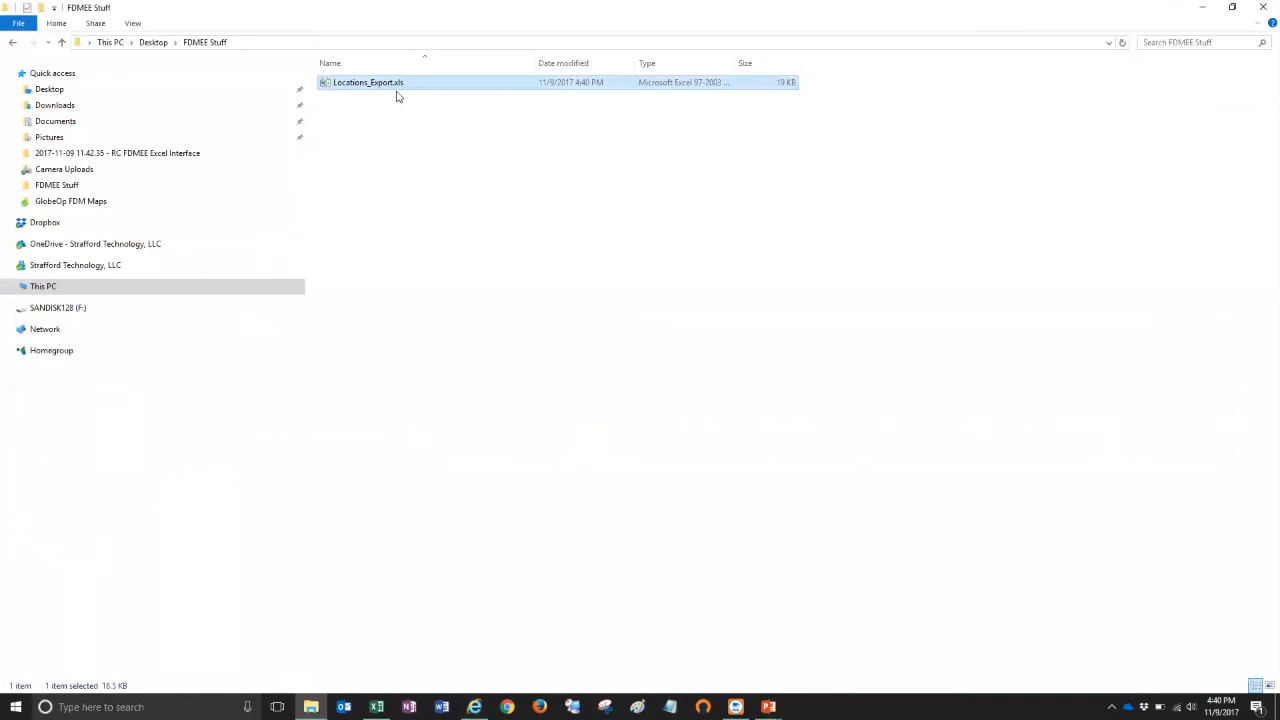
pyautogui.moveTo(364, 96)
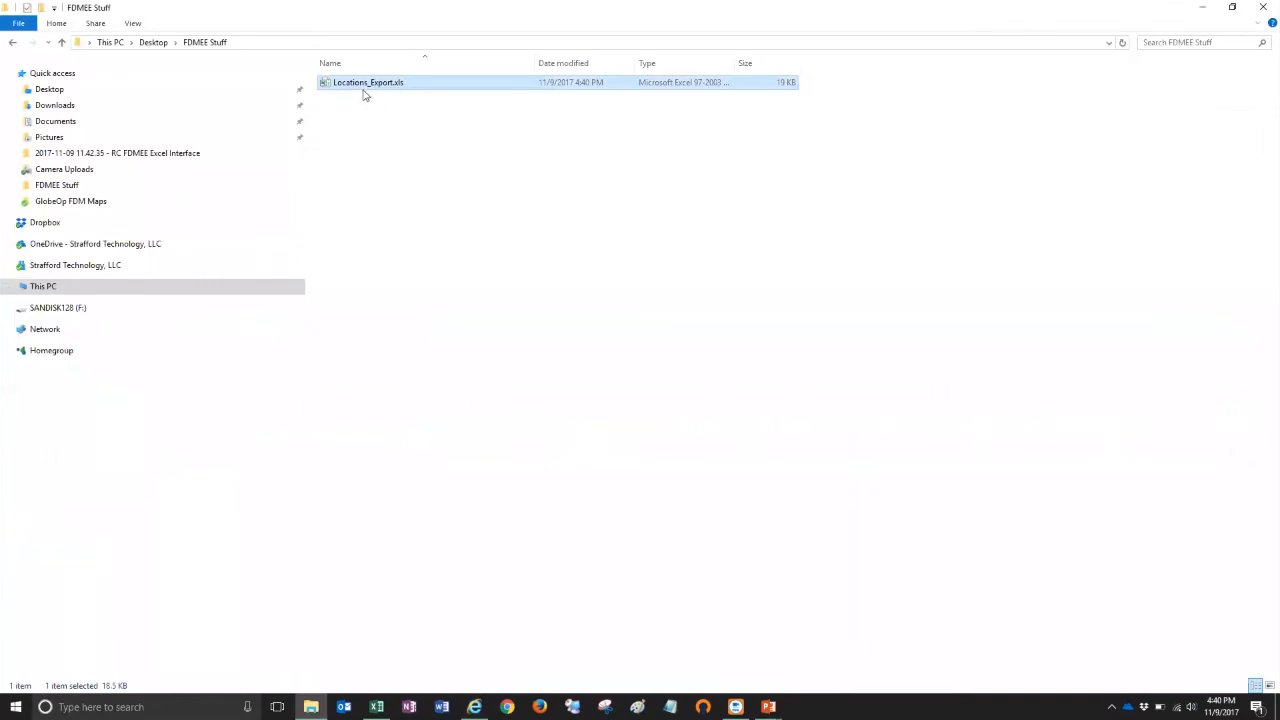
pyautogui.moveTo(424, 142)
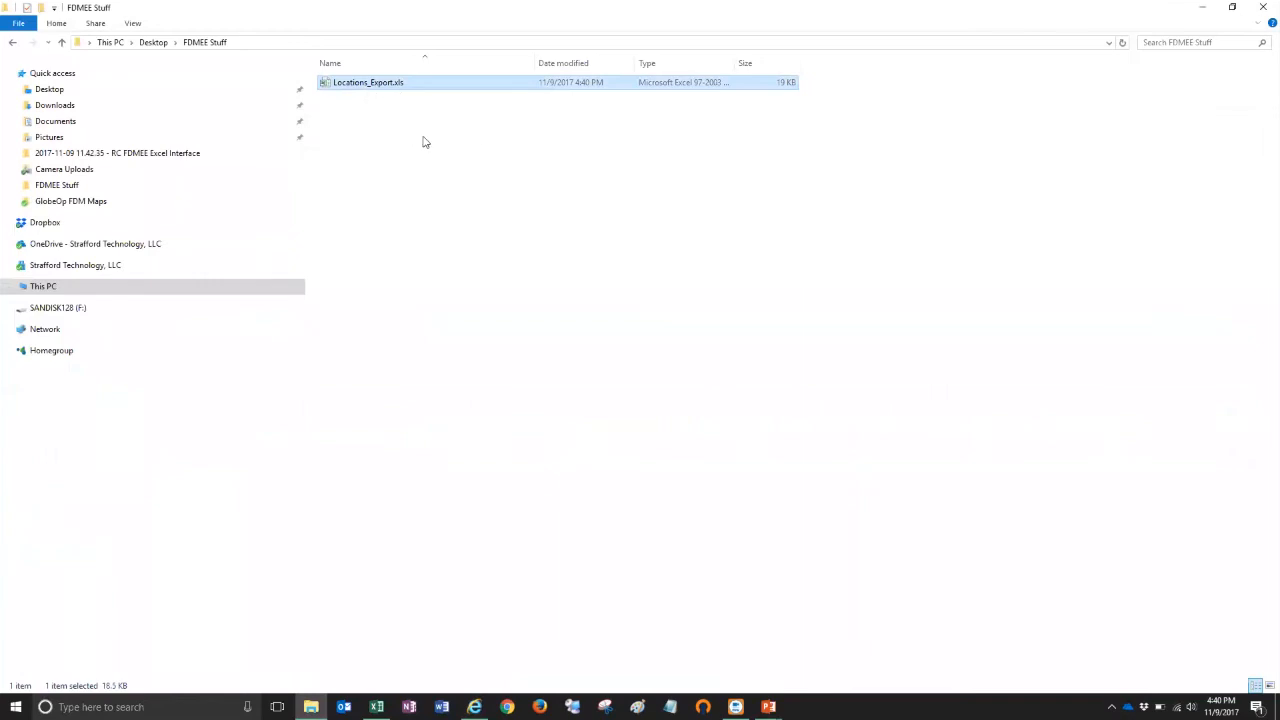
pyautogui.moveTo(408, 144)
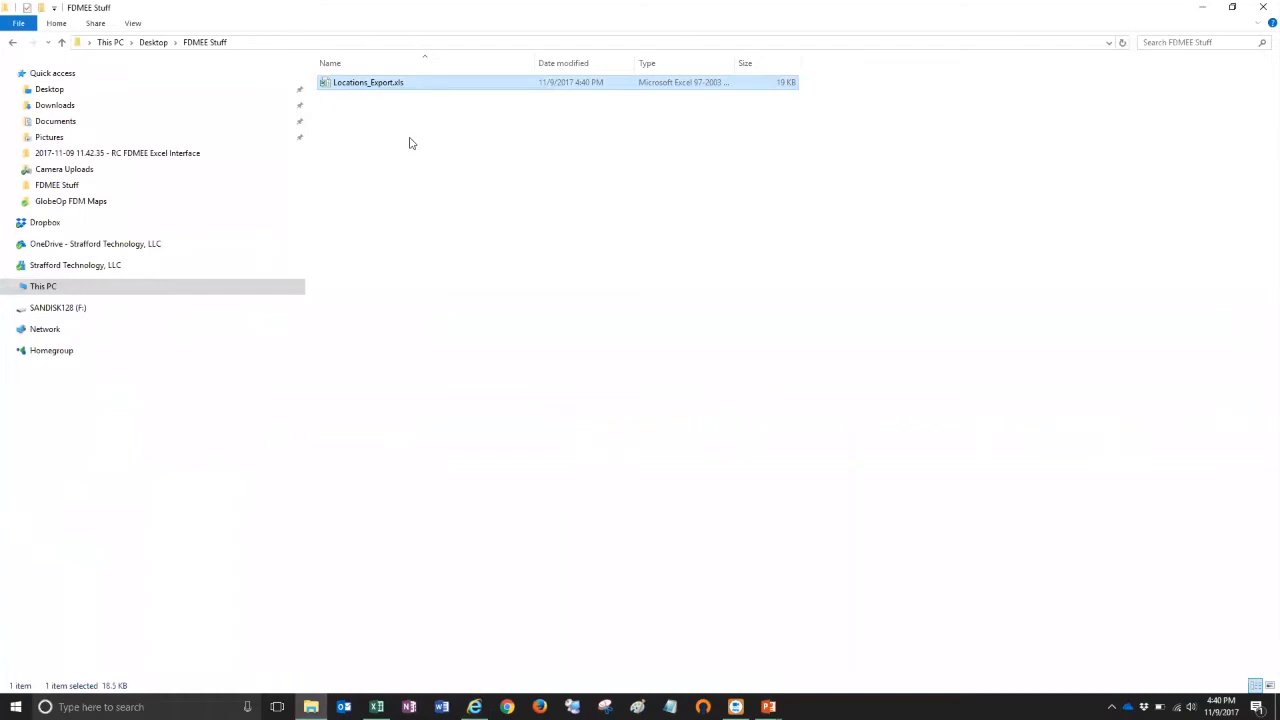
pyautogui.moveTo(408, 144)
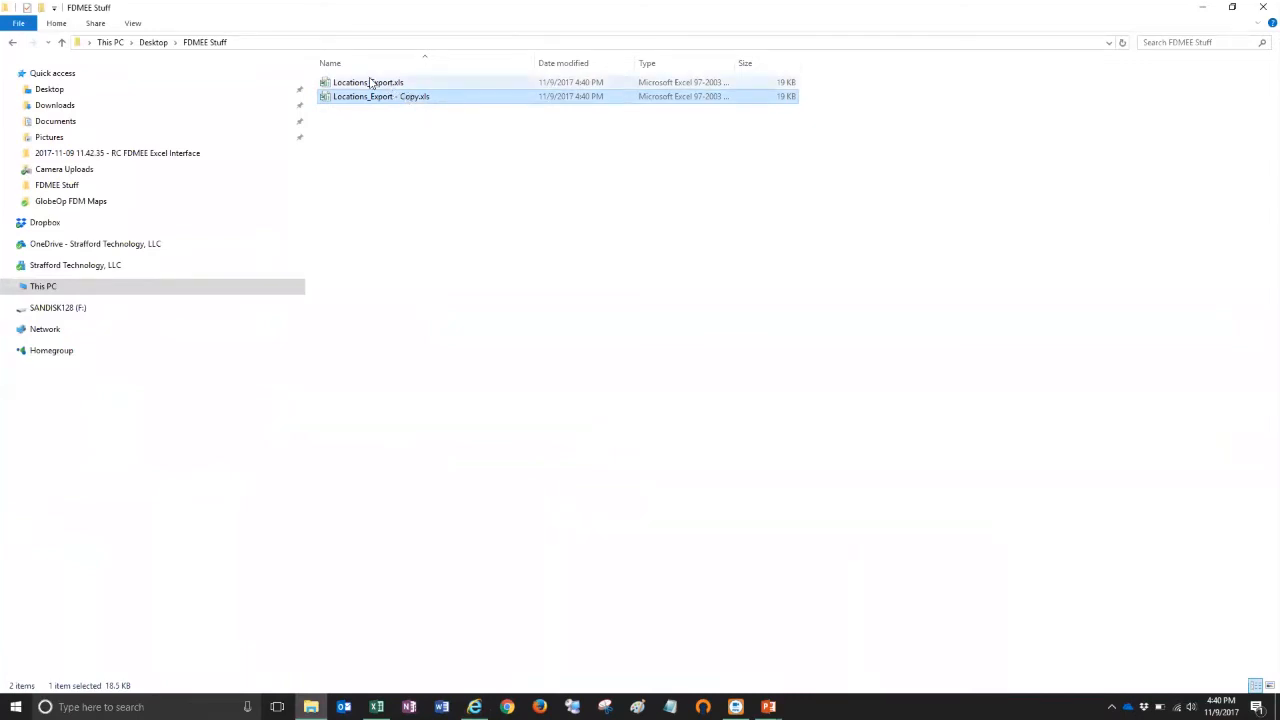
pyautogui.moveTo(380, 96)
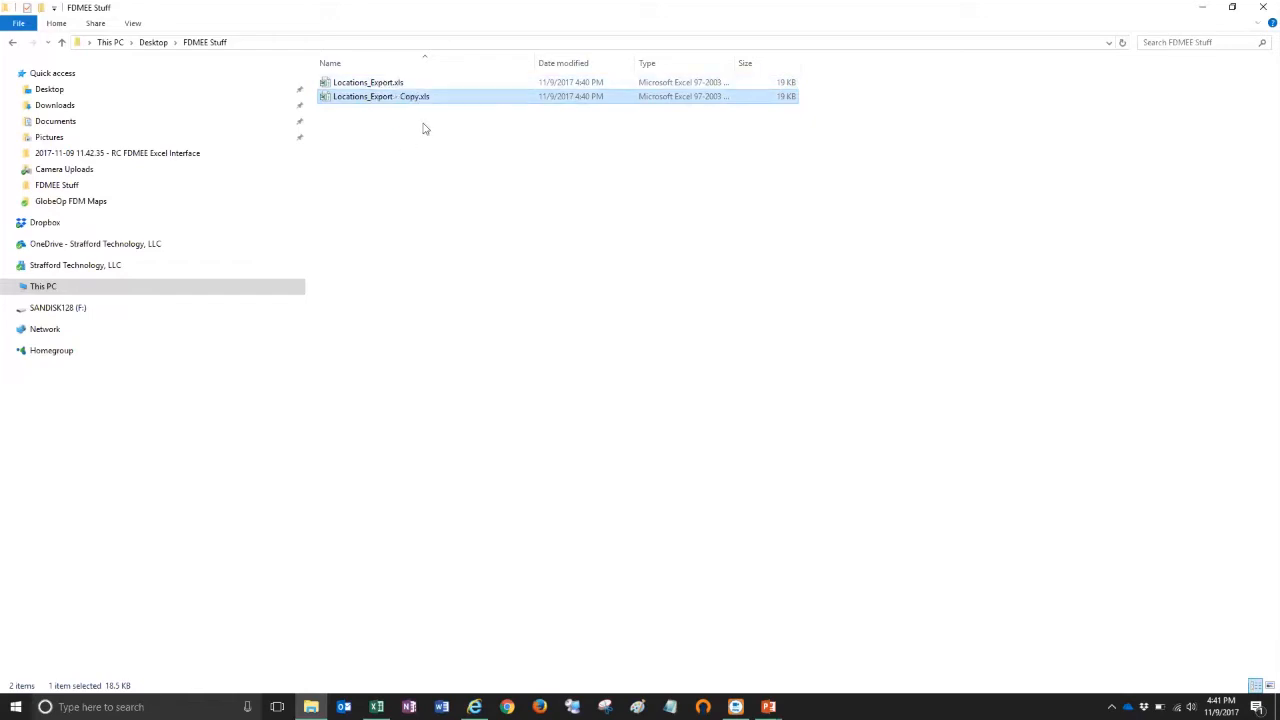
pyautogui.moveTo(422, 100)
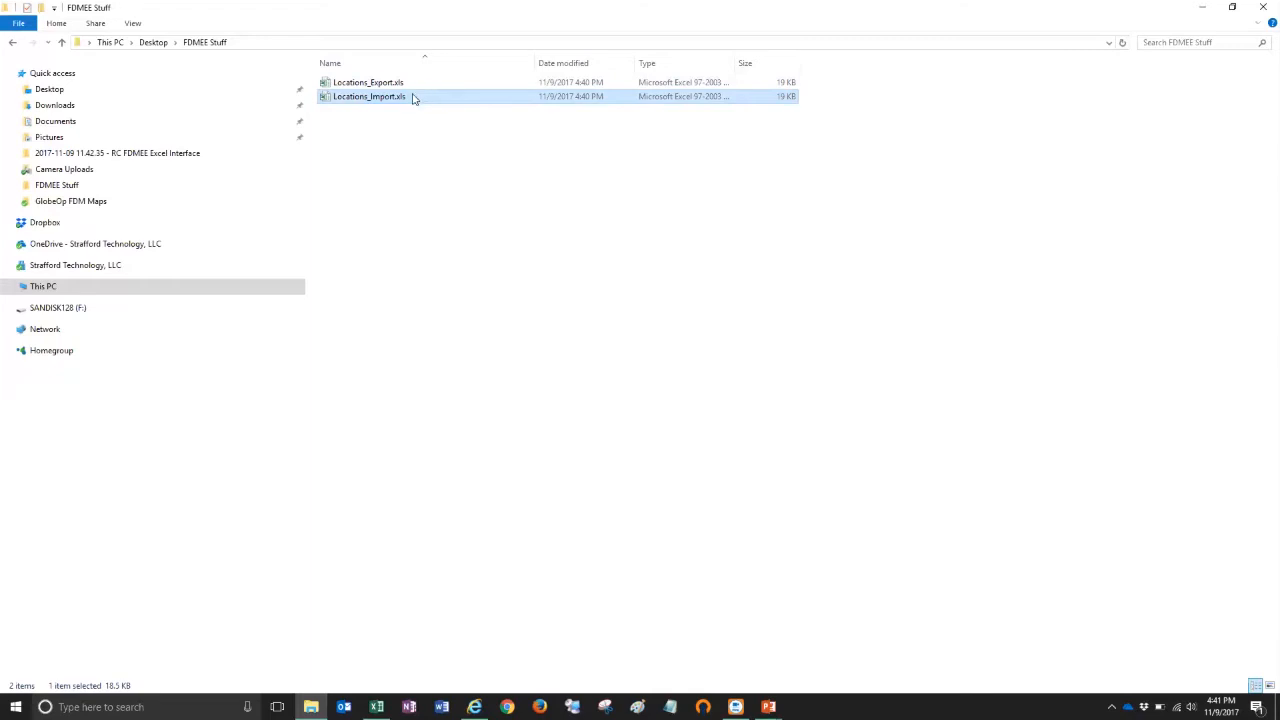
# - Open Locations_Import.xls in Excel with editing enabled and select the location-name column to widen it
pyautogui.doubleClick(368, 96)
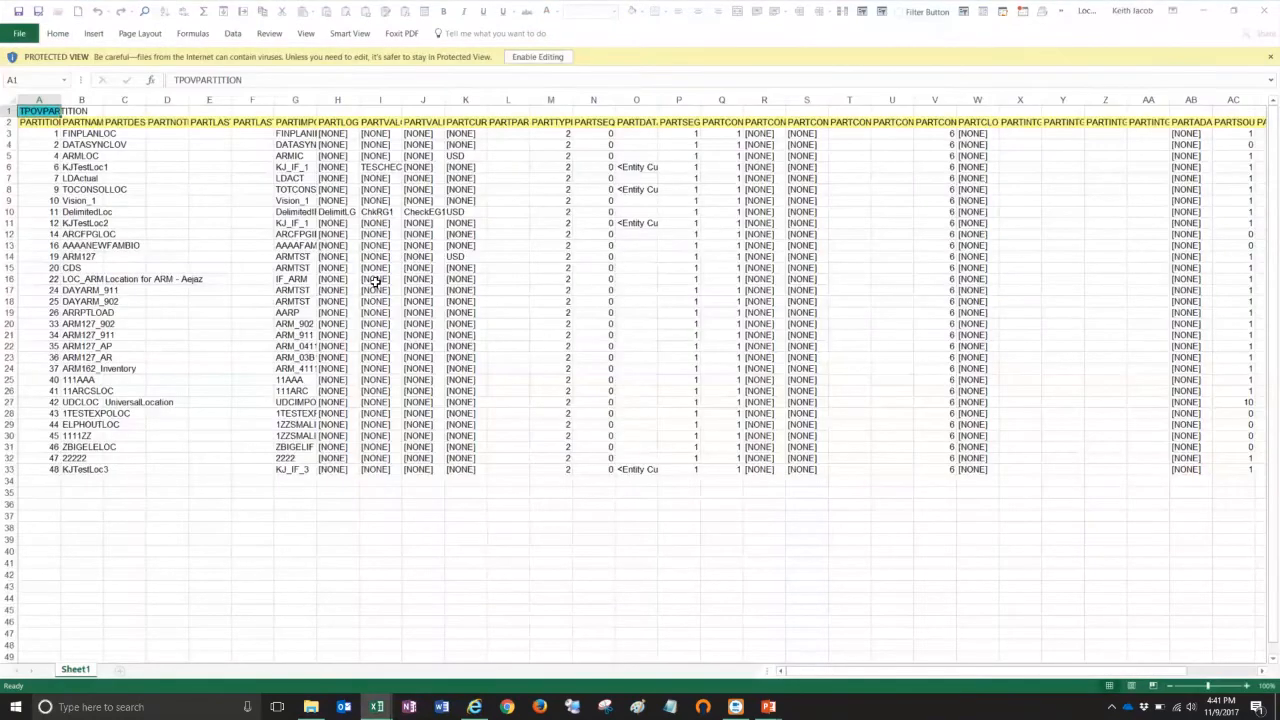
pyautogui.moveTo(162, 272)
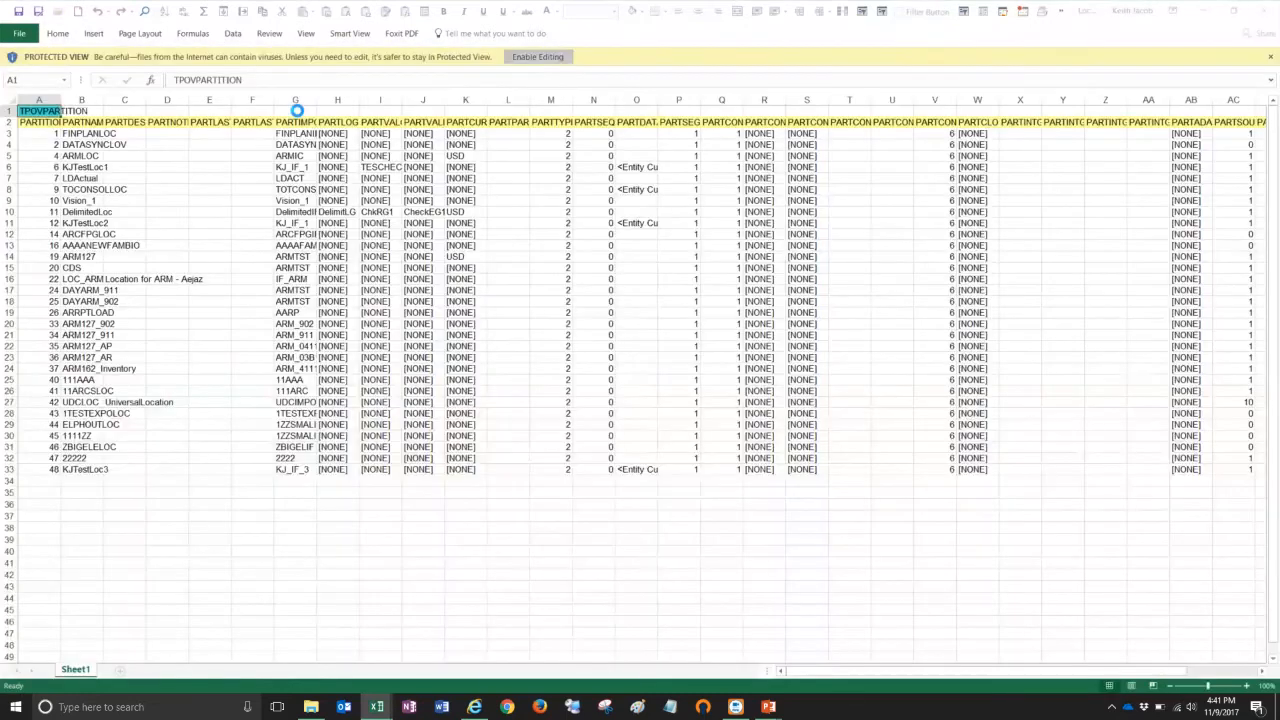
pyautogui.click(536, 56)
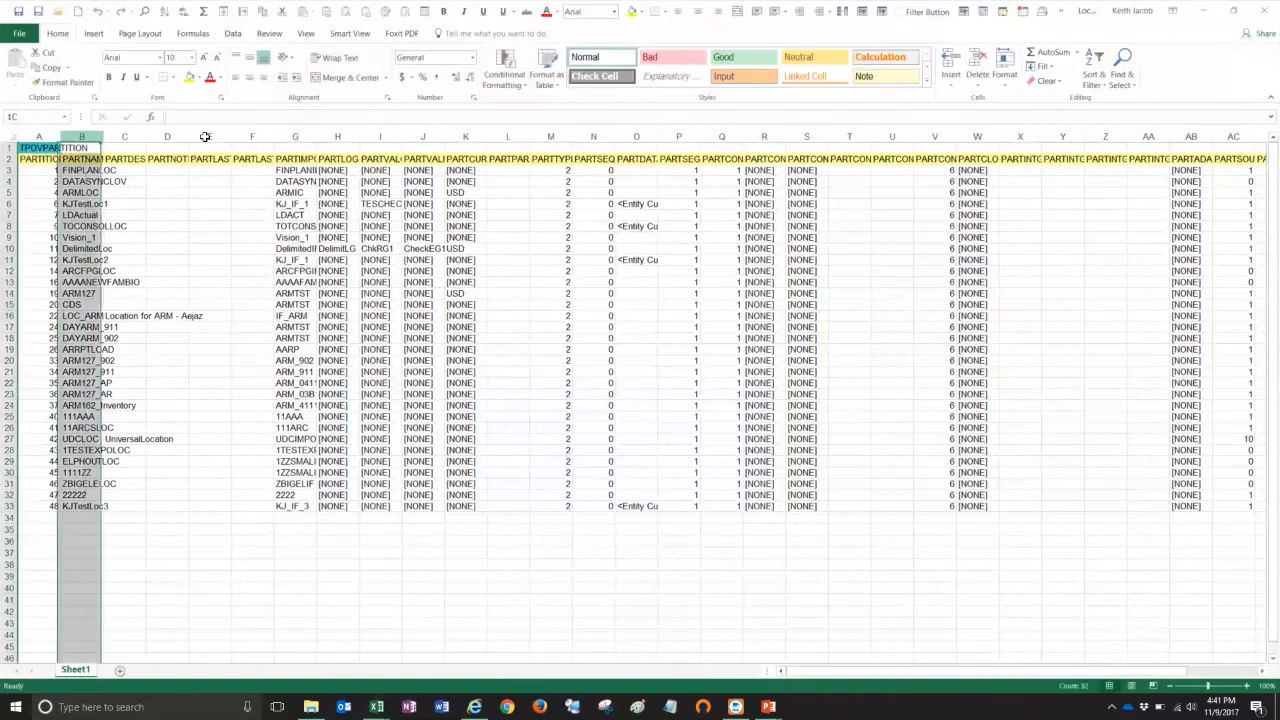
pyautogui.hscroll(3)
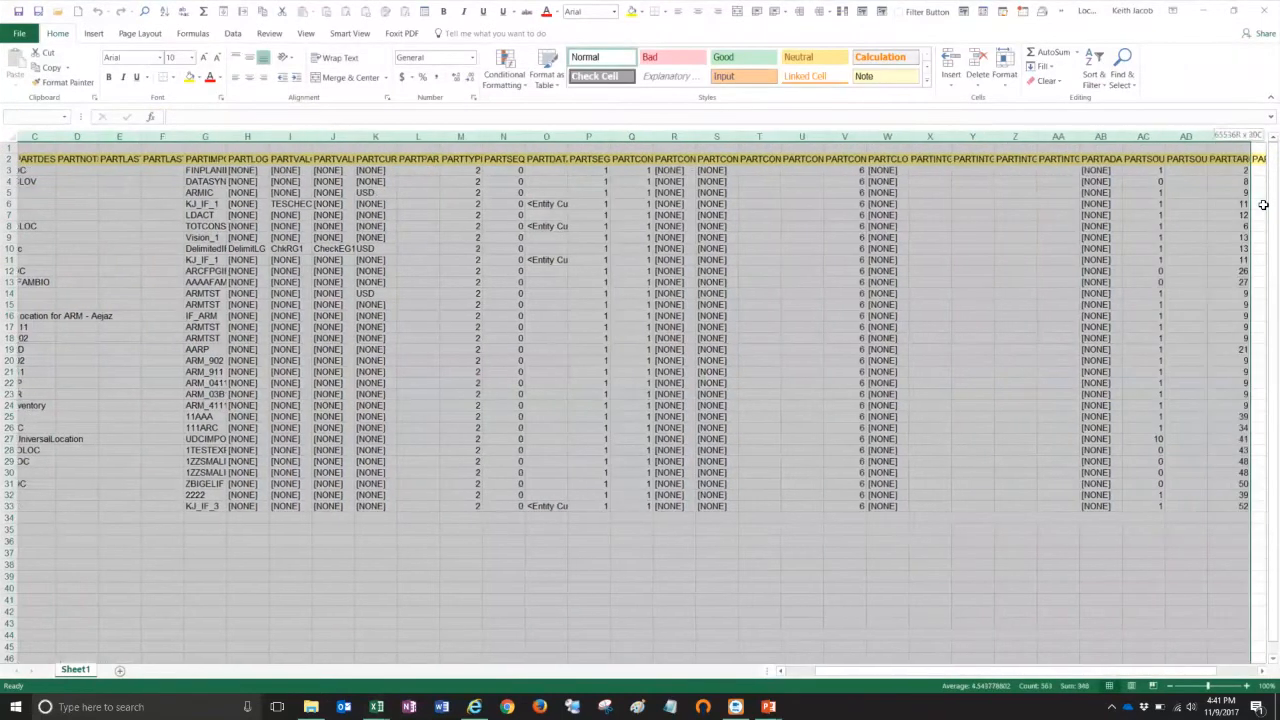
pyautogui.hscroll(3)
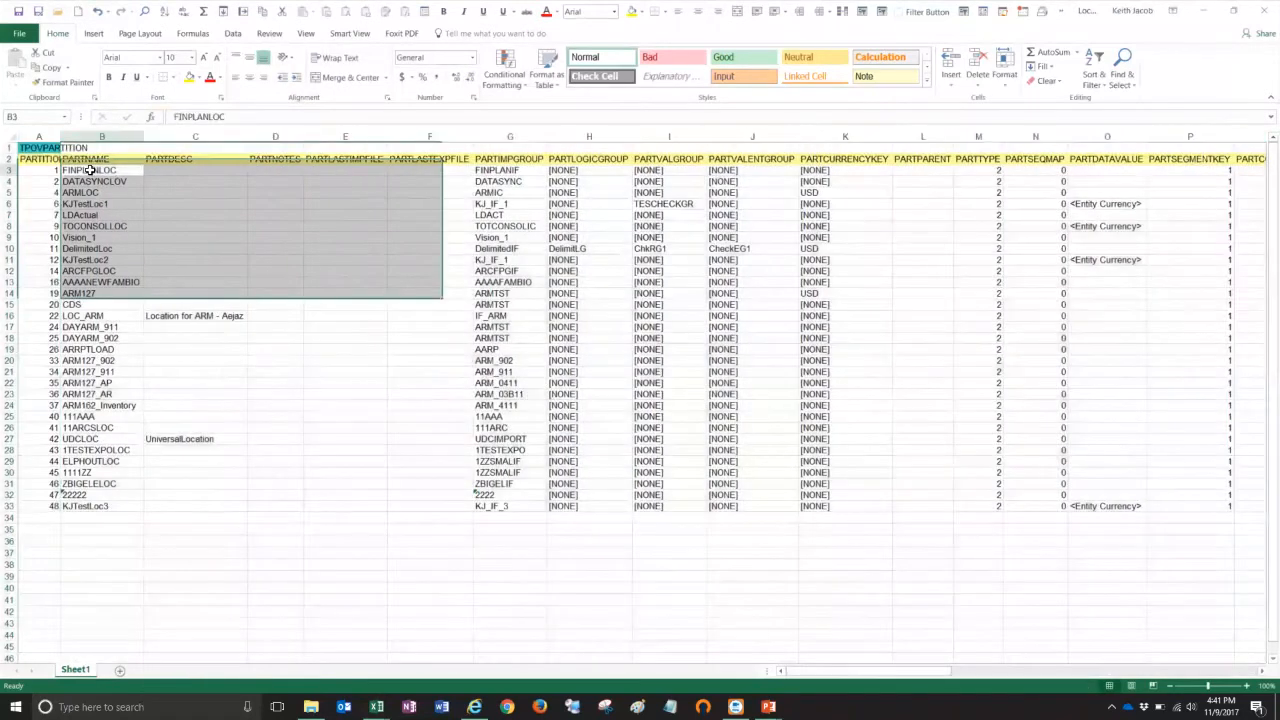
pyautogui.click(84, 504)
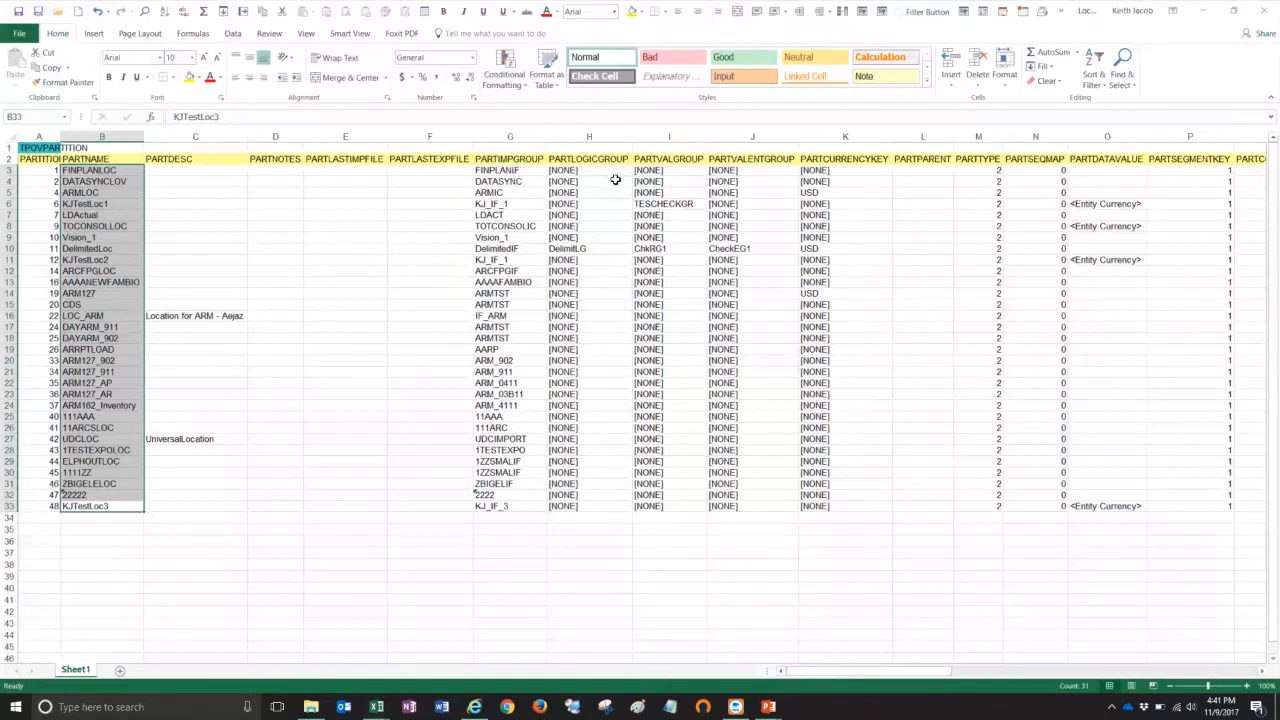
pyautogui.moveTo(768, 212)
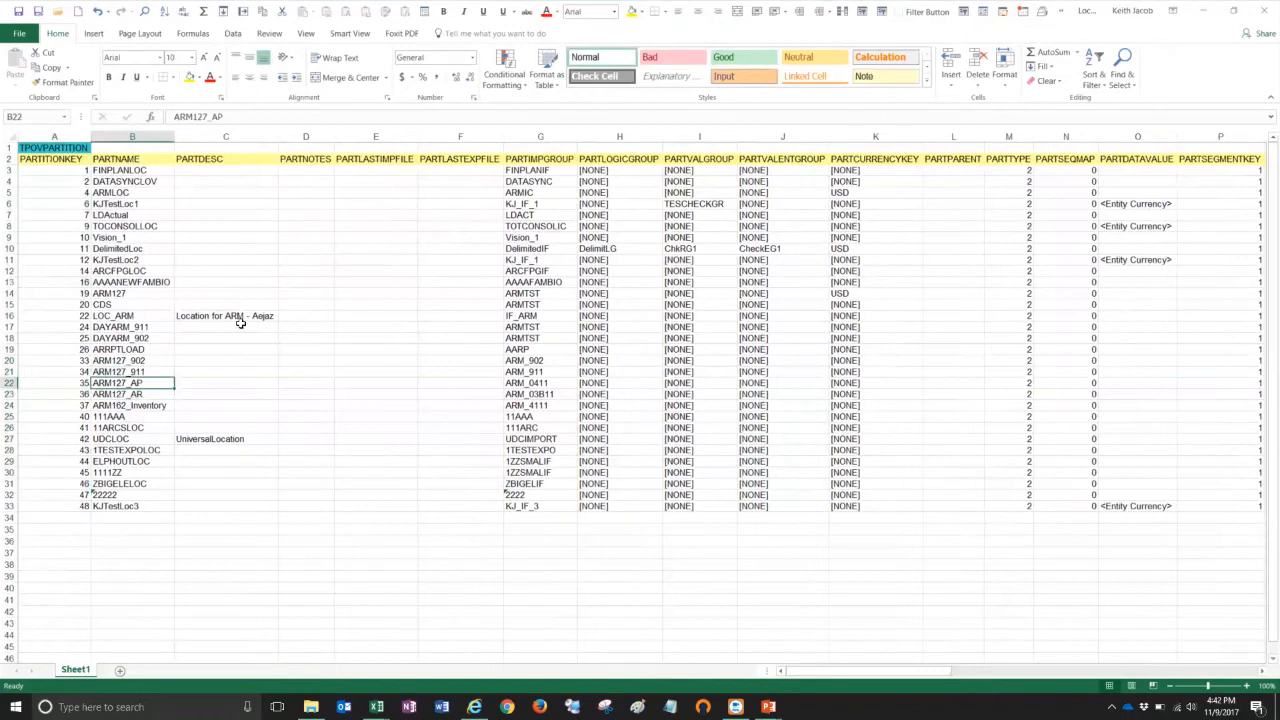
pyautogui.moveTo(186, 270)
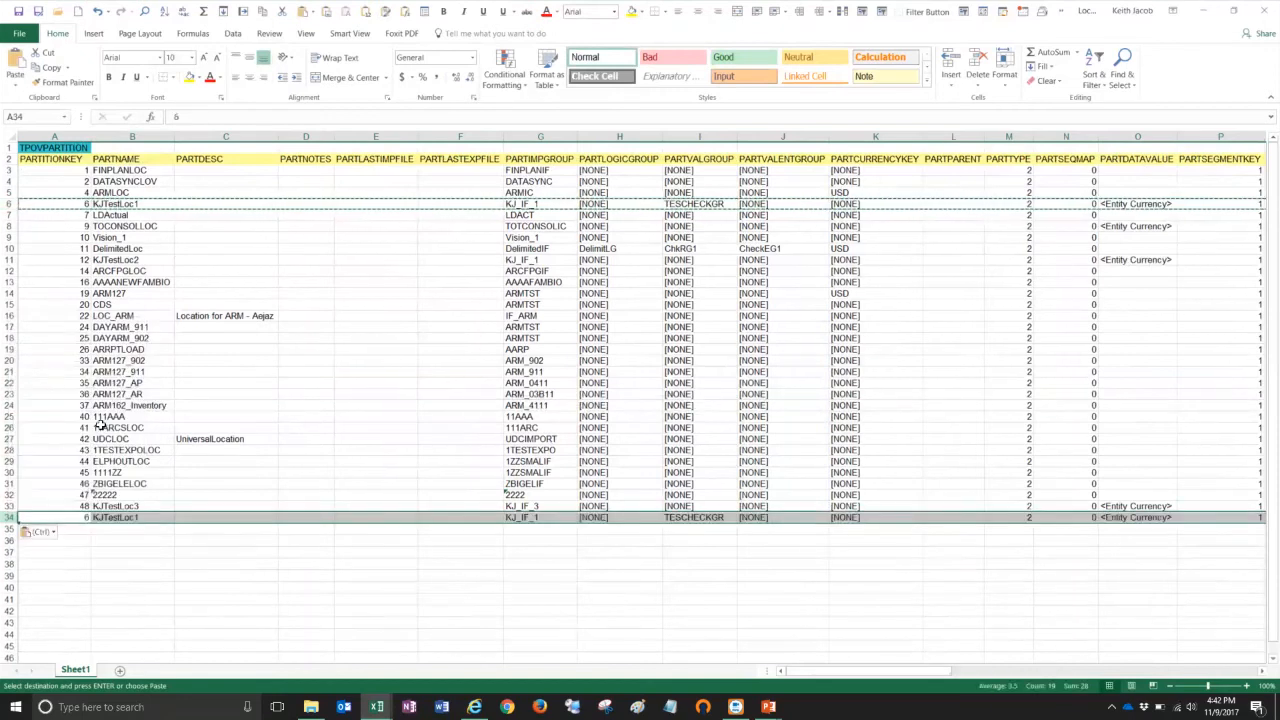
# - Rename the copied location in row 34 to New_Loc_1
pyautogui.click(132, 516)
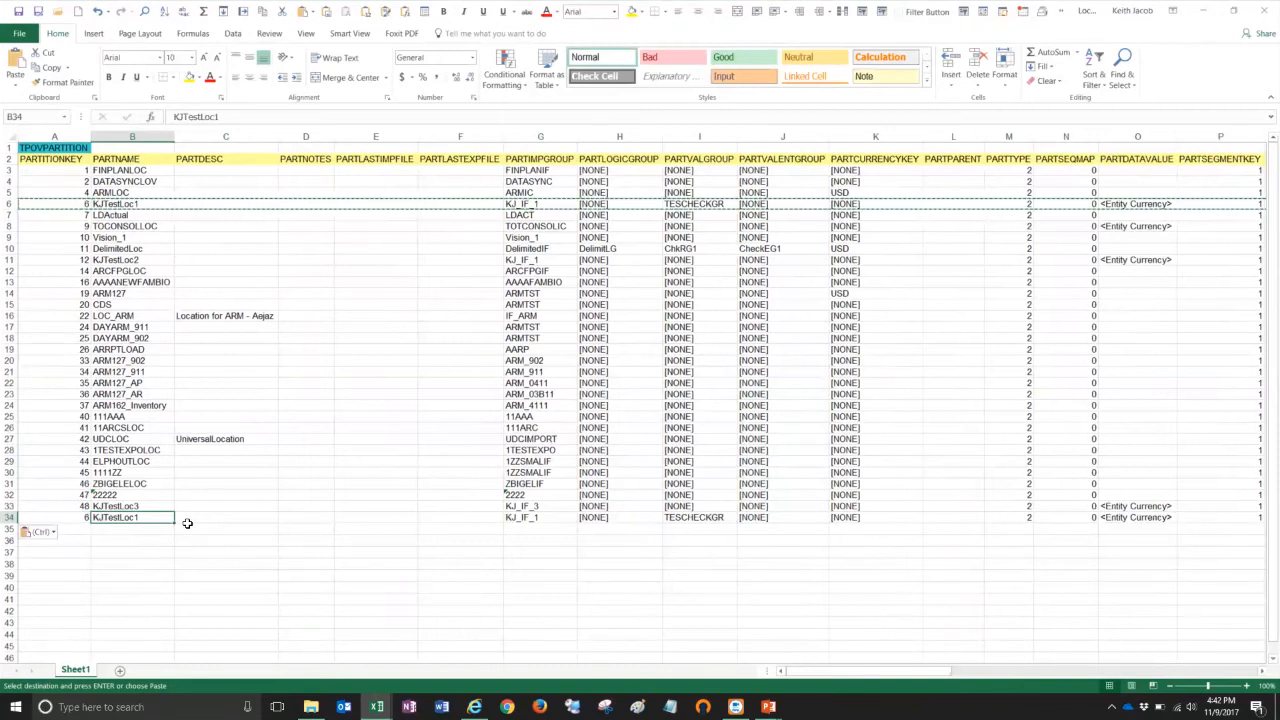
pyautogui.write('New_')
pyautogui.click(54, 518)
pyautogui.write('49')
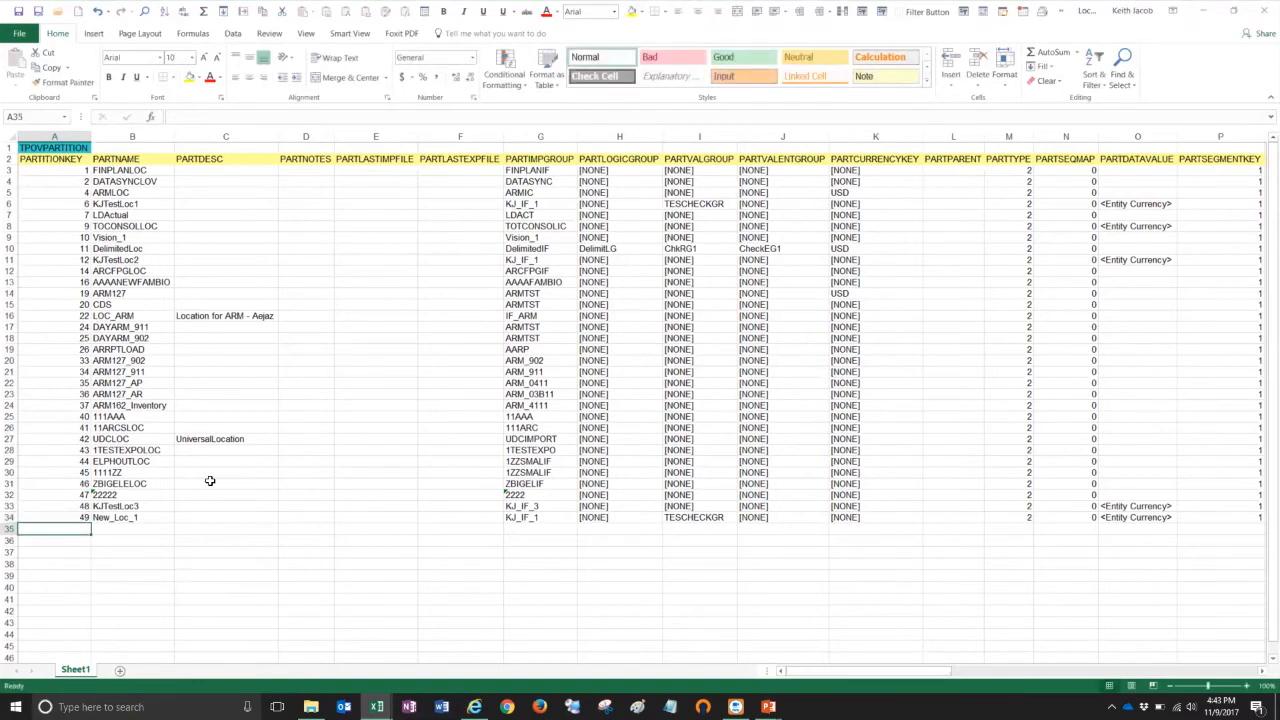
pyautogui.moveTo(108, 486)
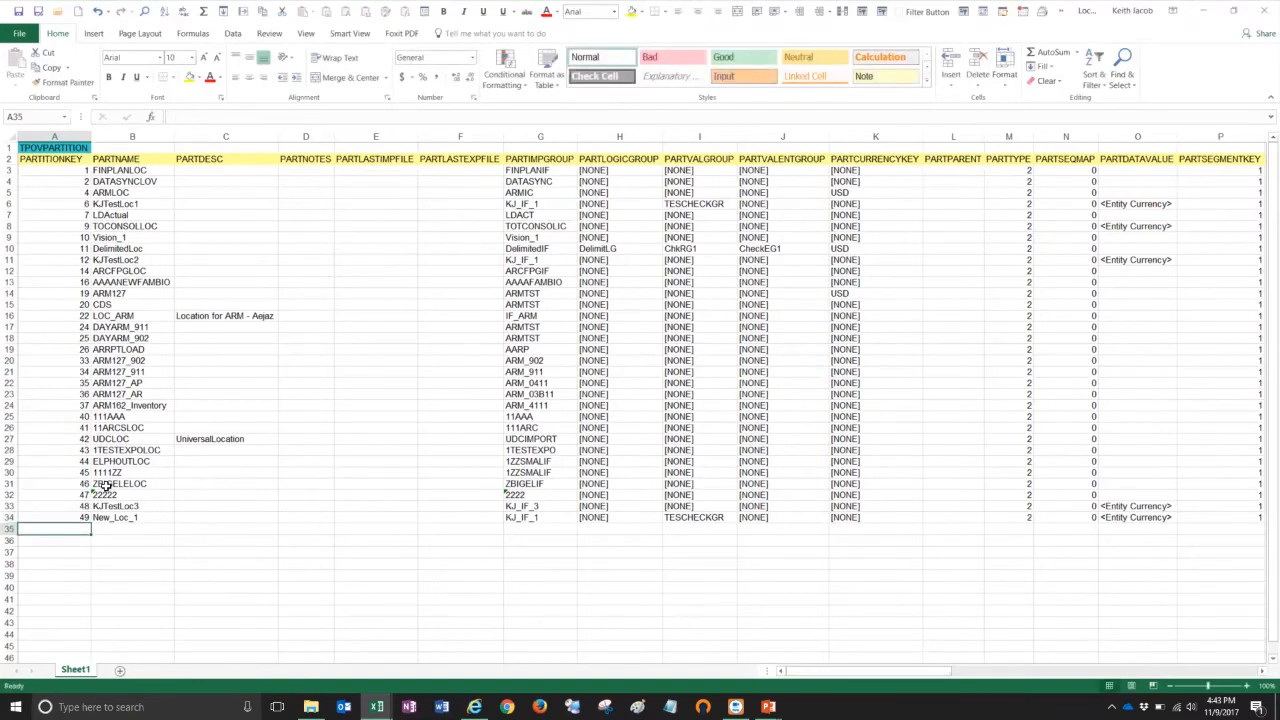
pyautogui.moveTo(76, 516)
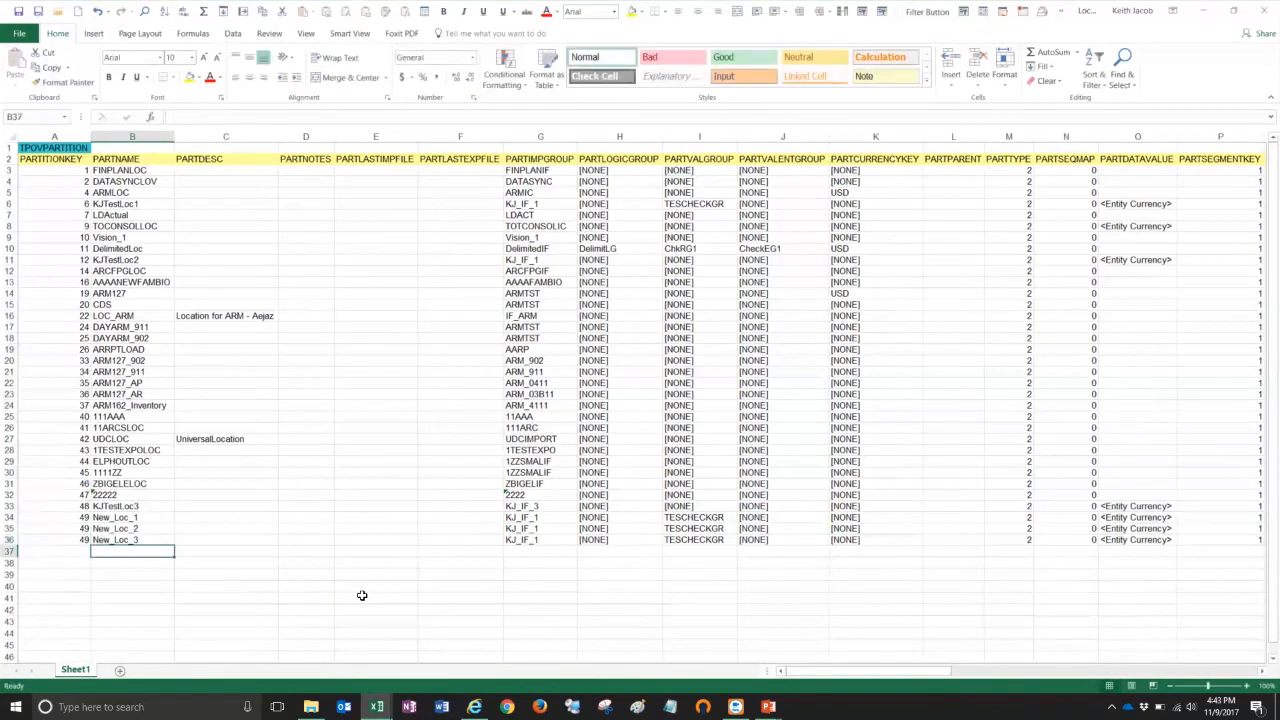
pyautogui.moveTo(88, 528)
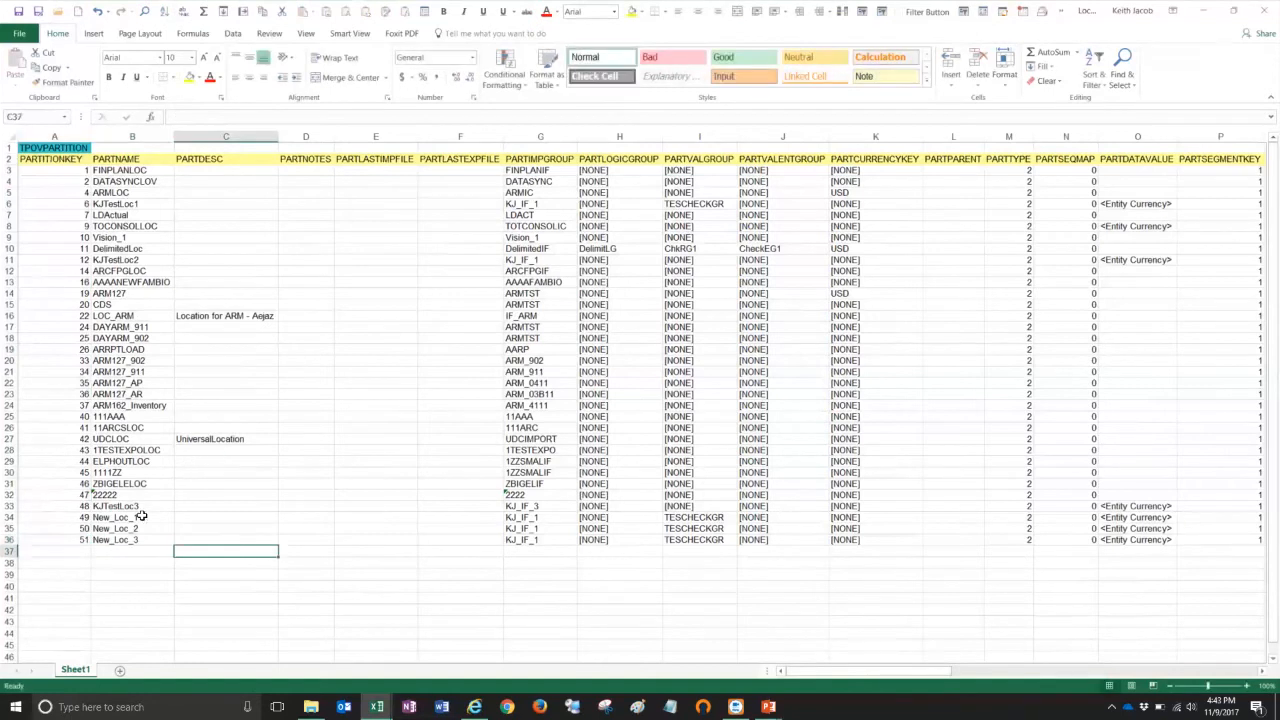
pyautogui.moveTo(524, 516)
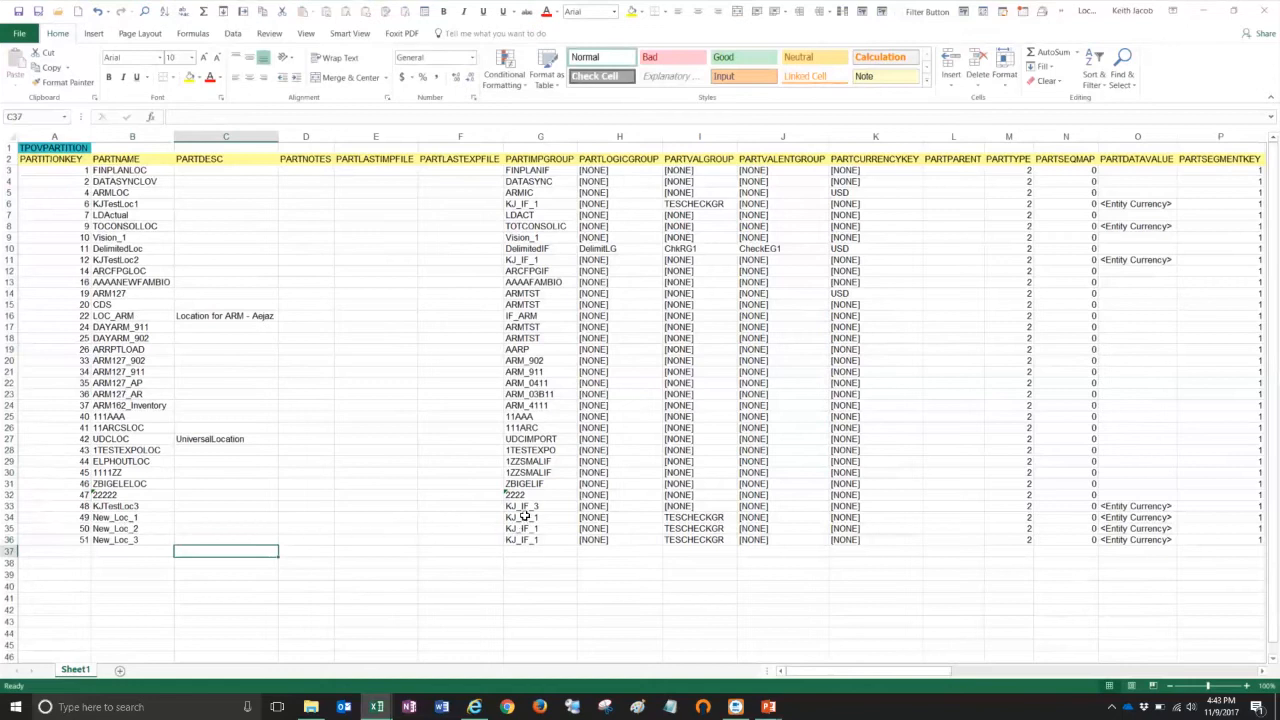
# - Select the settings cells G34:R36 of the three new locations
pyautogui.moveTo(540, 516); pyautogui.dragTo(920, 540)
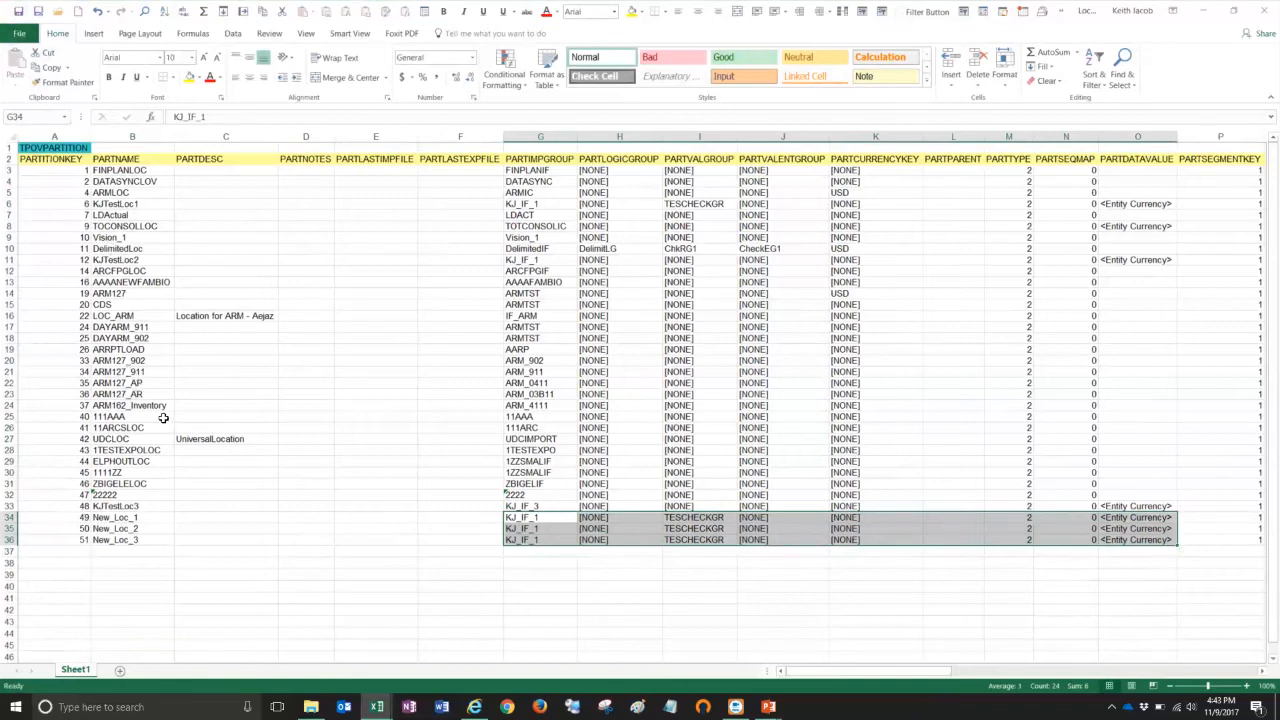
pyautogui.moveTo(258, 414)
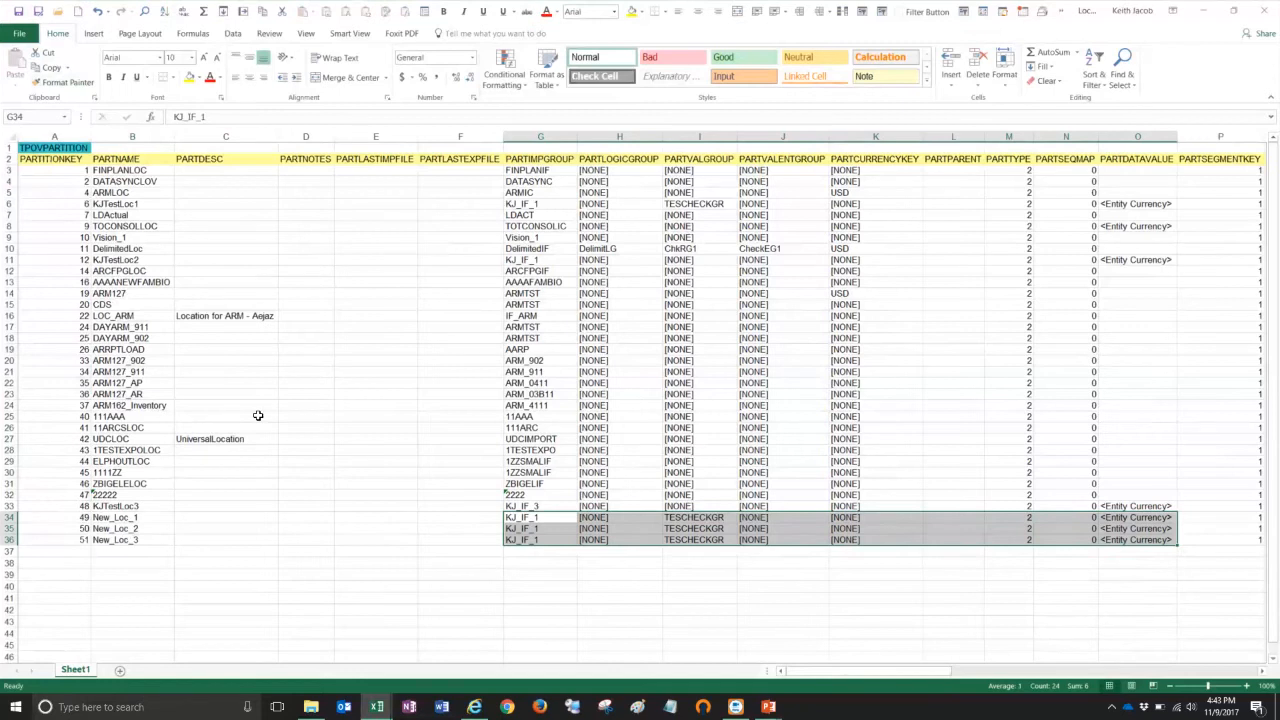
pyautogui.moveTo(180, 324)
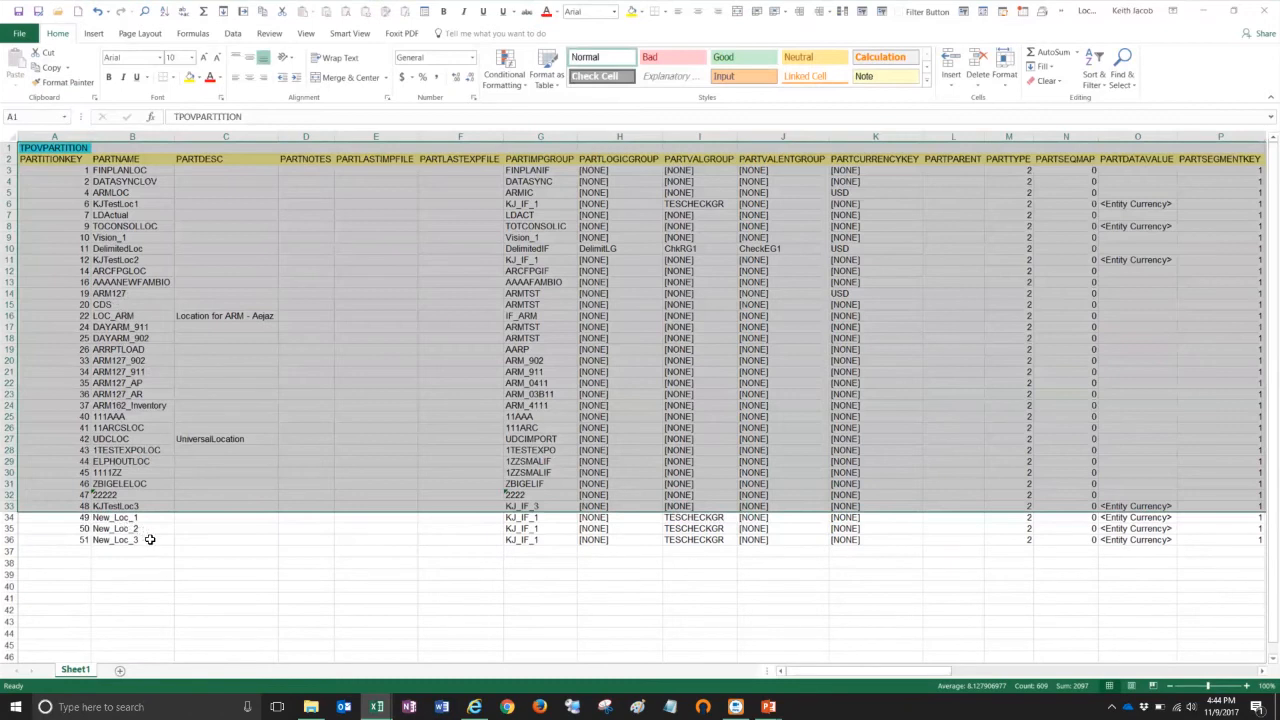
pyautogui.moveTo(70, 188)
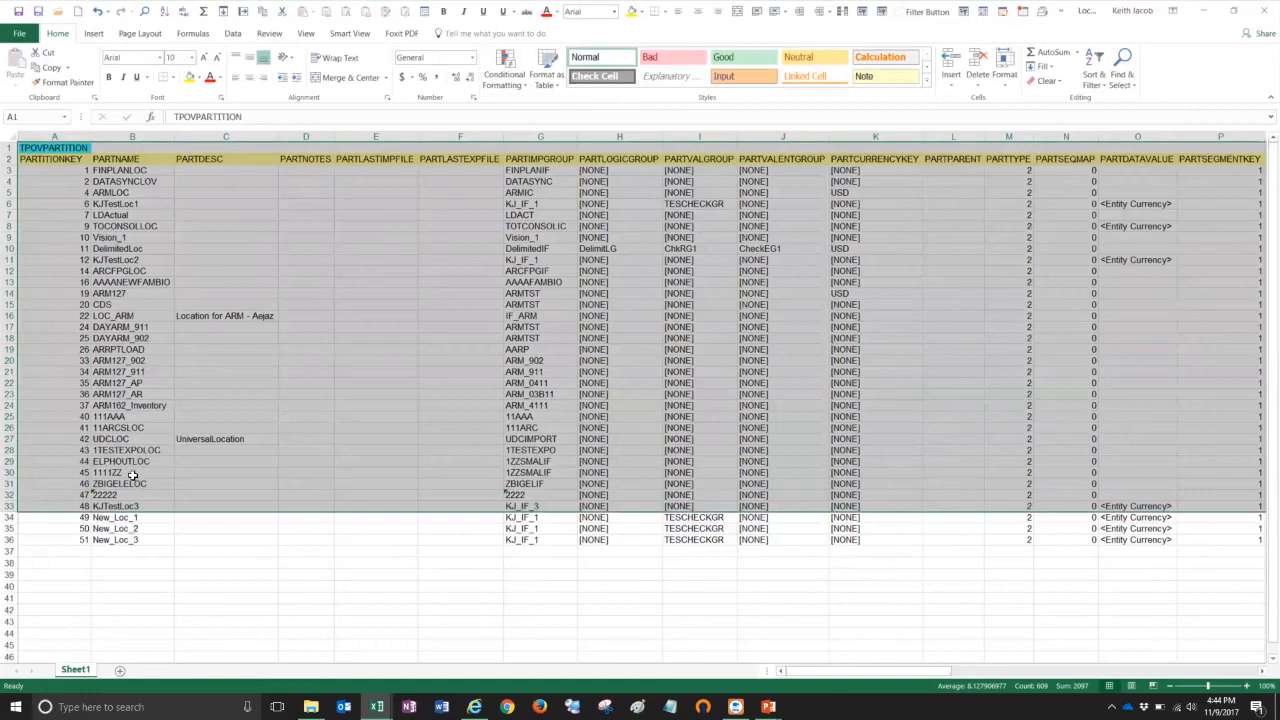
pyautogui.moveTo(184, 520)
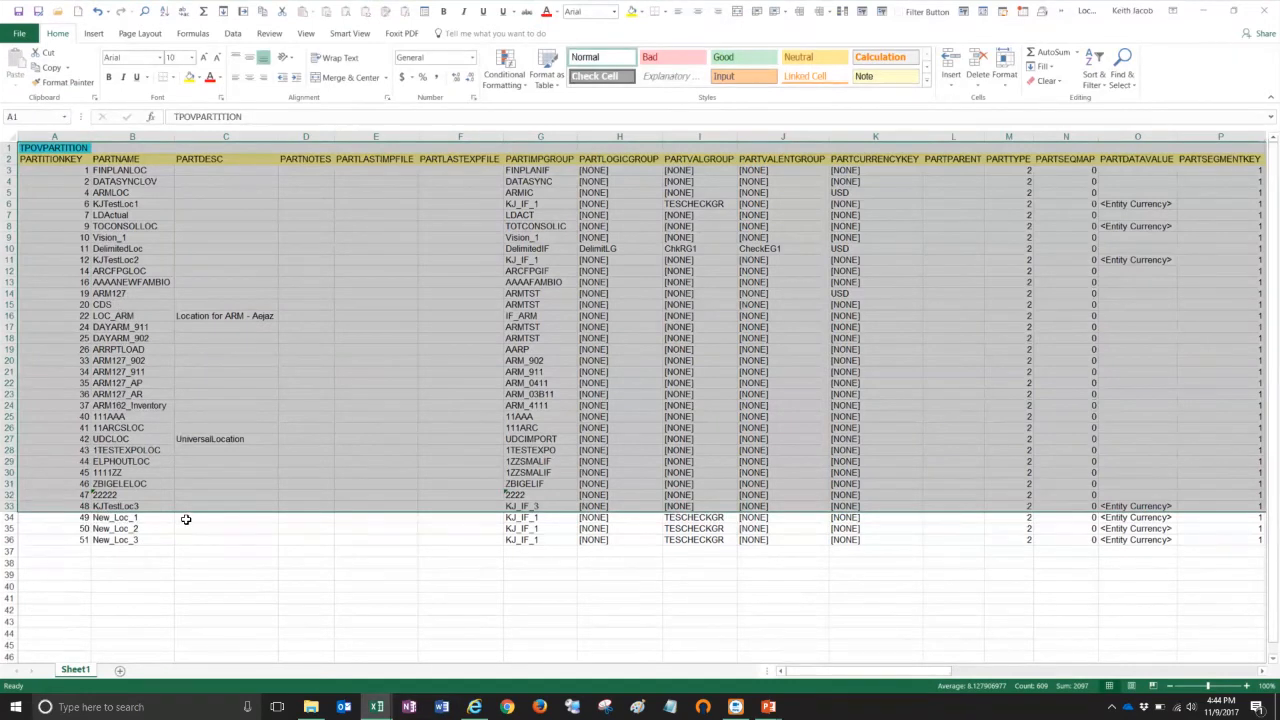
pyautogui.moveTo(188, 524)
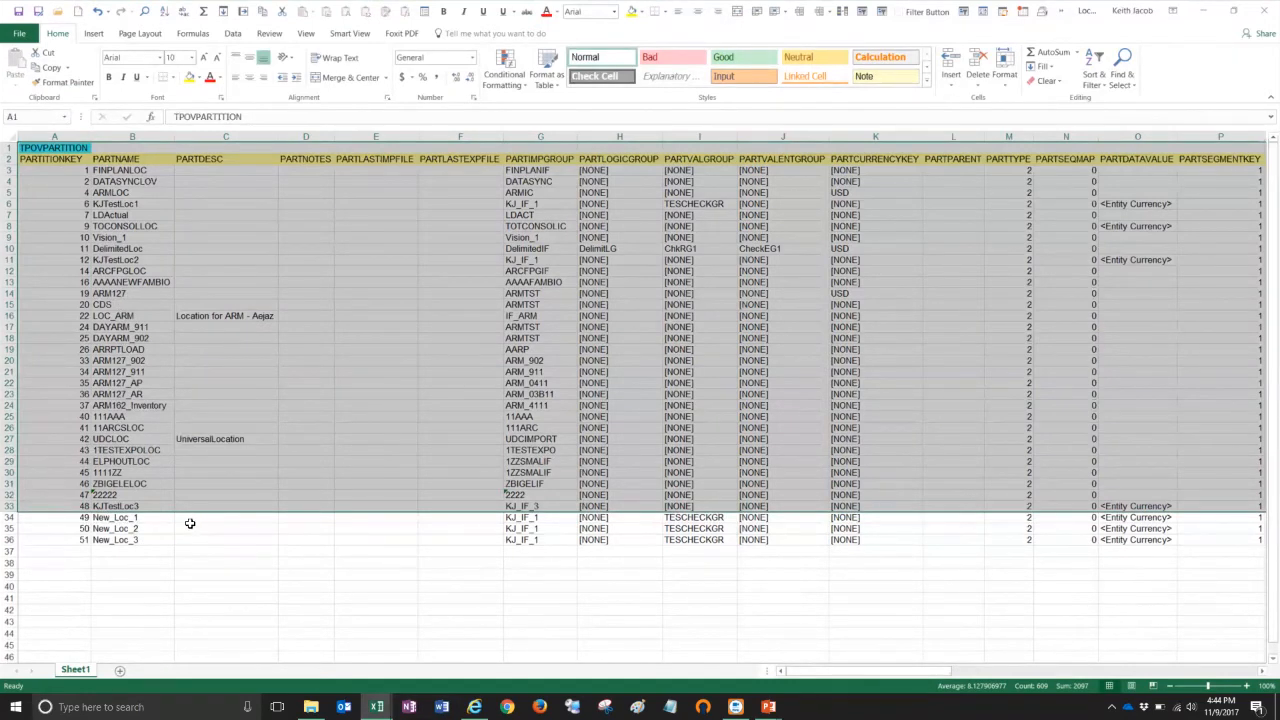
pyautogui.moveTo(152, 528)
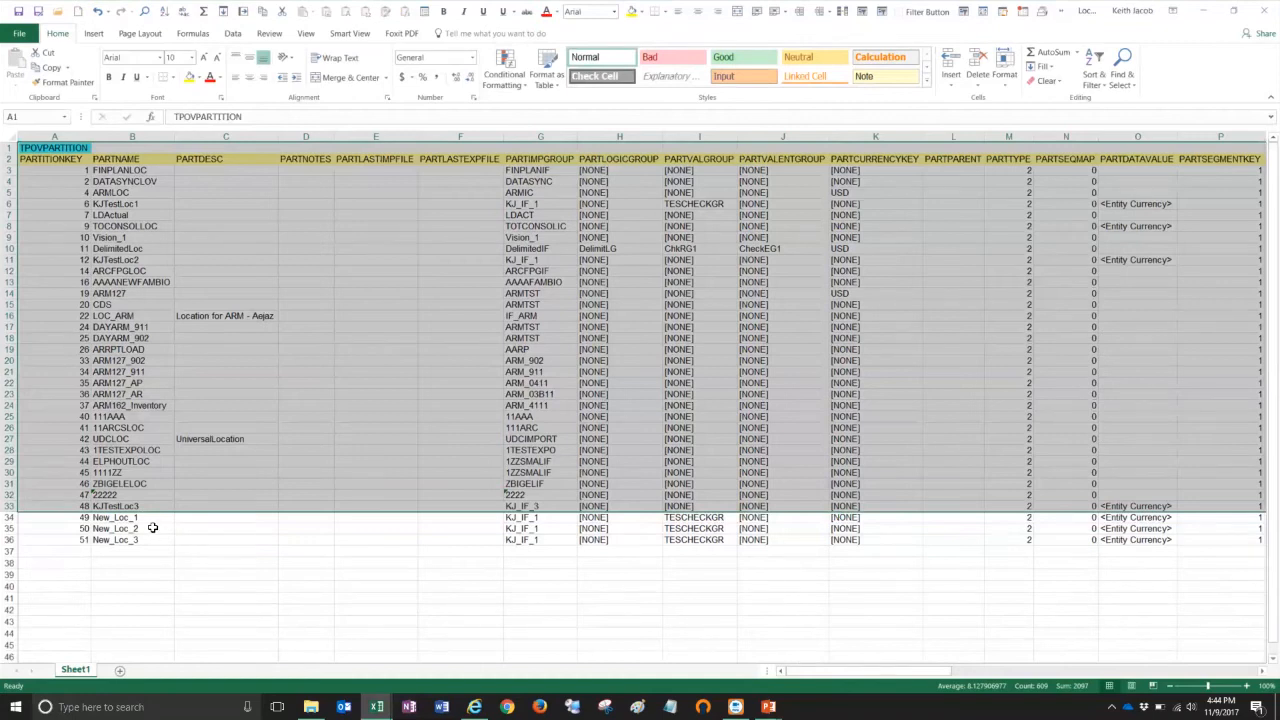
pyautogui.moveTo(158, 524)
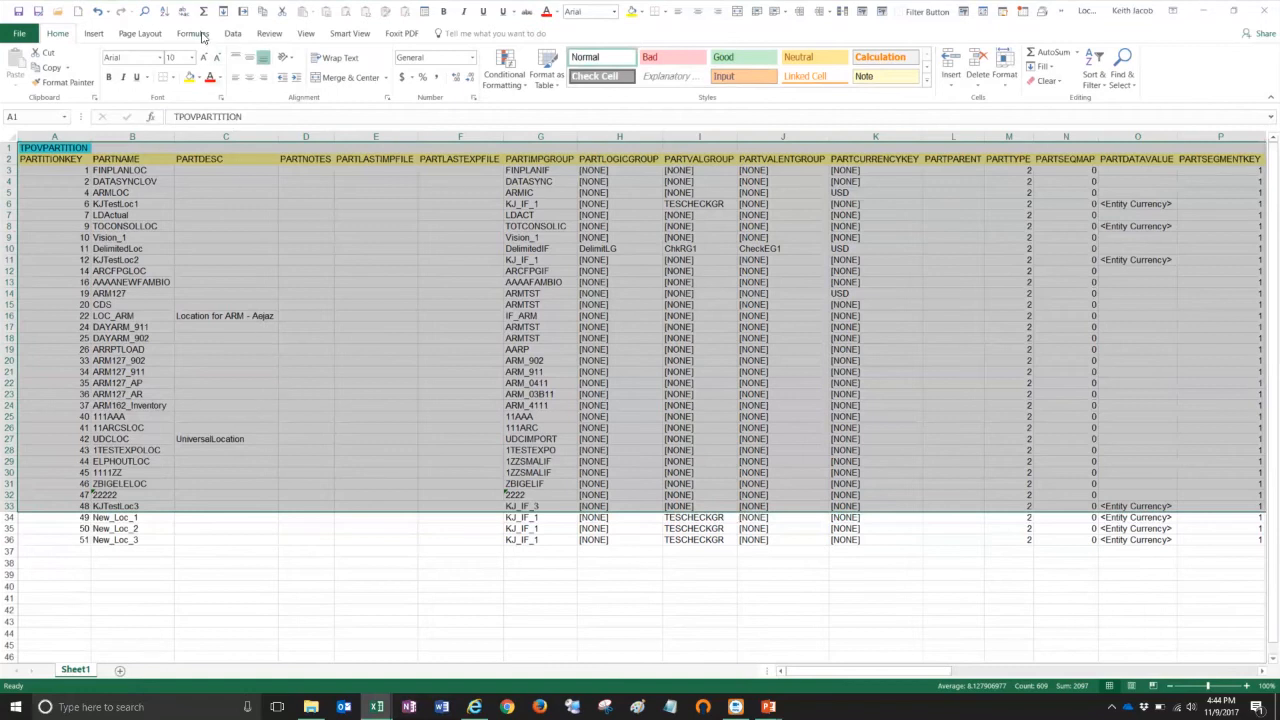
# - Extend the upload named range in Name Manager to cover the new rows, then return to FDMEE
pyautogui.click(192, 32)
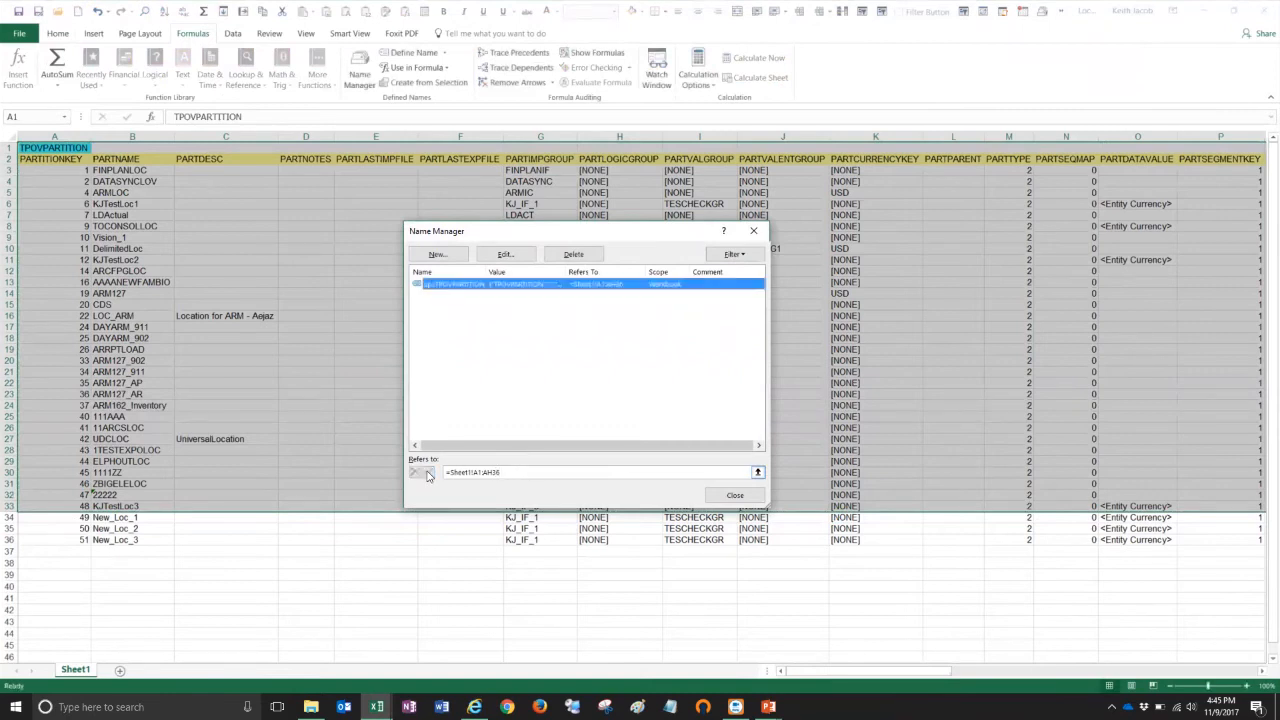
pyautogui.click(734, 496)
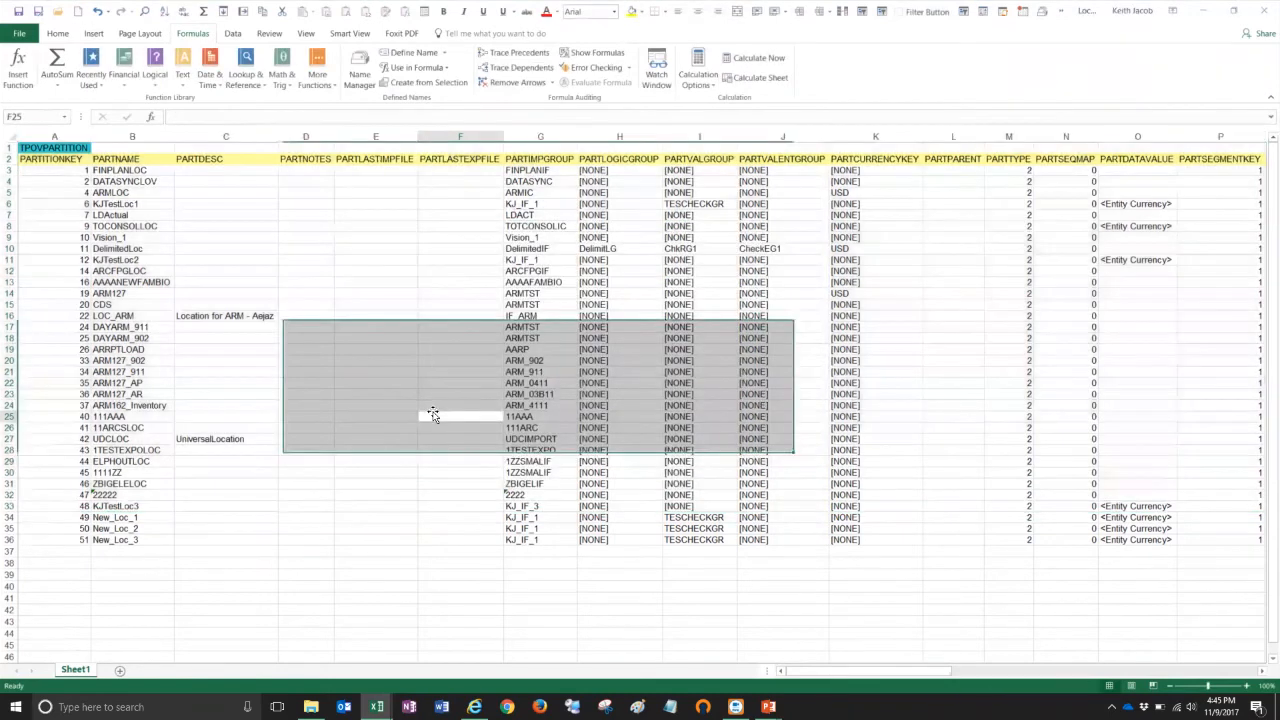
pyautogui.click(54, 148)
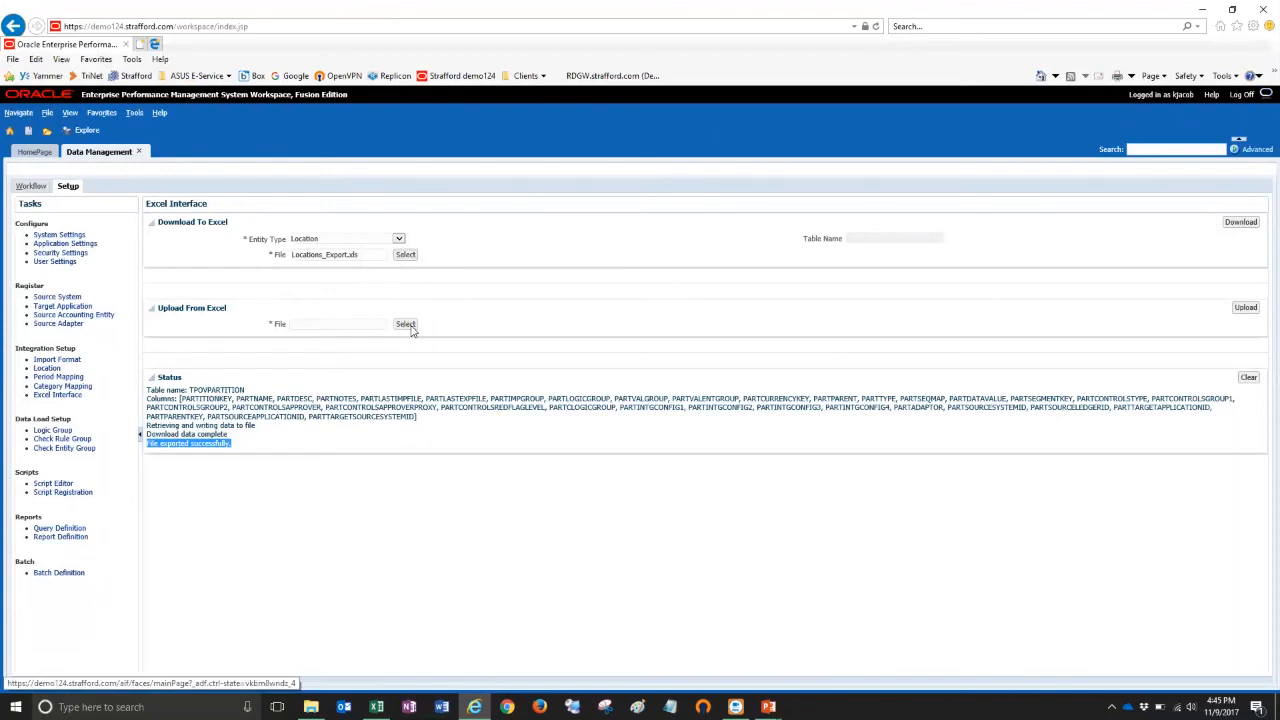
# - Upload Locations_Import.xls from the local computer to the server folder
pyautogui.click(404, 324)
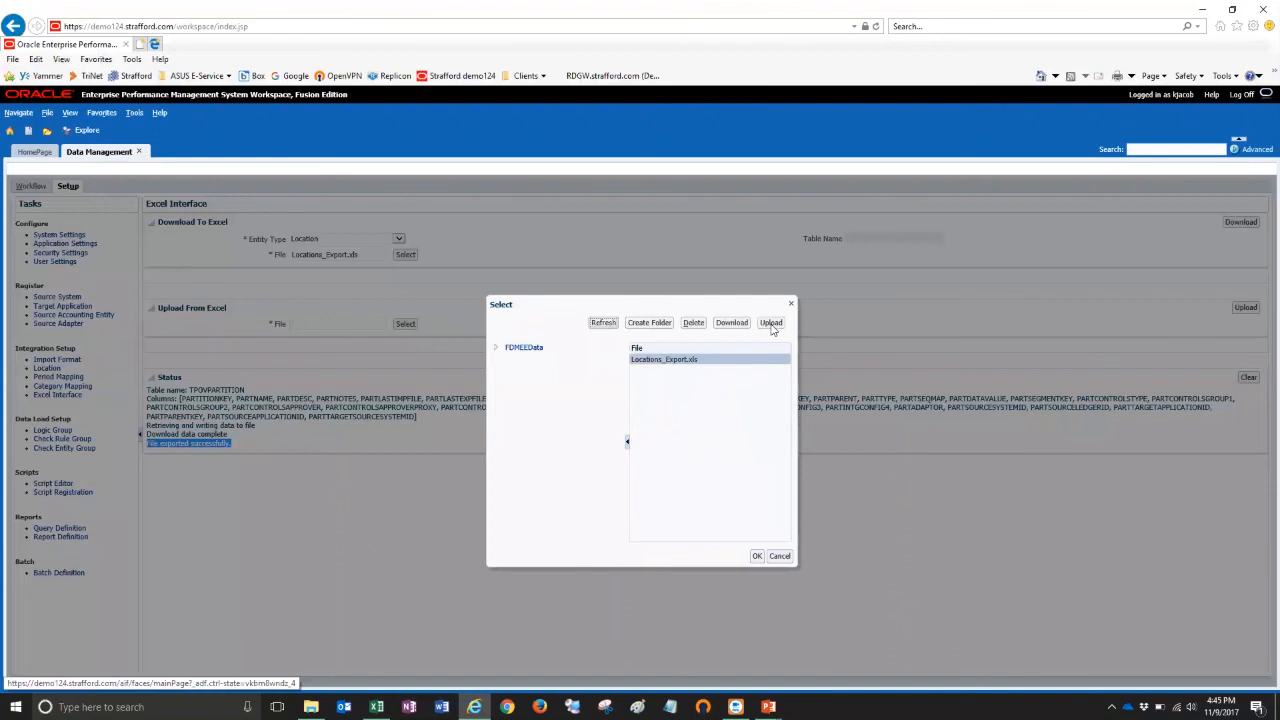
pyautogui.click(770, 322)
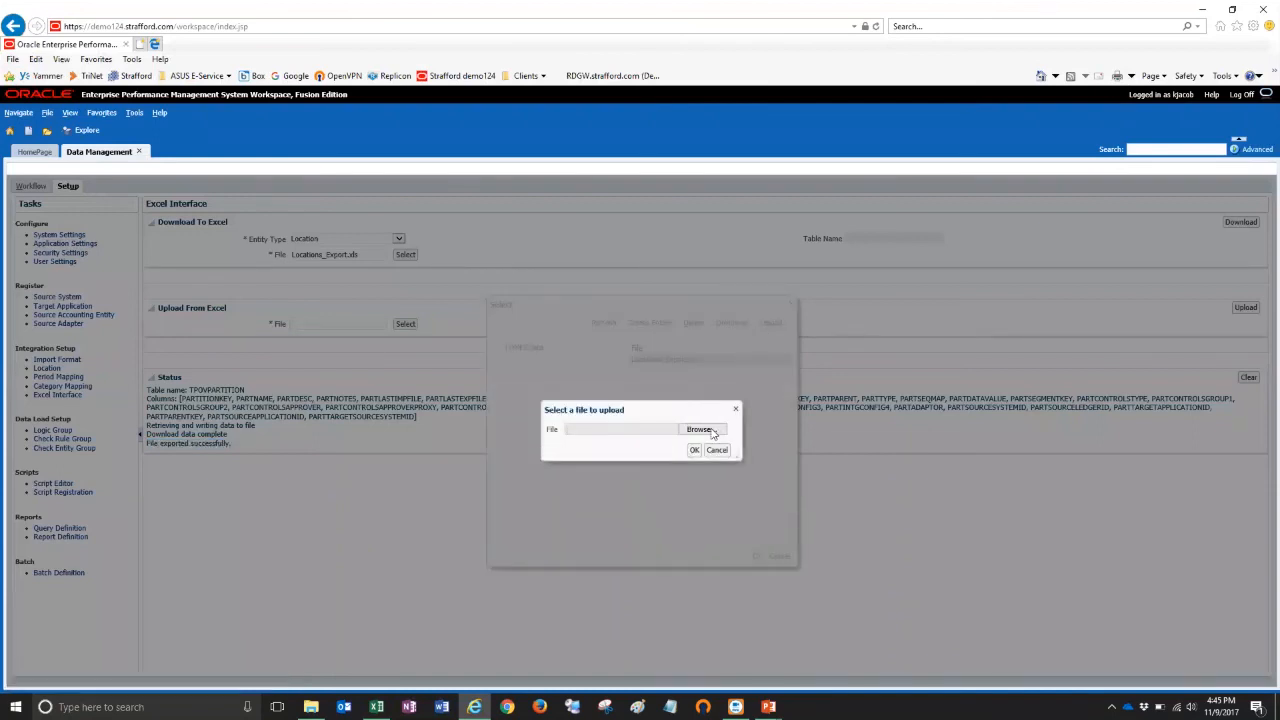
pyautogui.click(700, 428)
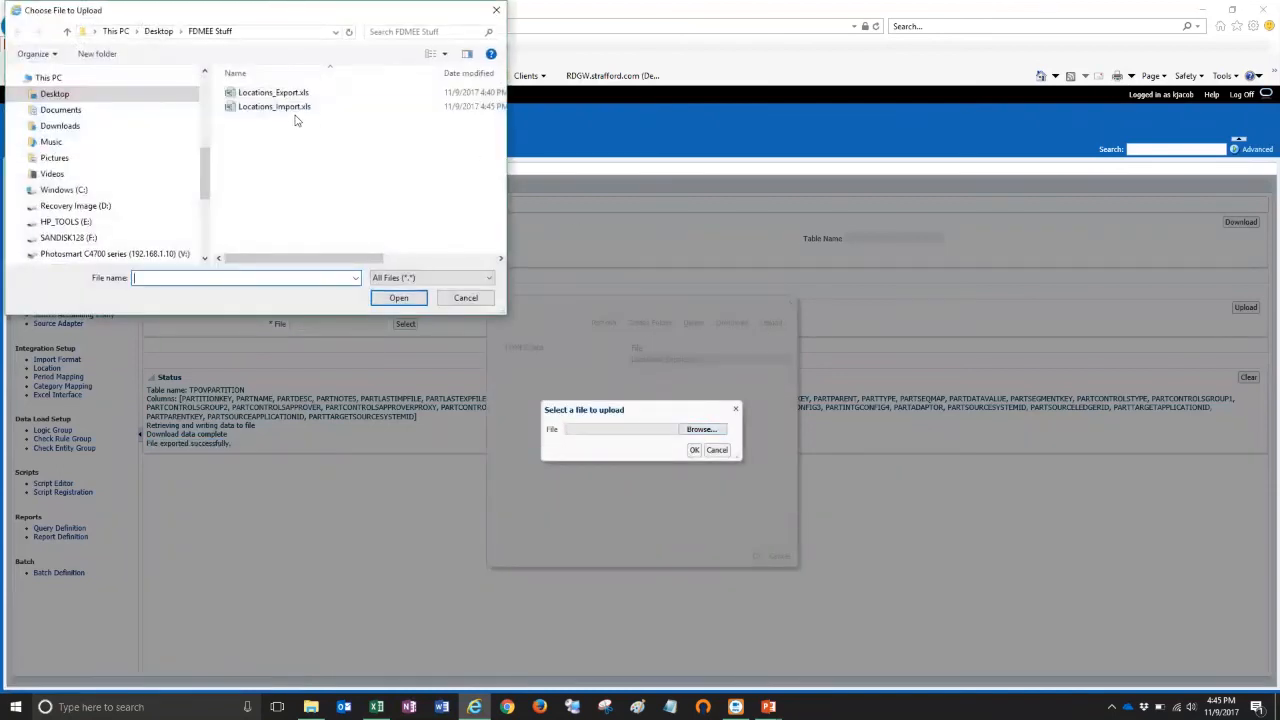
pyautogui.click(274, 106)
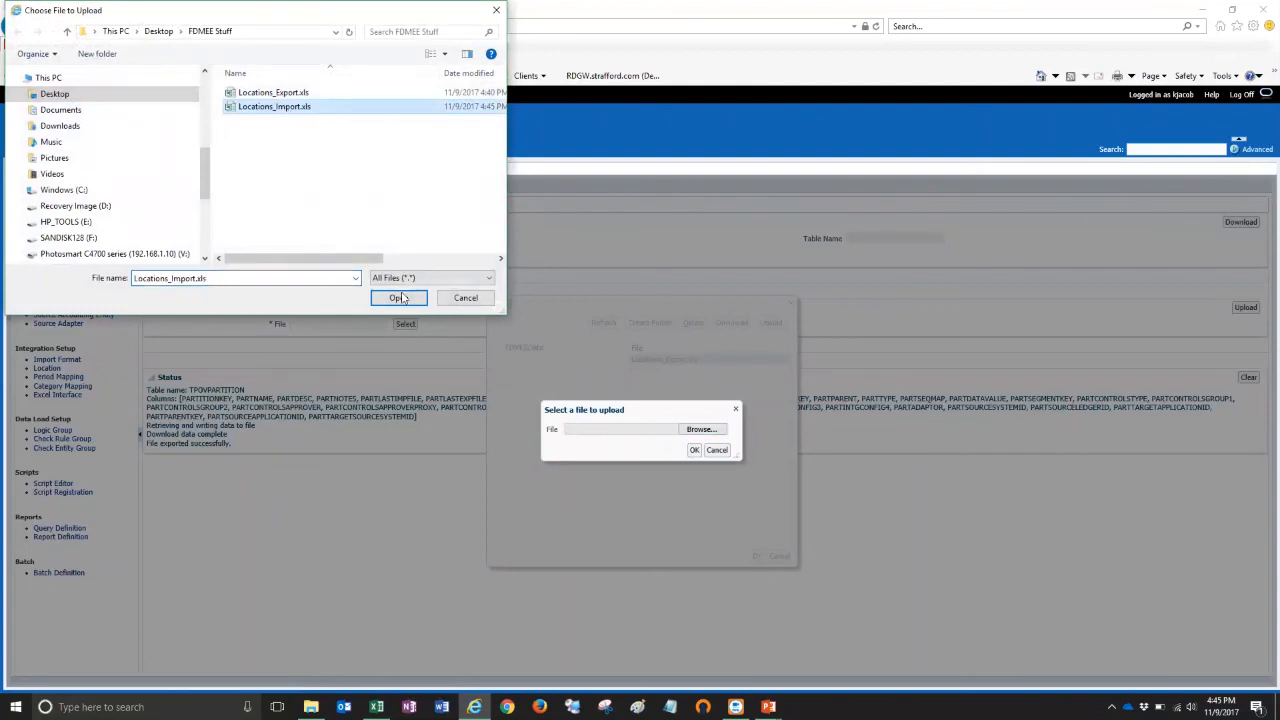
pyautogui.click(398, 298)
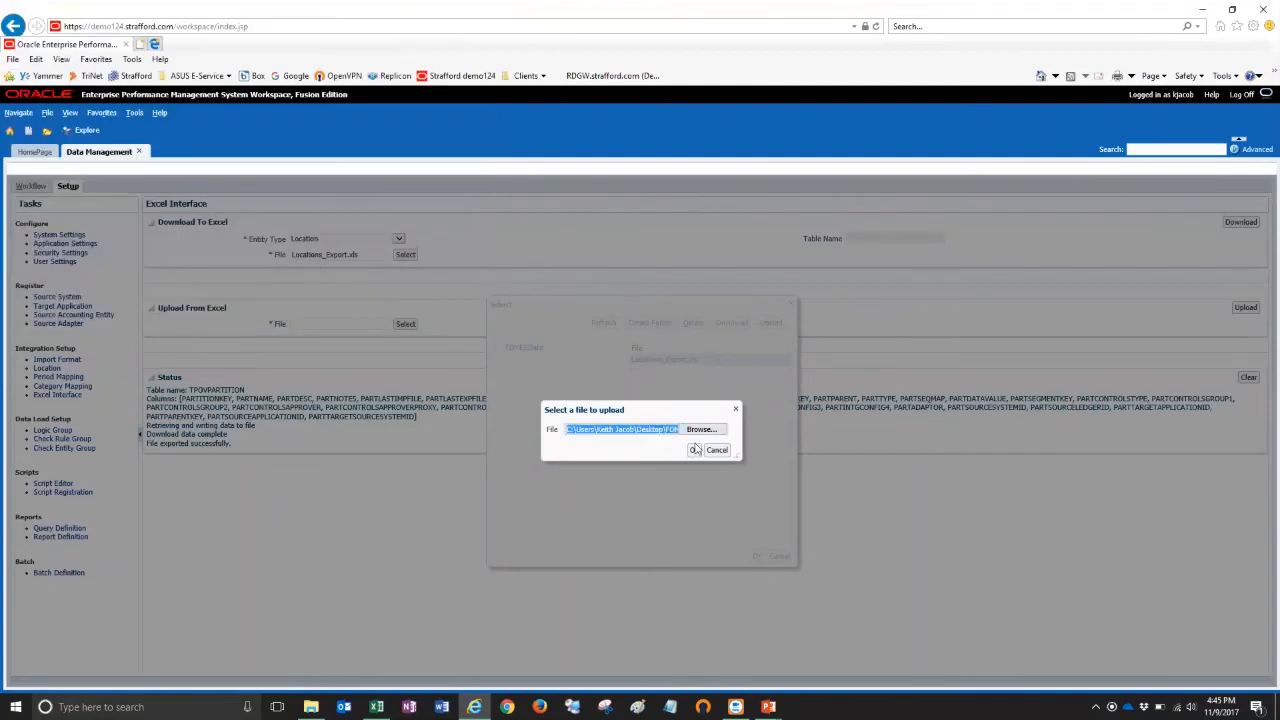
pyautogui.click(716, 450)
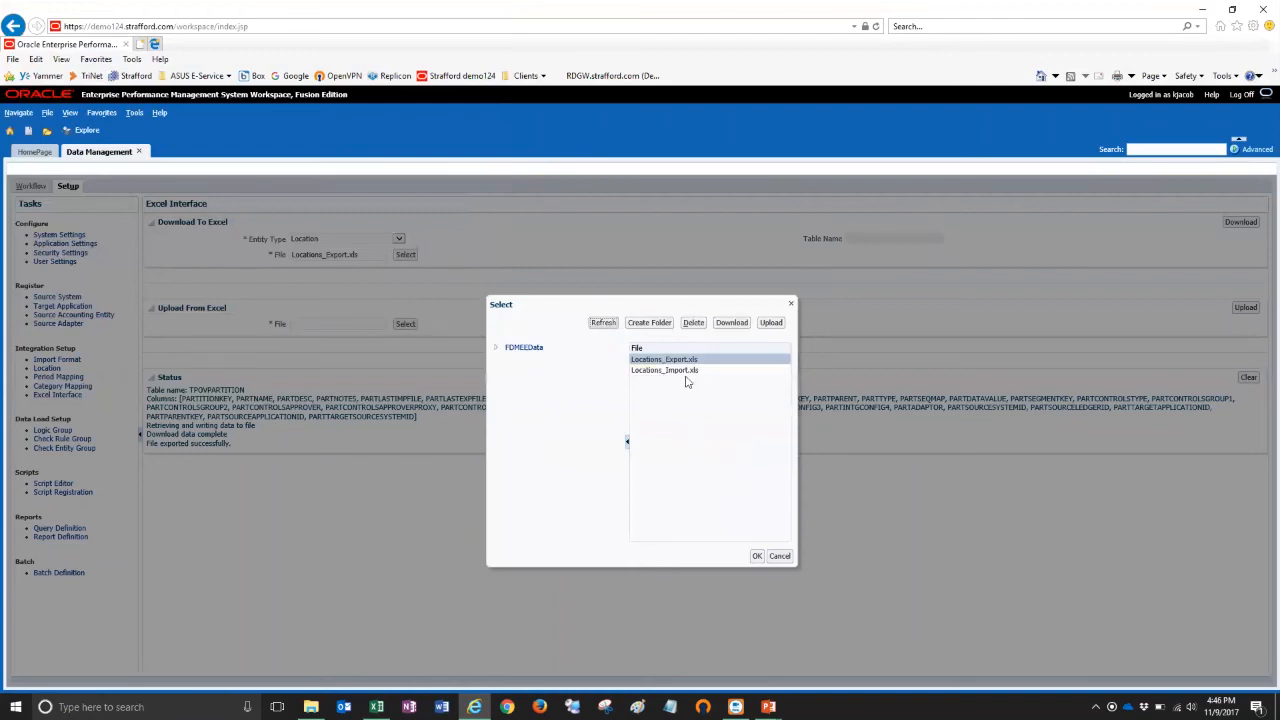
# - Choose Locations_Import.xls as the file to upload from Excel
pyautogui.click(664, 370)
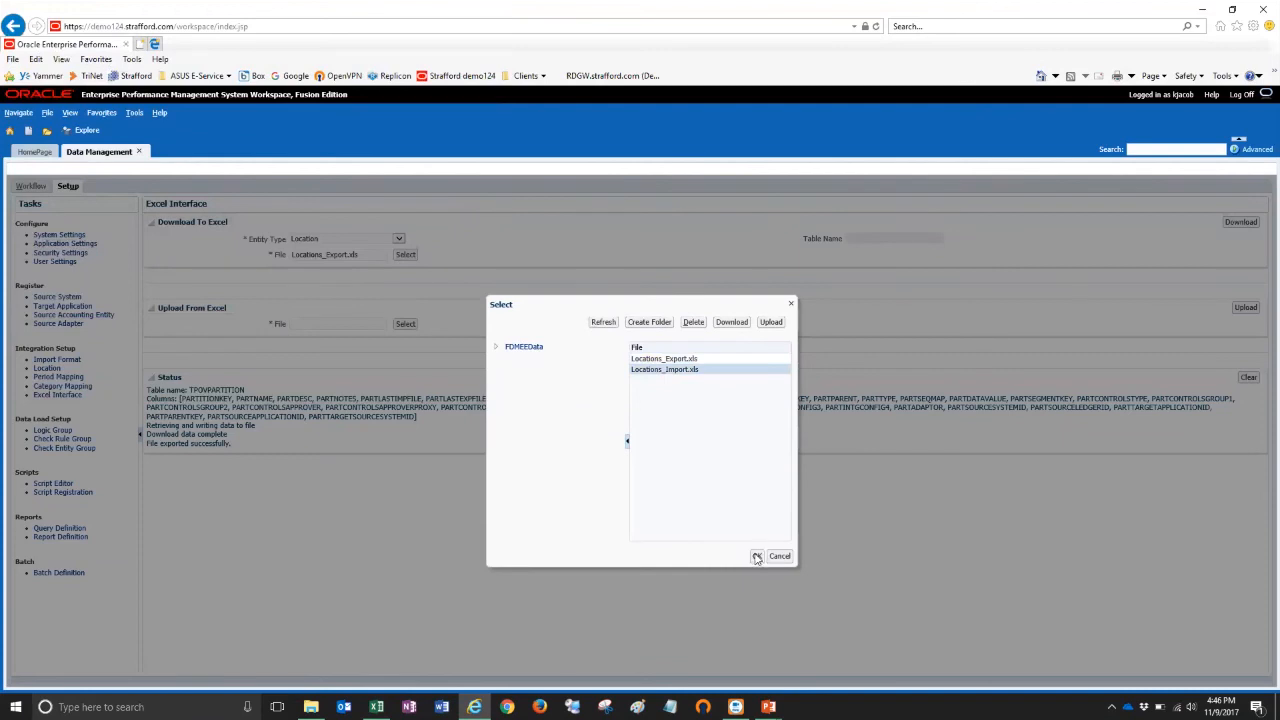
pyautogui.click(756, 556)
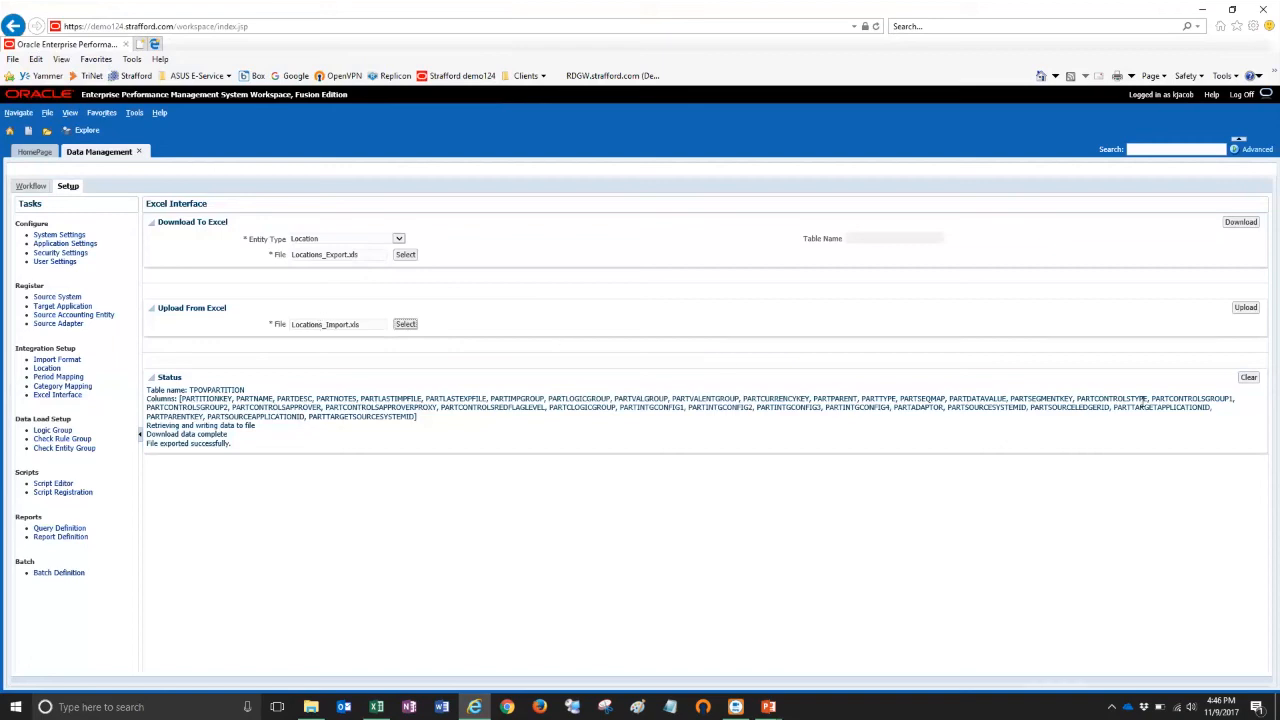
# - Clear the old status messages, upload the workbook, and highlight the 'file imported successfully' message
pyautogui.click(1248, 376)
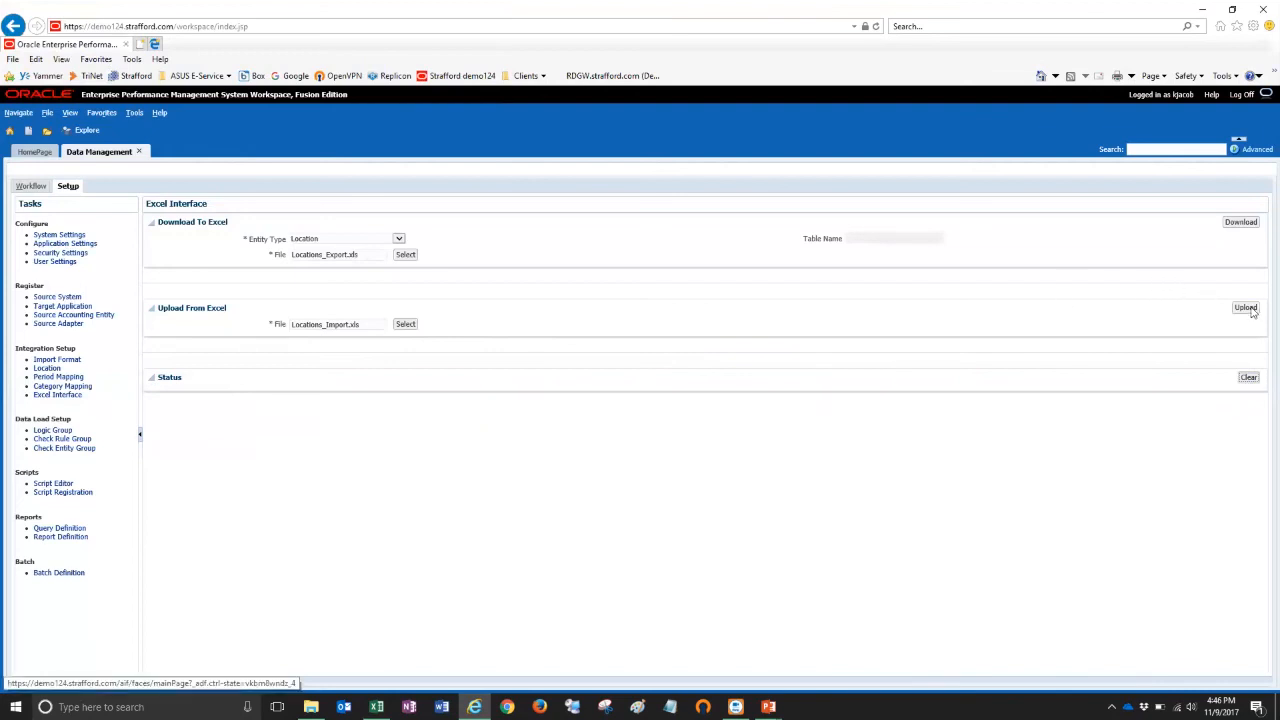
pyautogui.click(1244, 308)
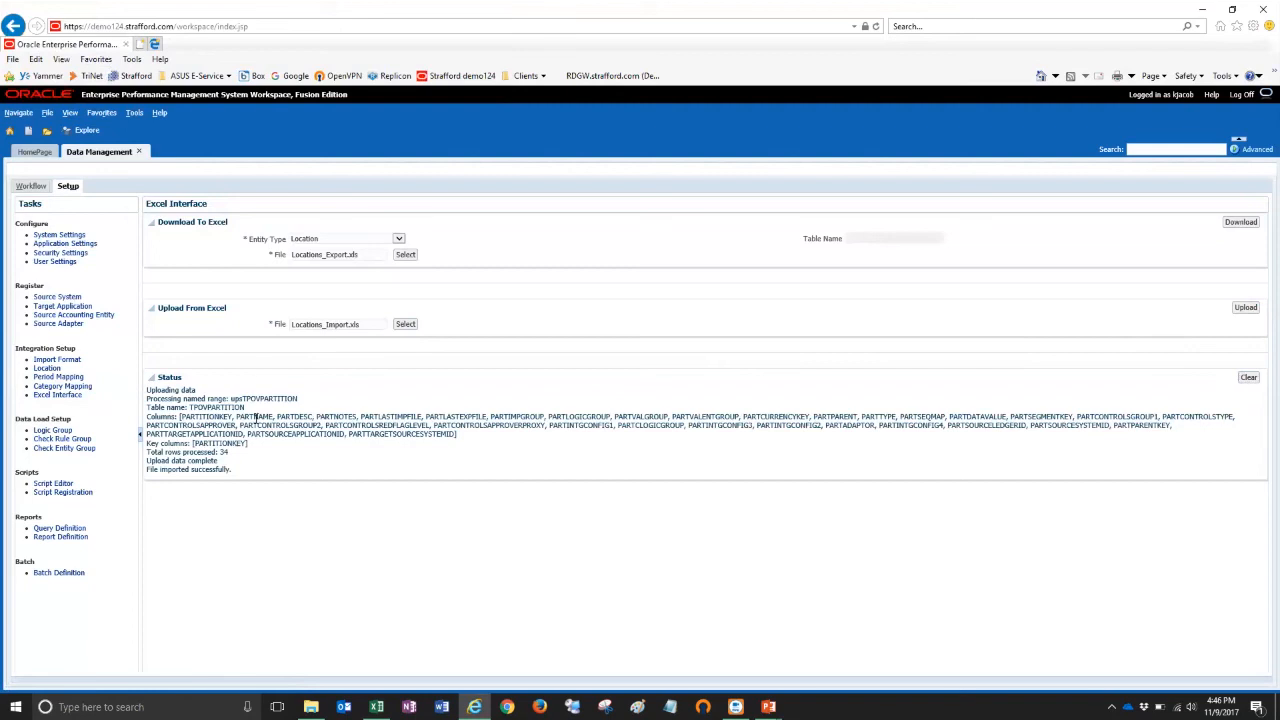
pyautogui.doubleClick(206, 470)
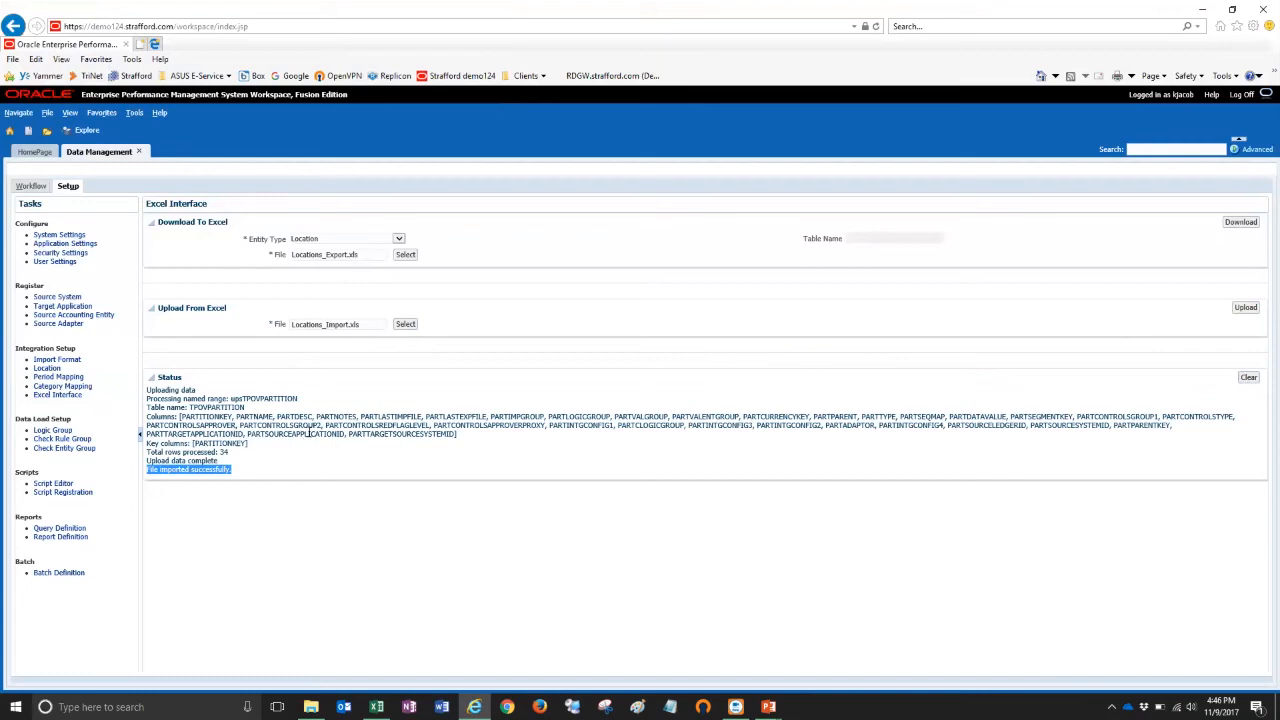
pyautogui.moveTo(84, 364)
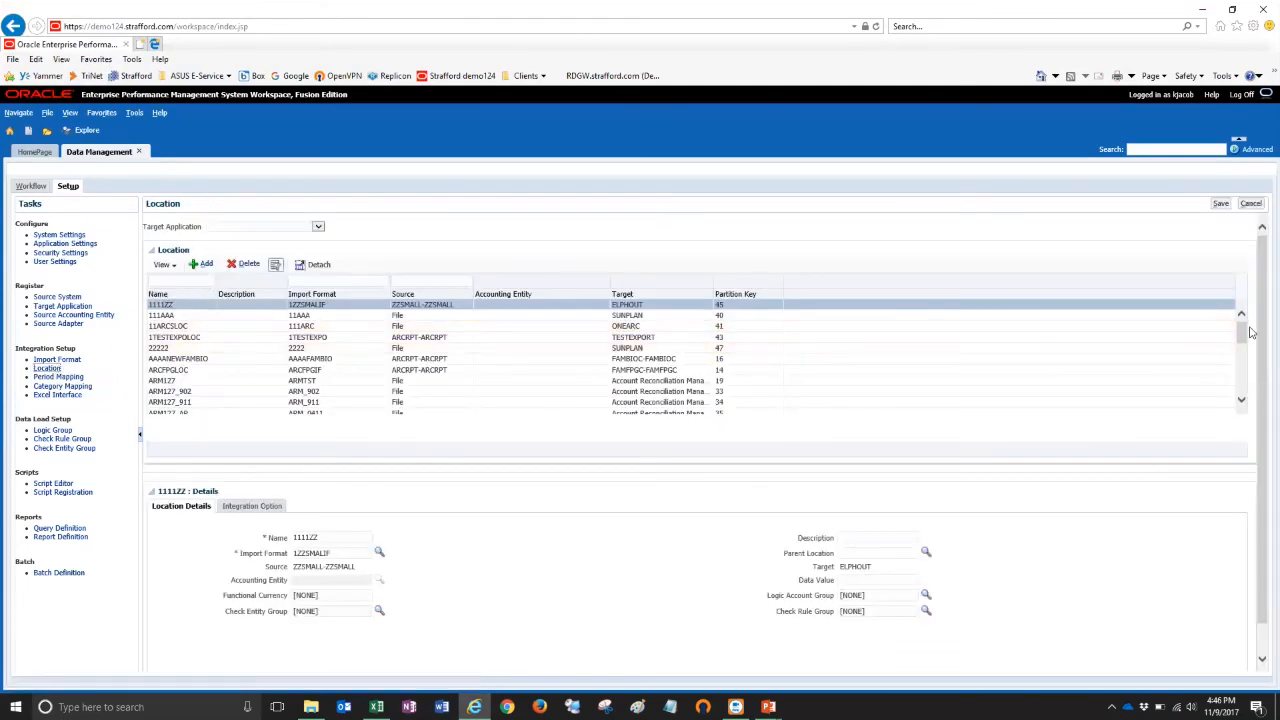
# - Scroll the Location grid down to the newly imported New_Loc rows
pyautogui.scroll(-3)
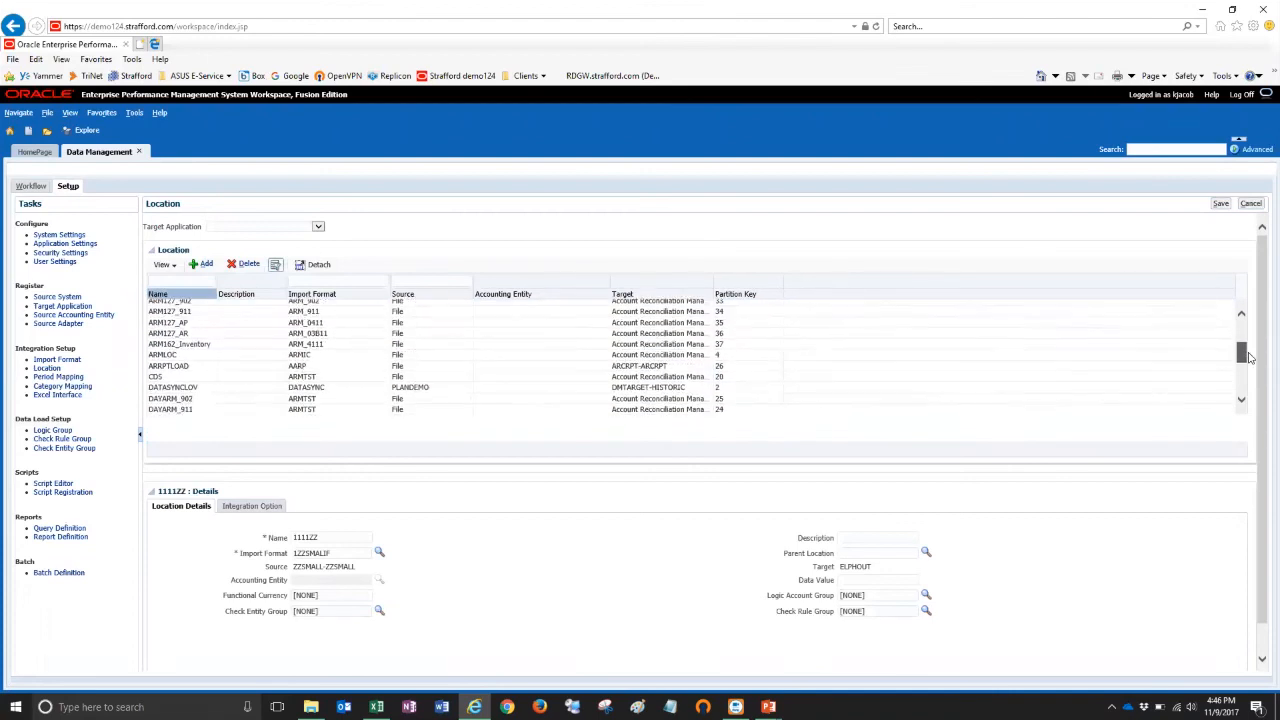
pyautogui.scroll(-3)
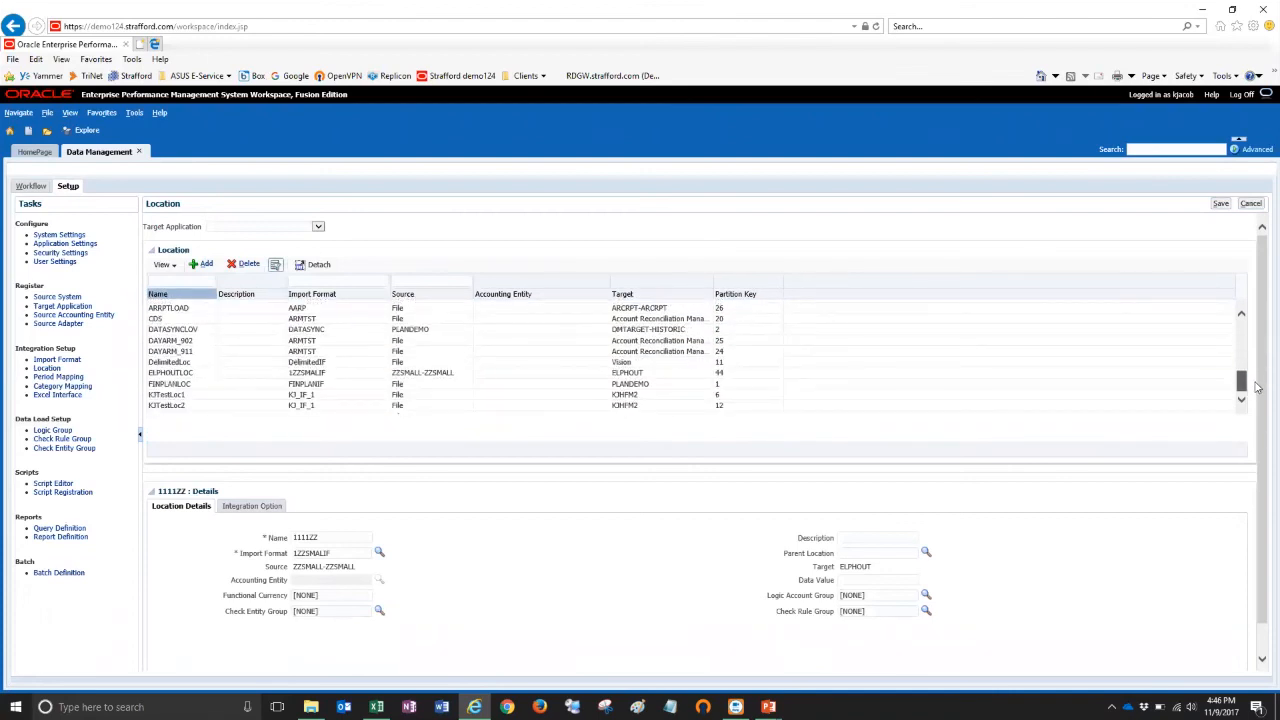
pyautogui.scroll(-3)
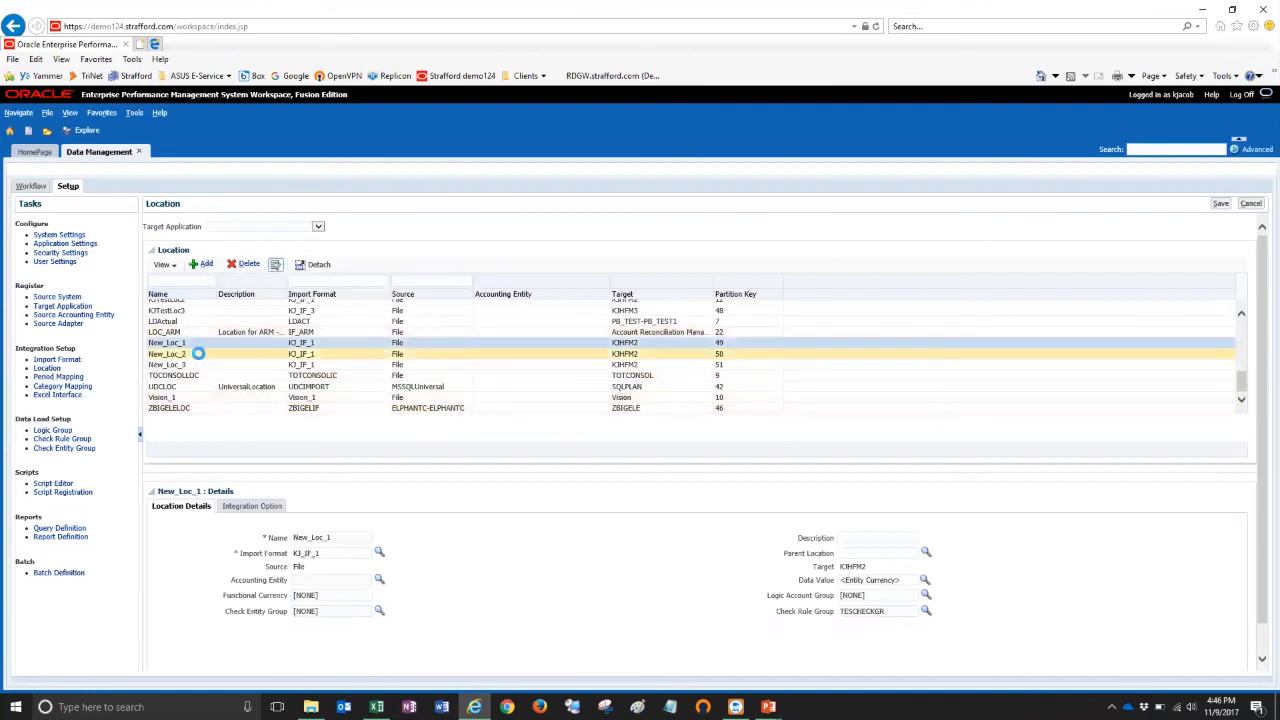
# - Select New_Loc_1 and New_Loc_2 to review their details (keys 49–51)
pyautogui.click(168, 364)
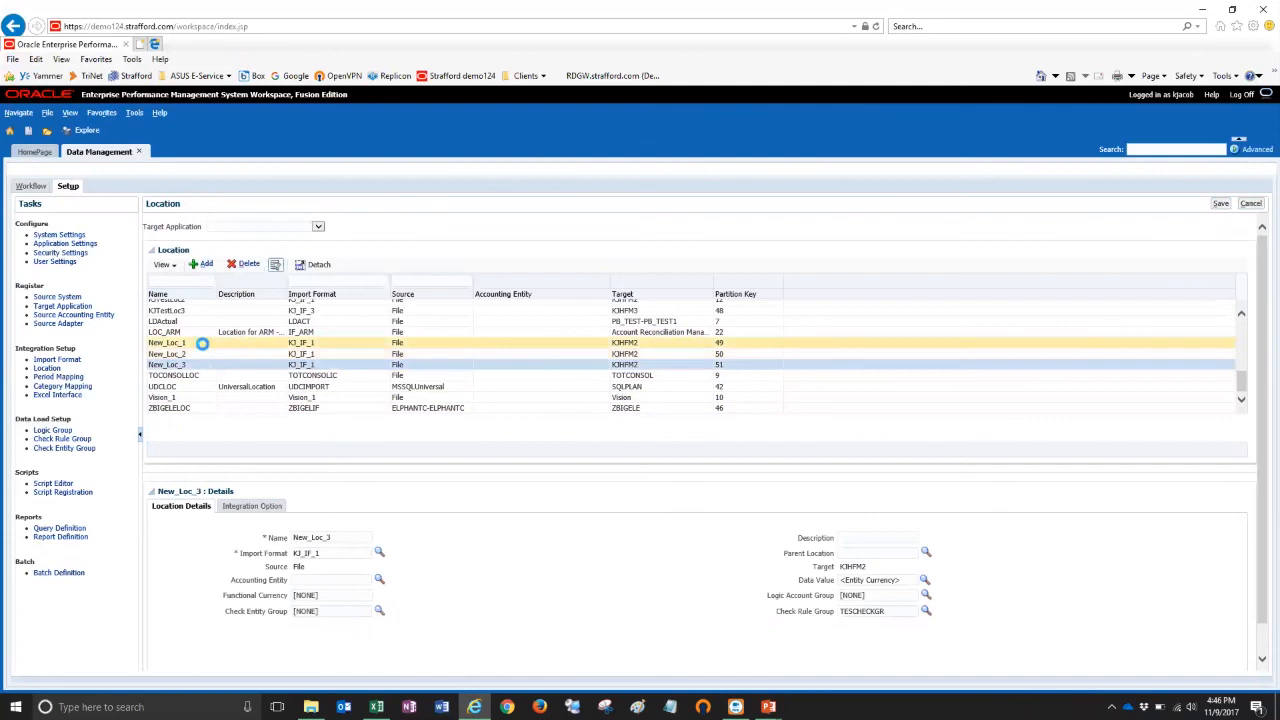
pyautogui.click(168, 344)
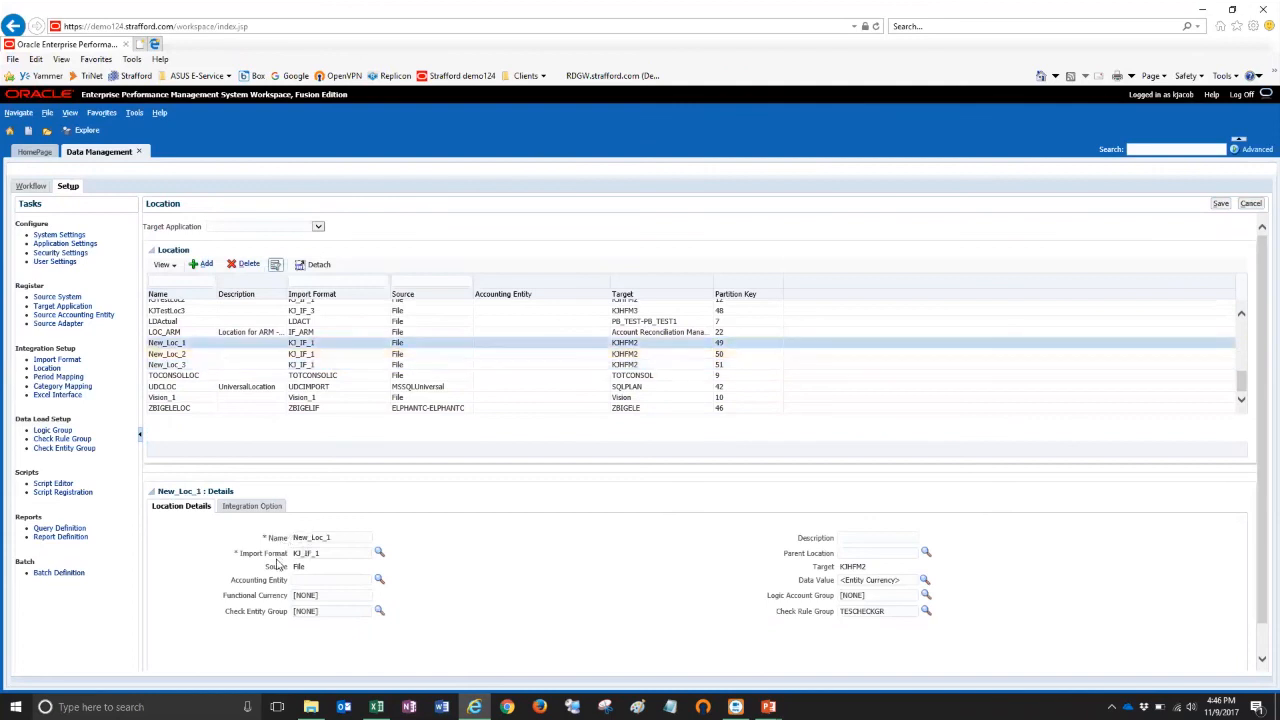
pyautogui.moveTo(880, 568)
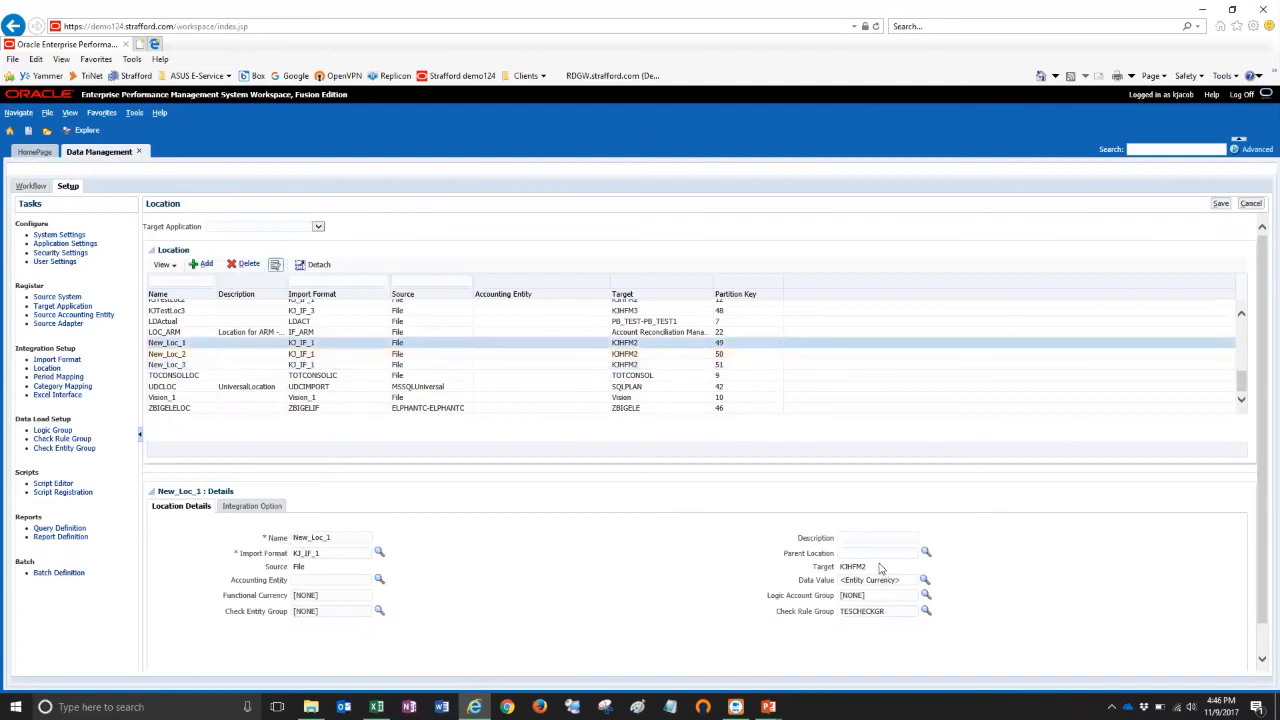
pyautogui.click(190, 354)
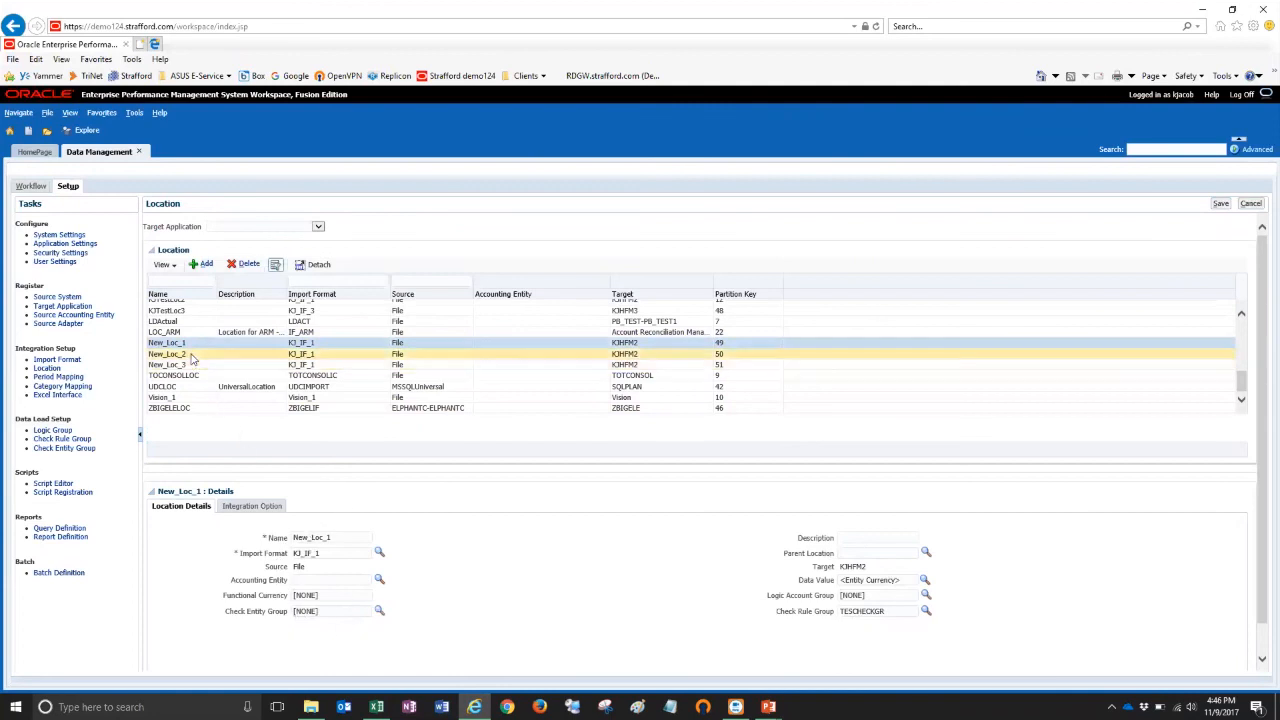
pyautogui.click(168, 354)
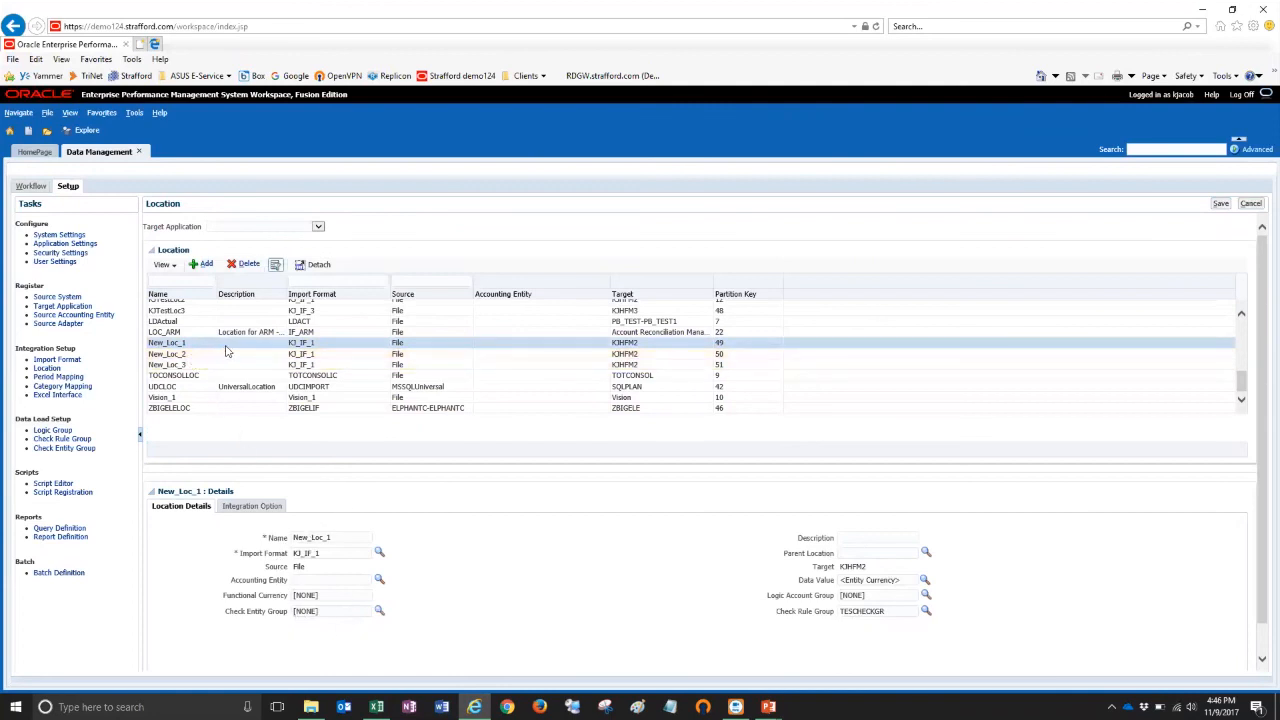